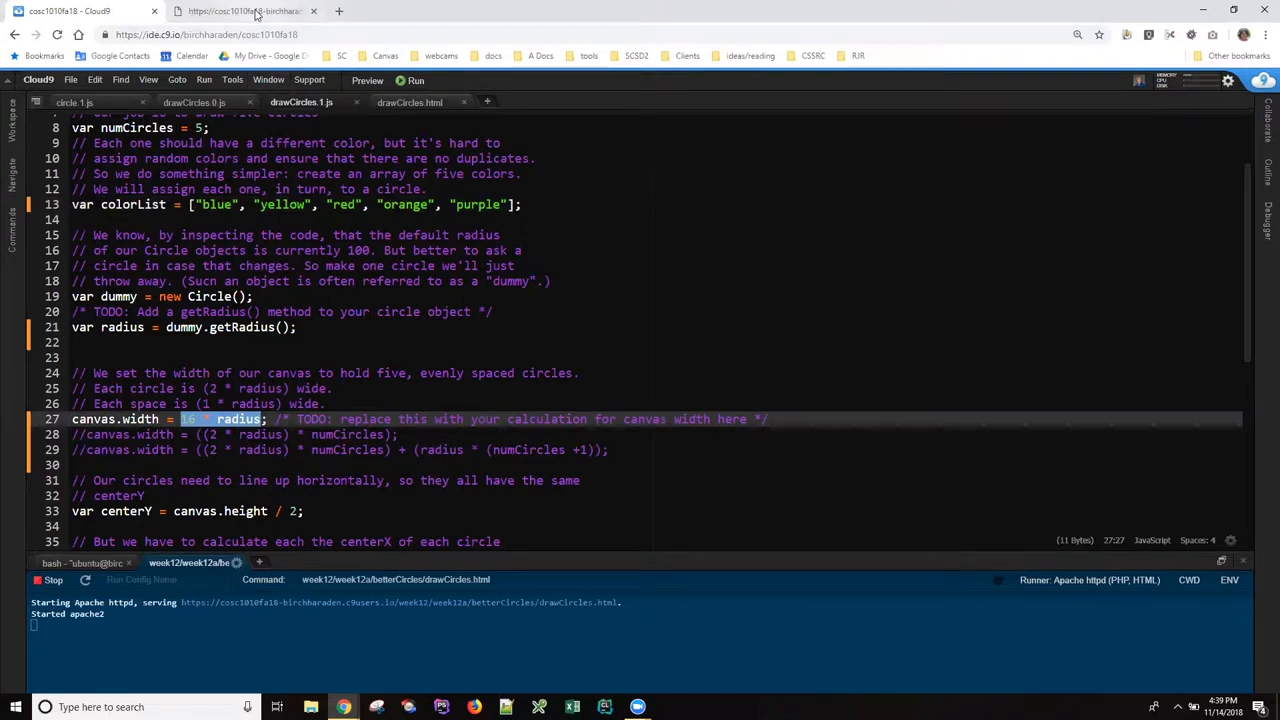
Show the drawCircles.html page with its empty canvas beside the DevTools console
click(244, 12)
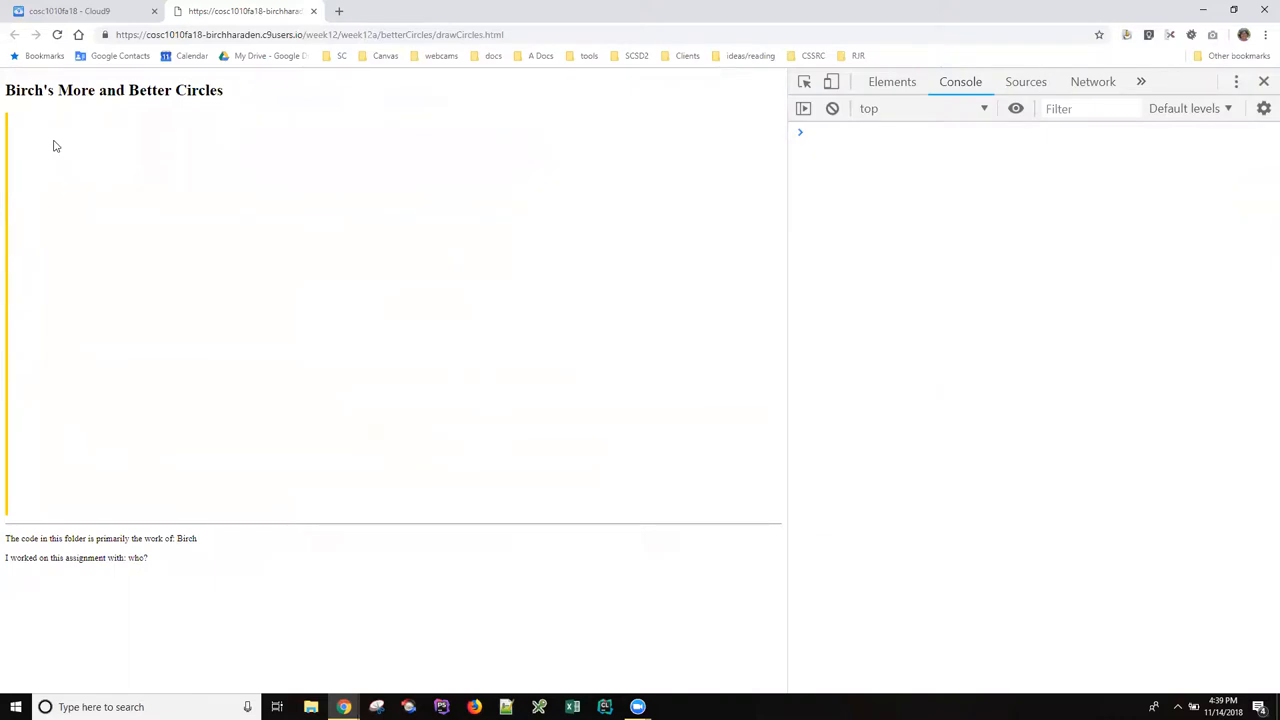
mouse_move(44, 114)
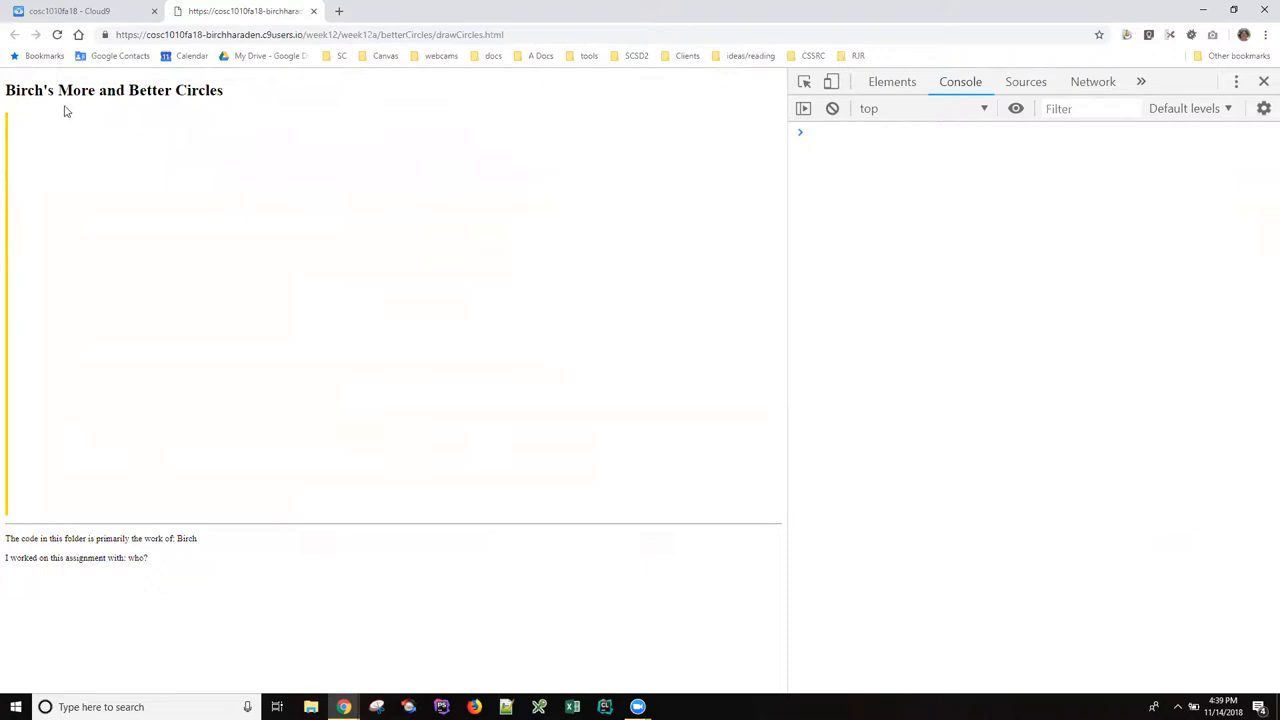
mouse_move(184, 168)
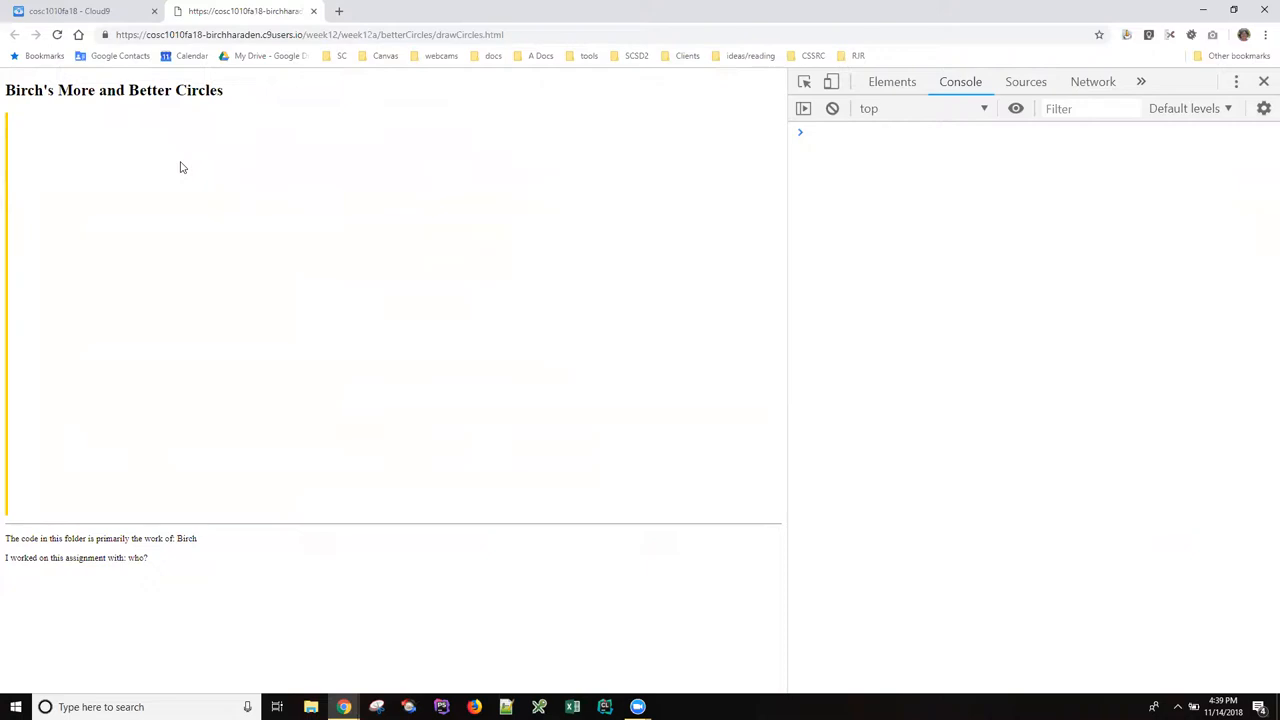
mouse_move(544, 156)
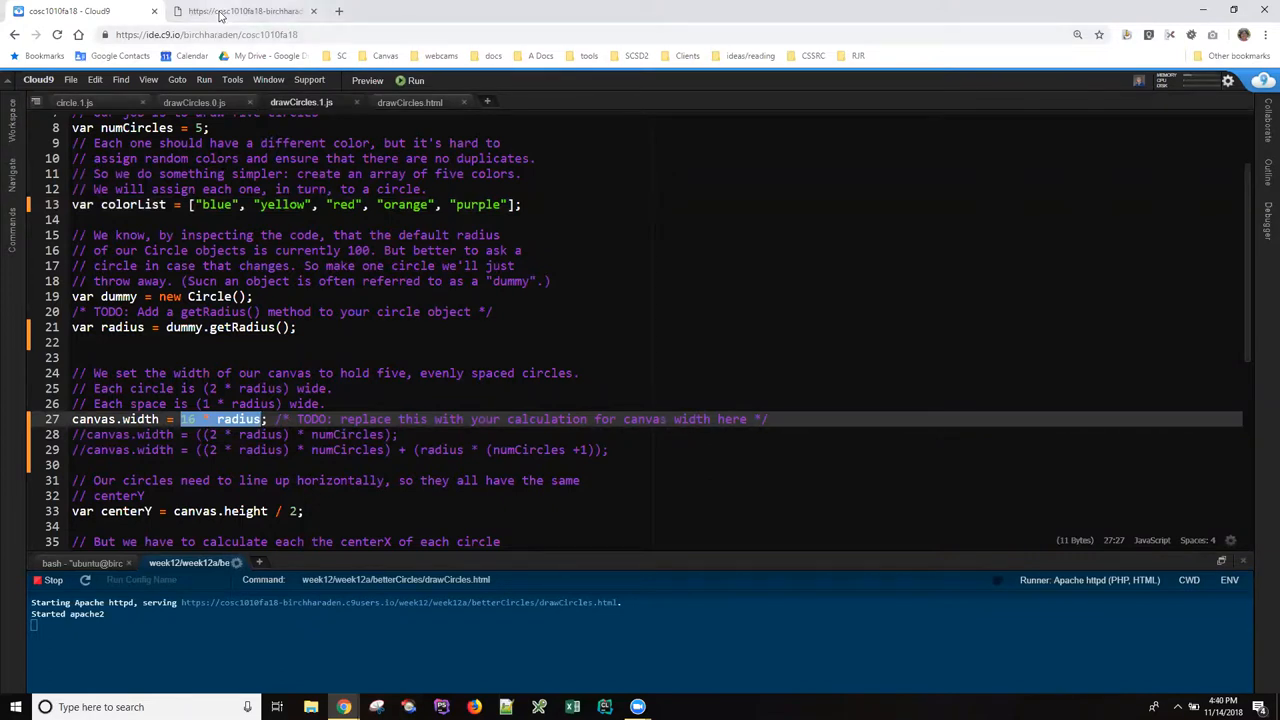
click(244, 12)
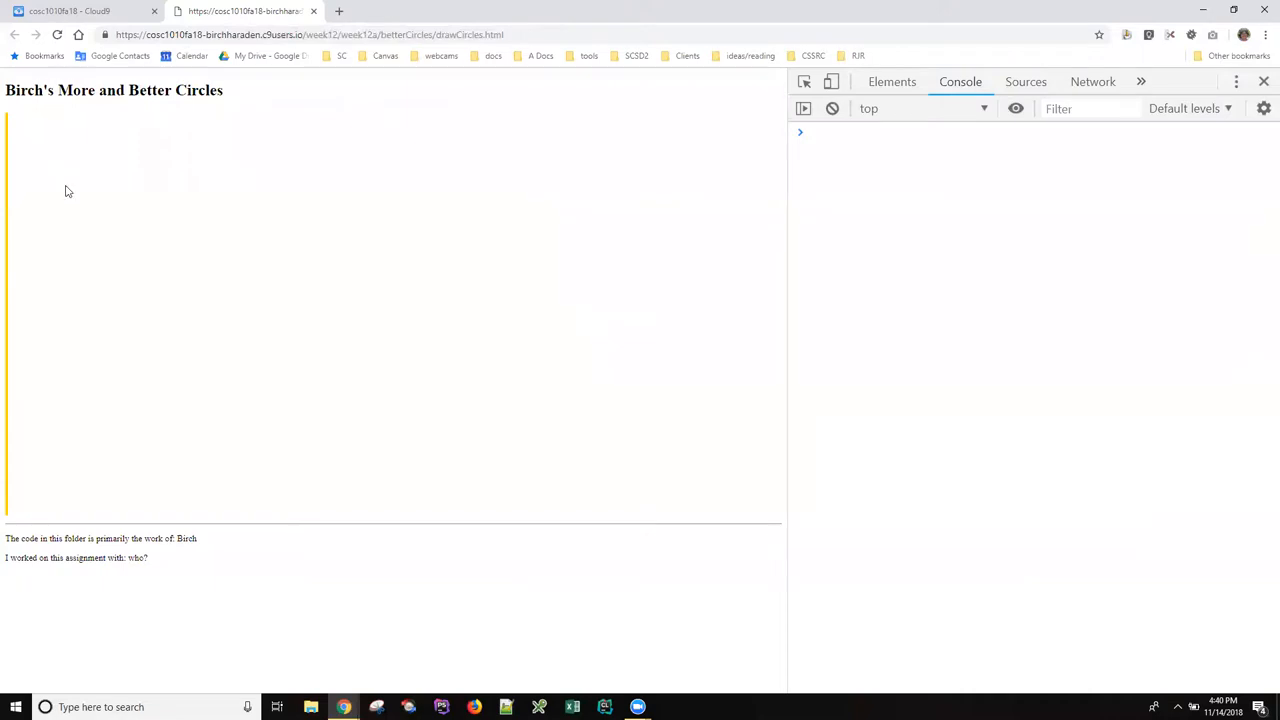
mouse_move(20, 256)
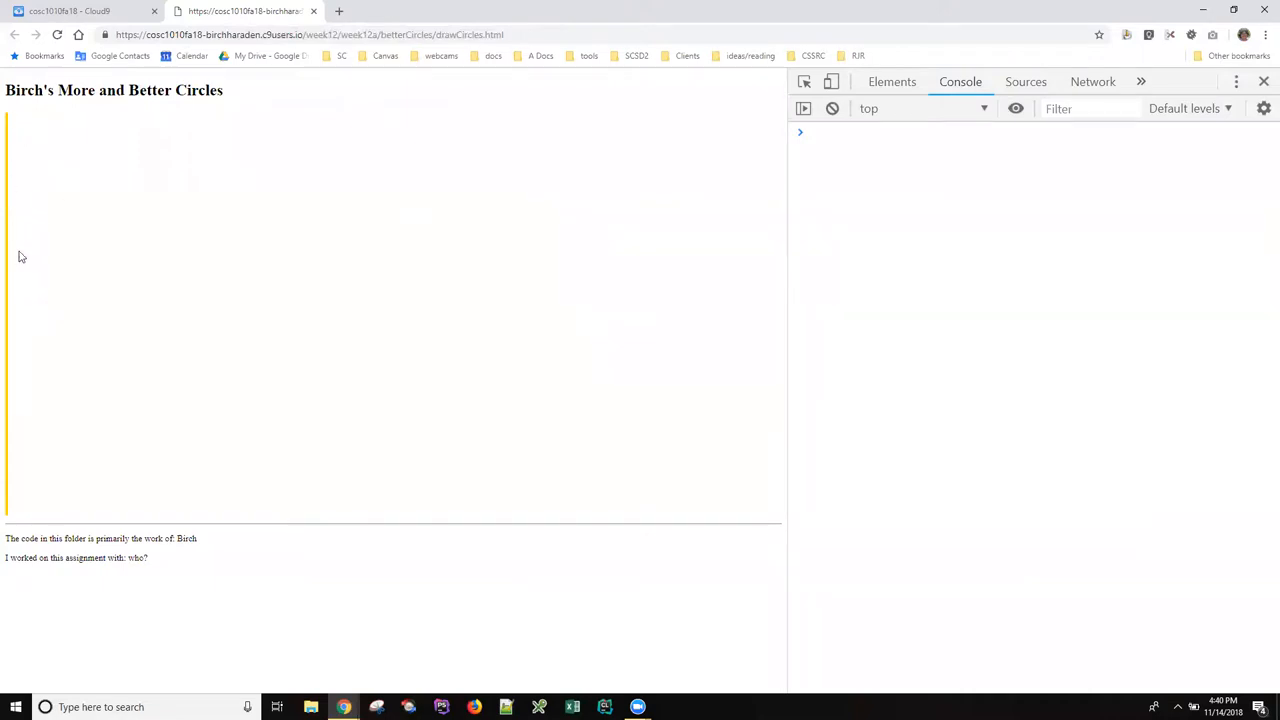
mouse_move(874, 216)
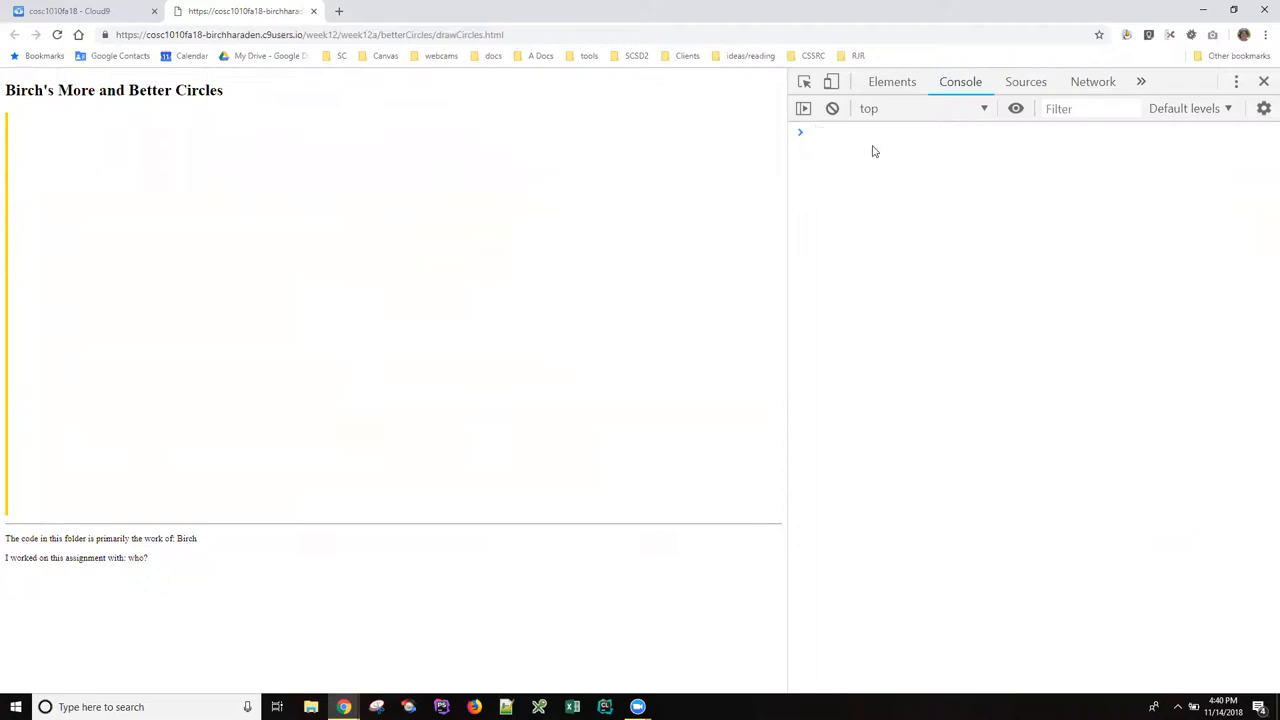
Evaluate canvas.width in the console, which returns 0
text(canvas)
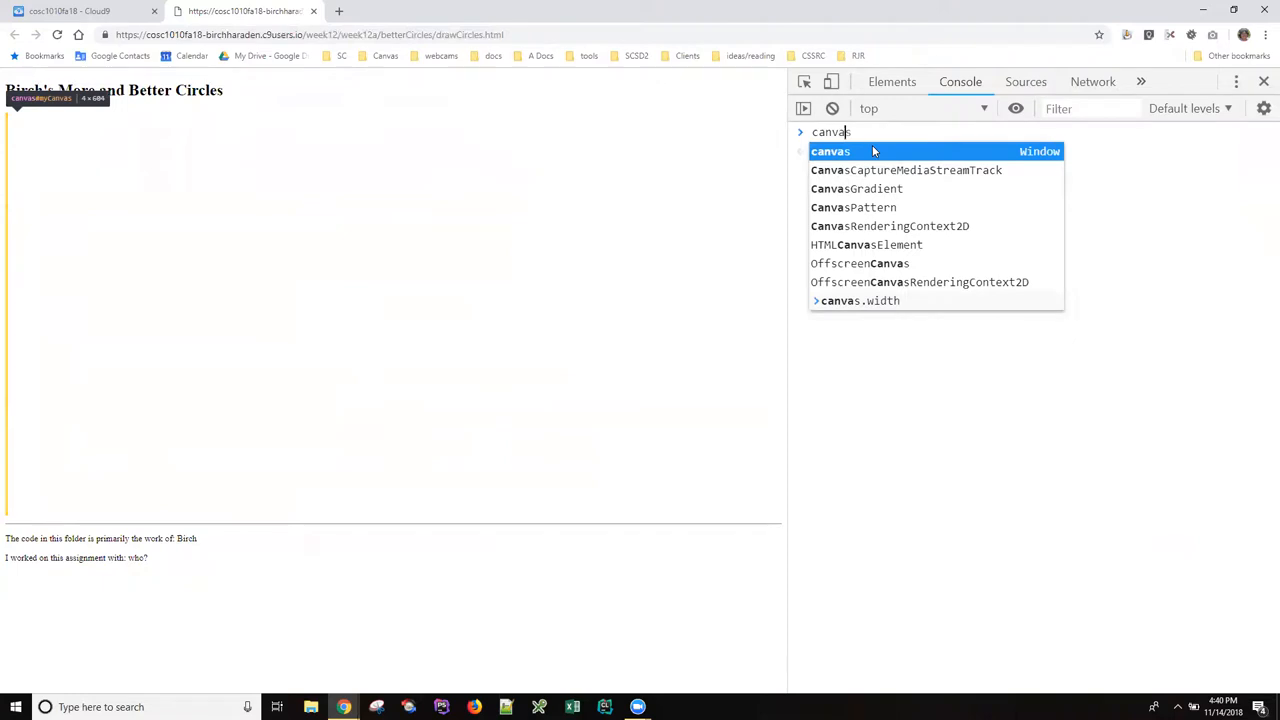
text(.width)
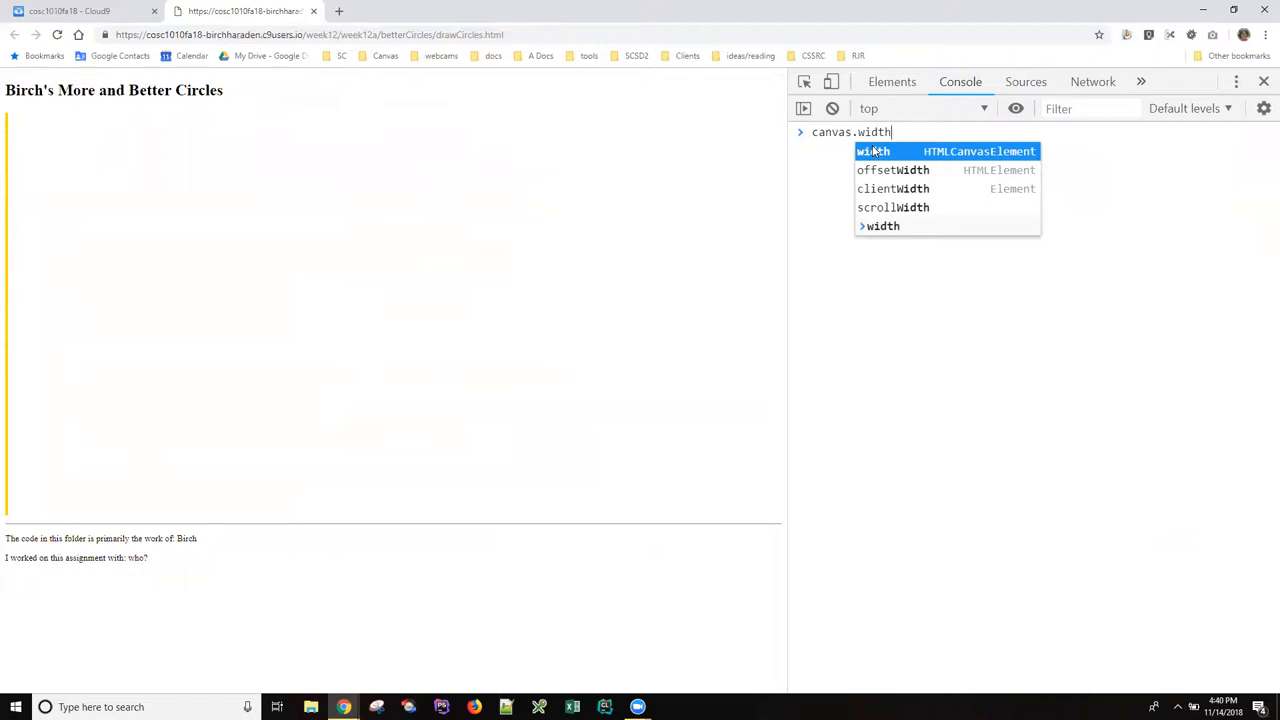
key(Escape)
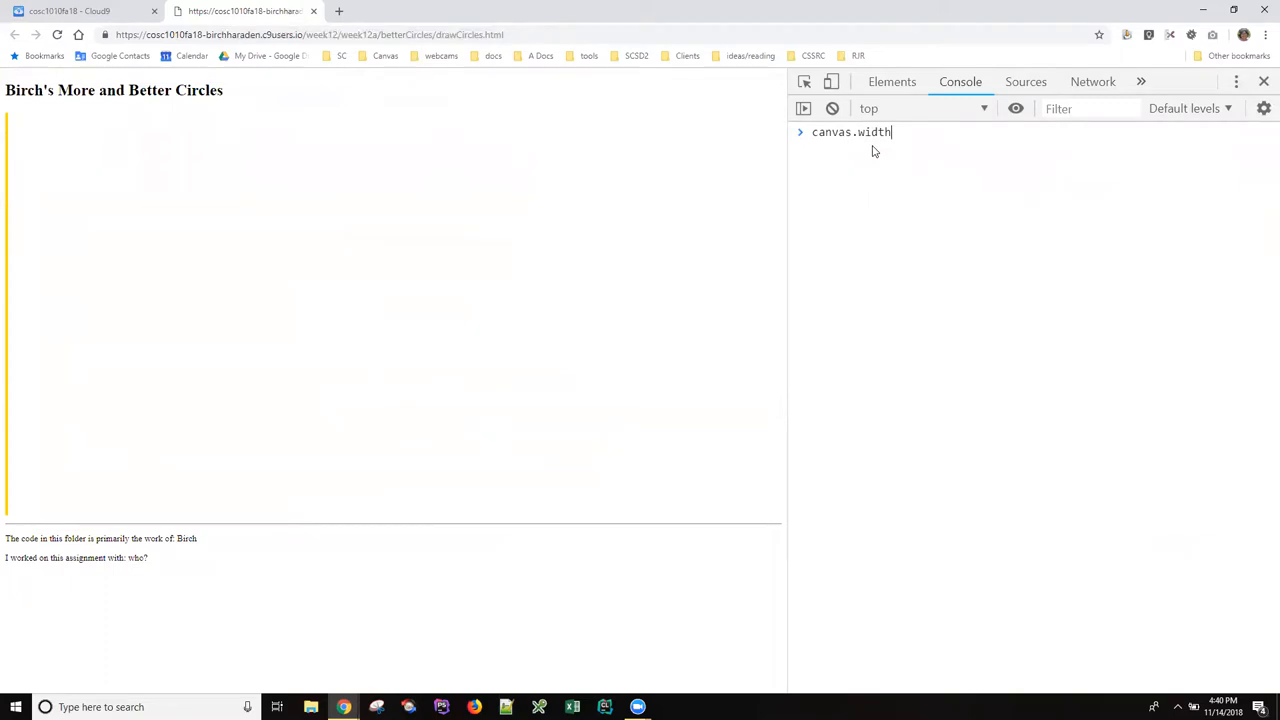
key(Enter)
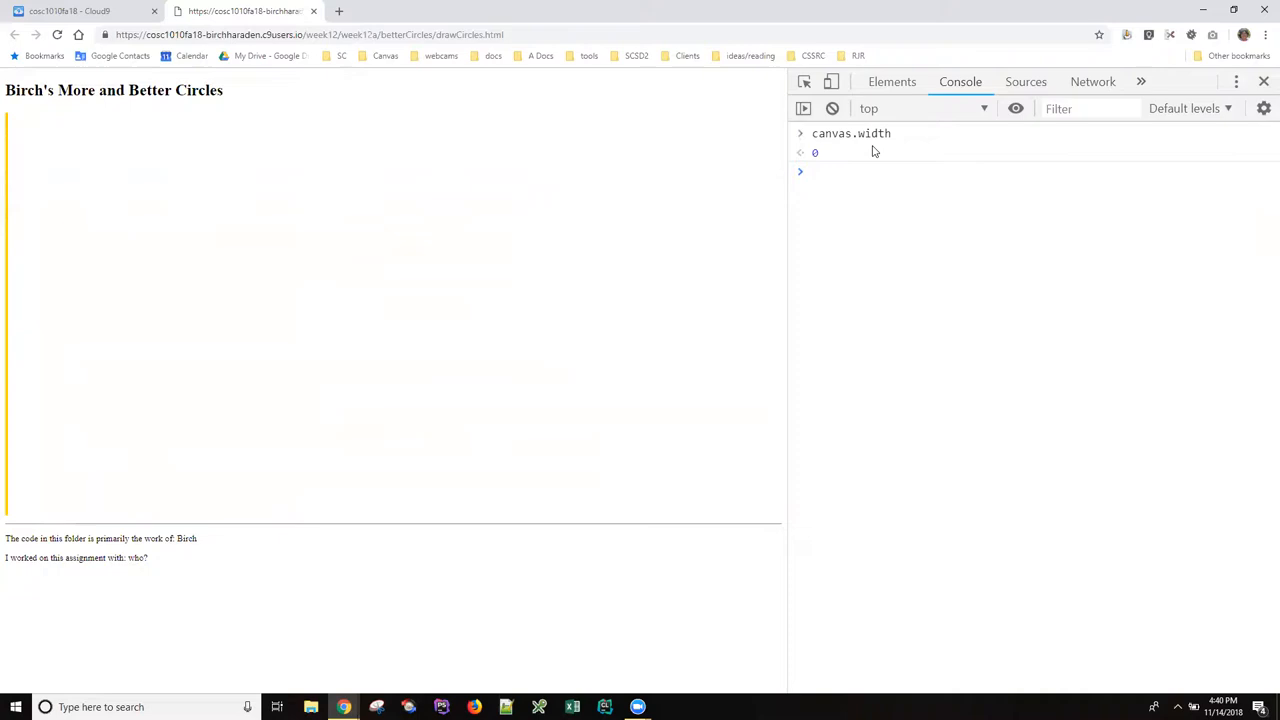
click(70, 12)
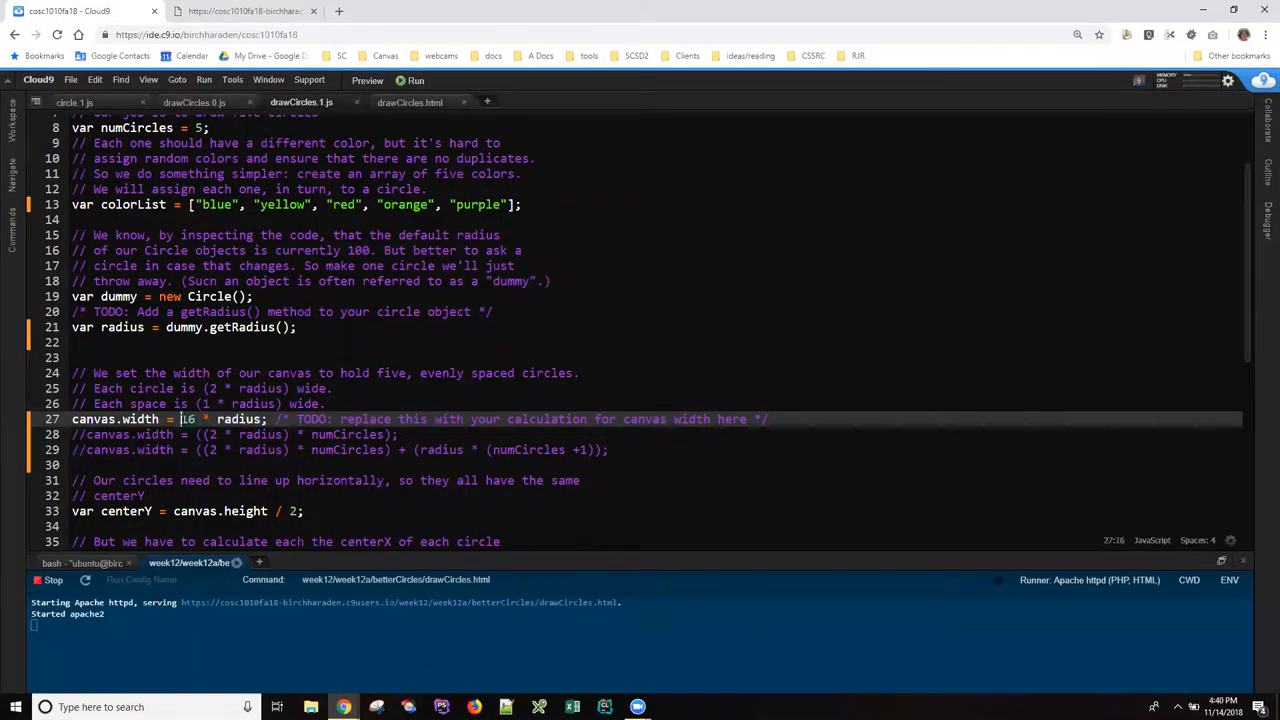
drag(180, 420, 264, 420)
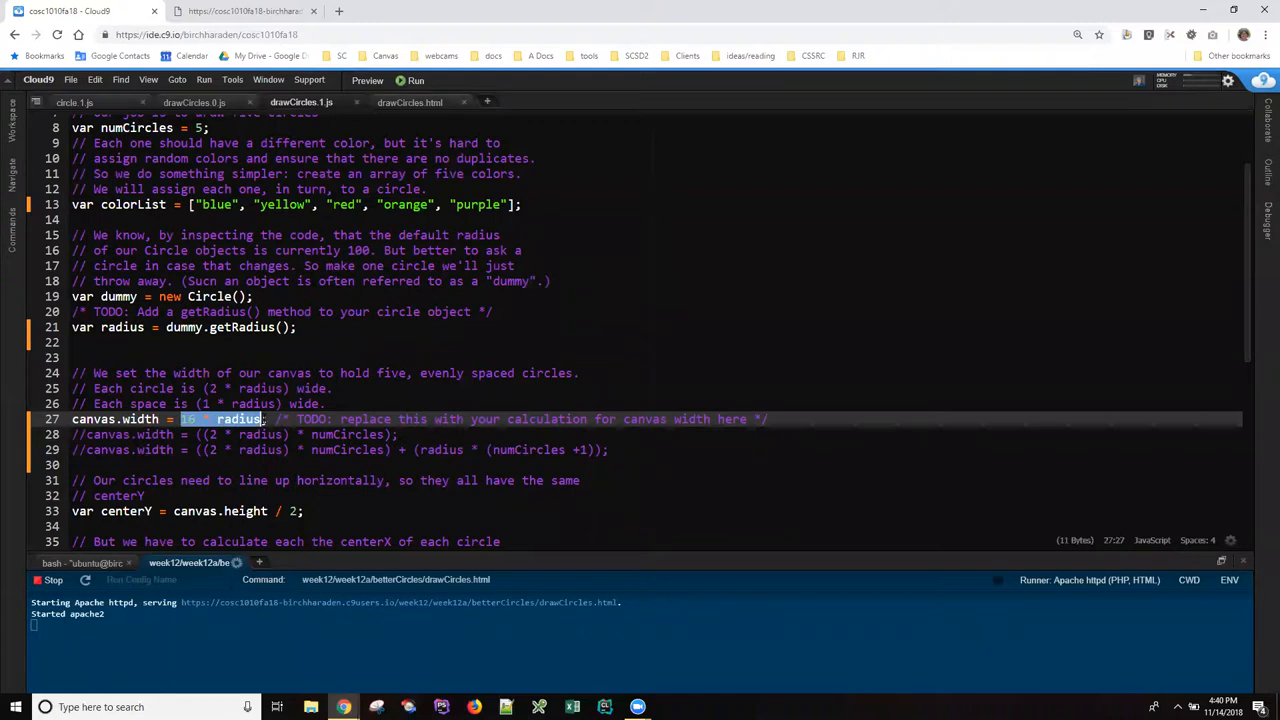
mouse_move(236, 424)
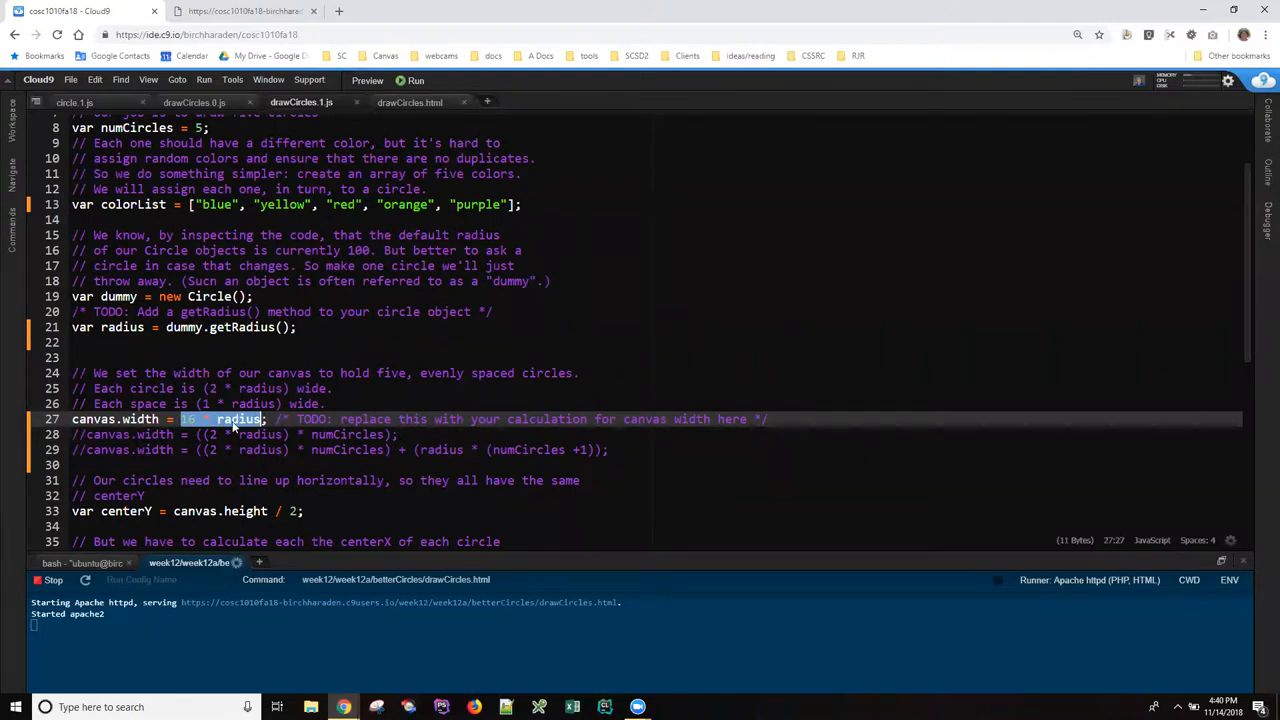
mouse_move(200, 430)
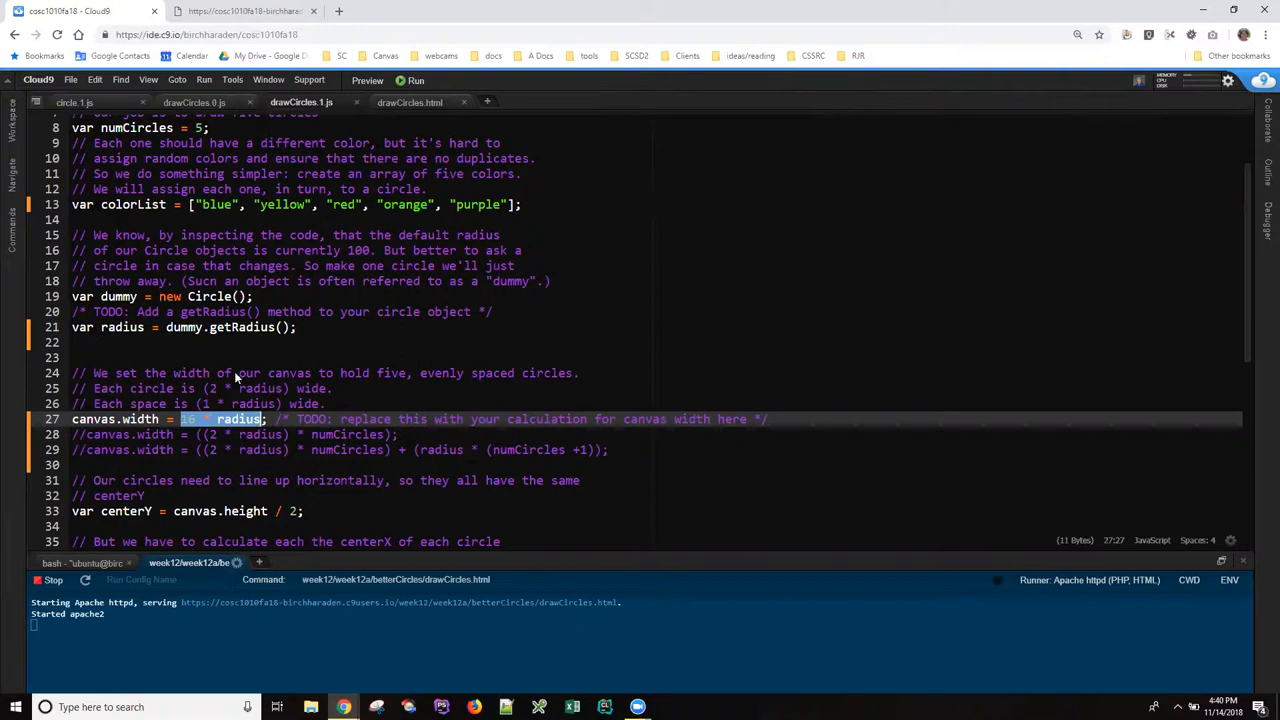
click(244, 12)
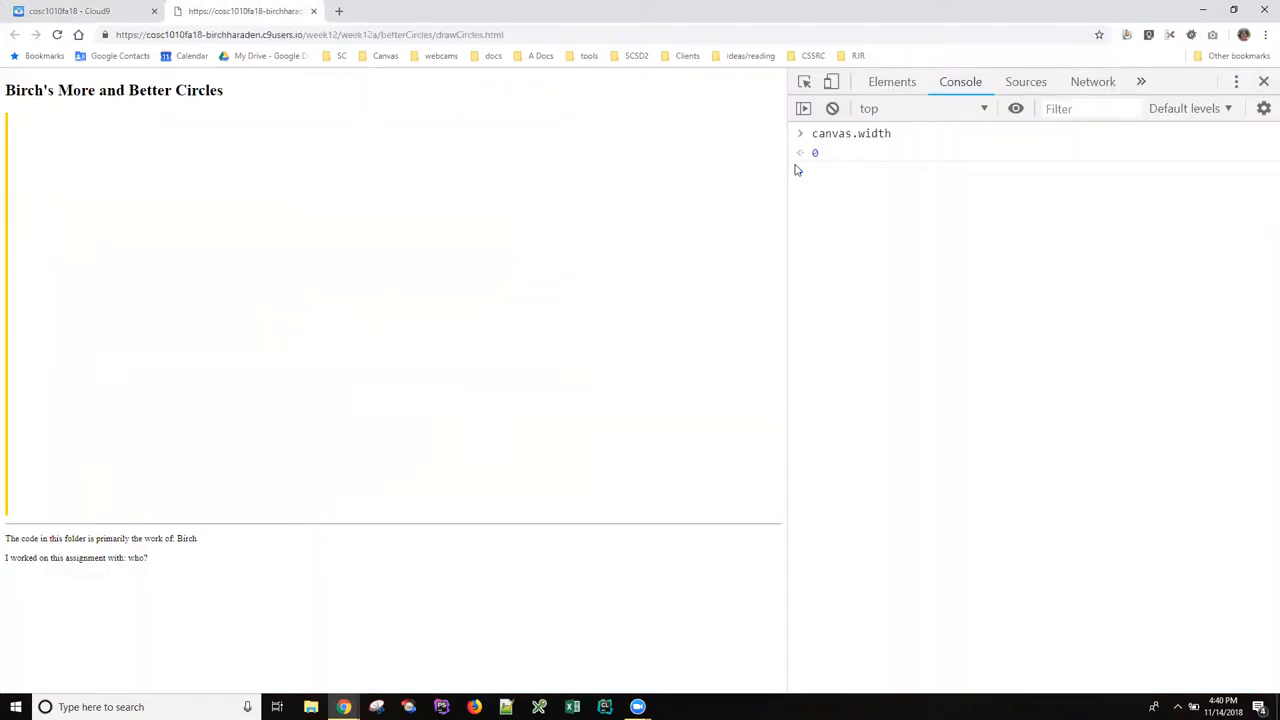
Evaluate radius in the console, getting undefined, then return to the Cloud9 code
text(d)
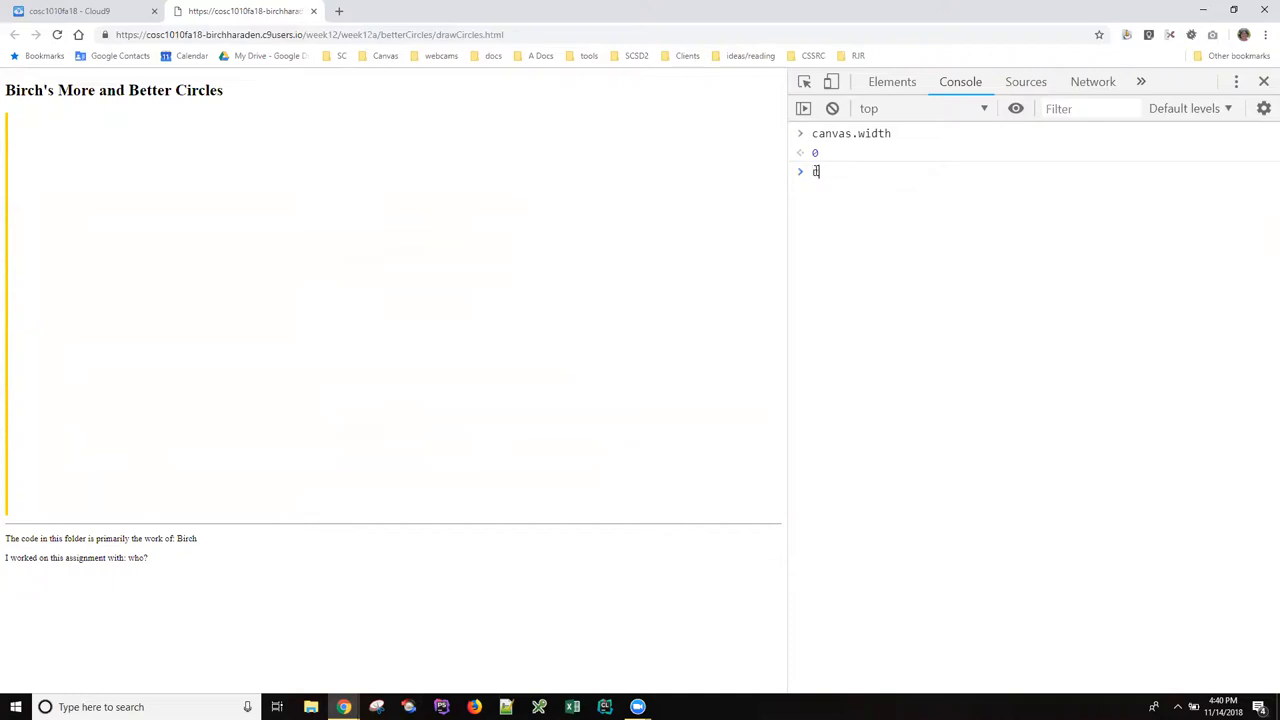
text(radius)
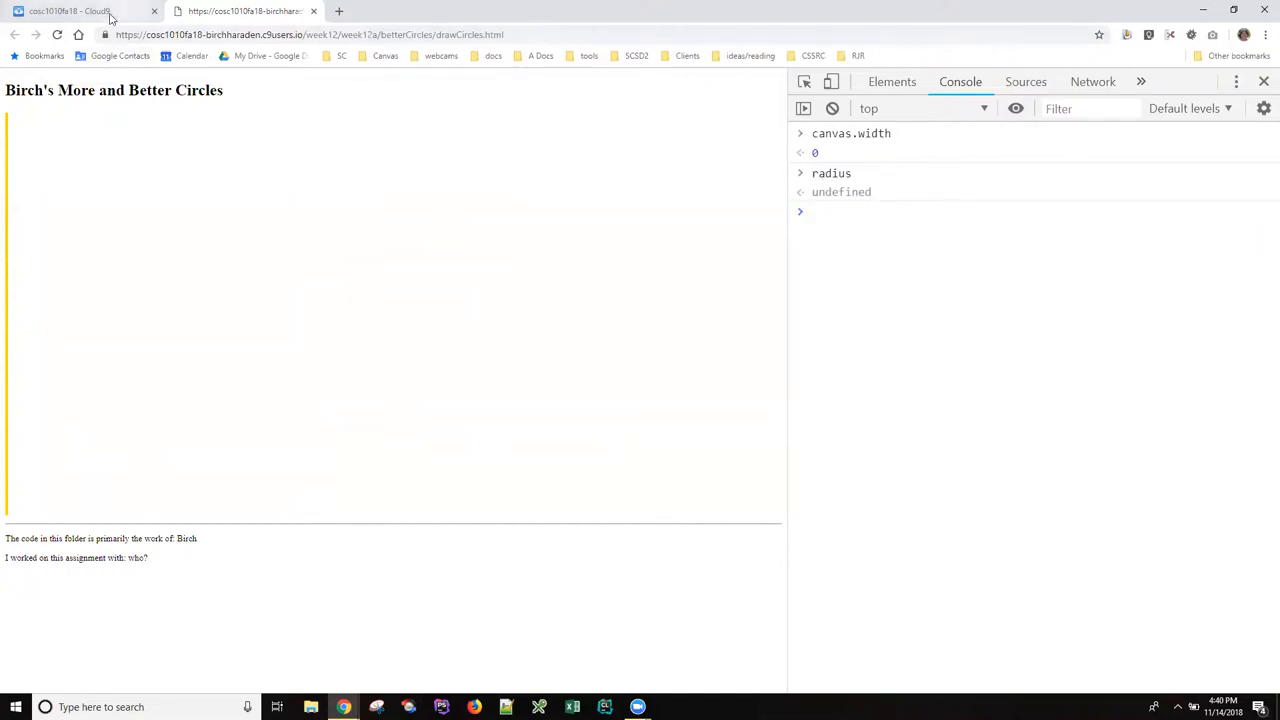
click(76, 12)
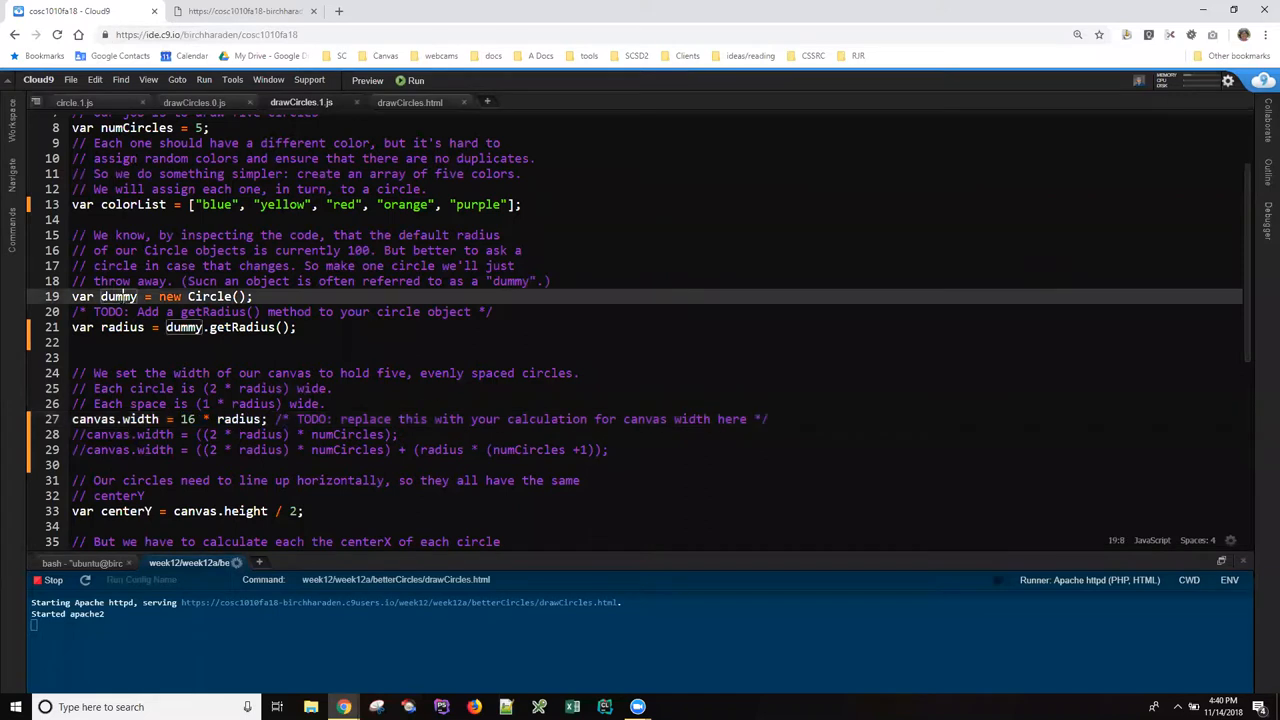
double_click(118, 296)
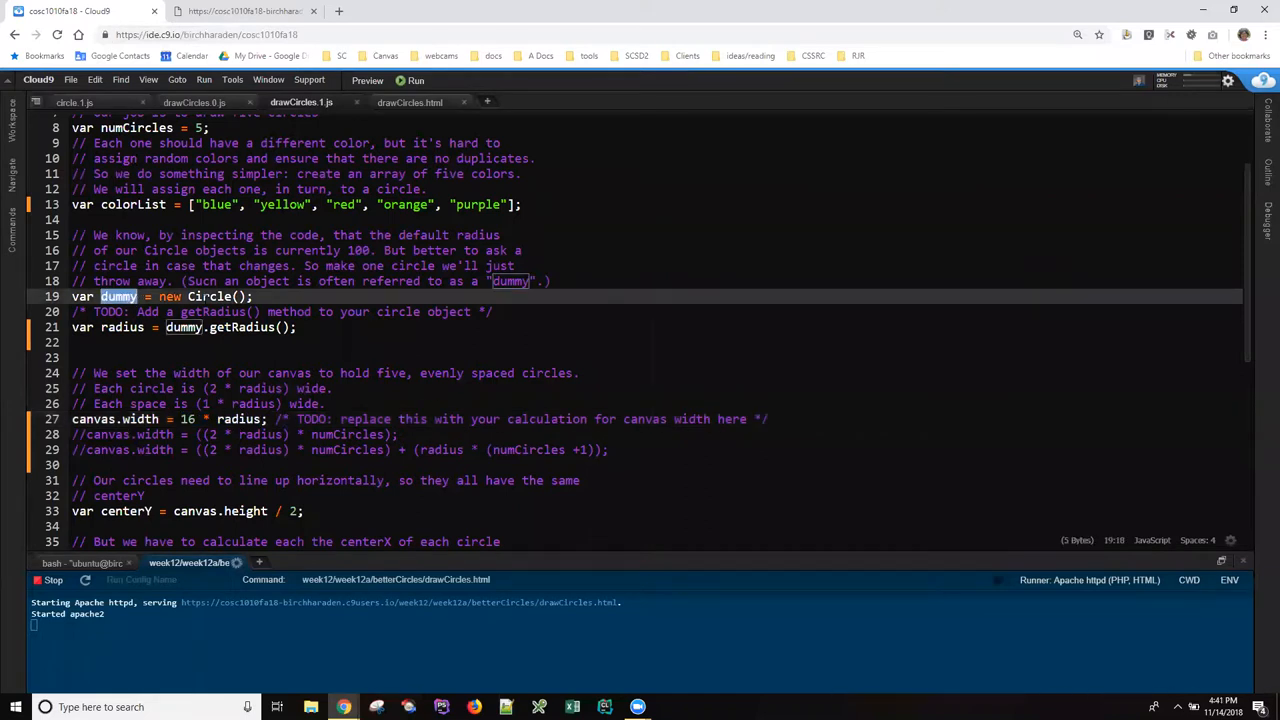
double_click(242, 328)
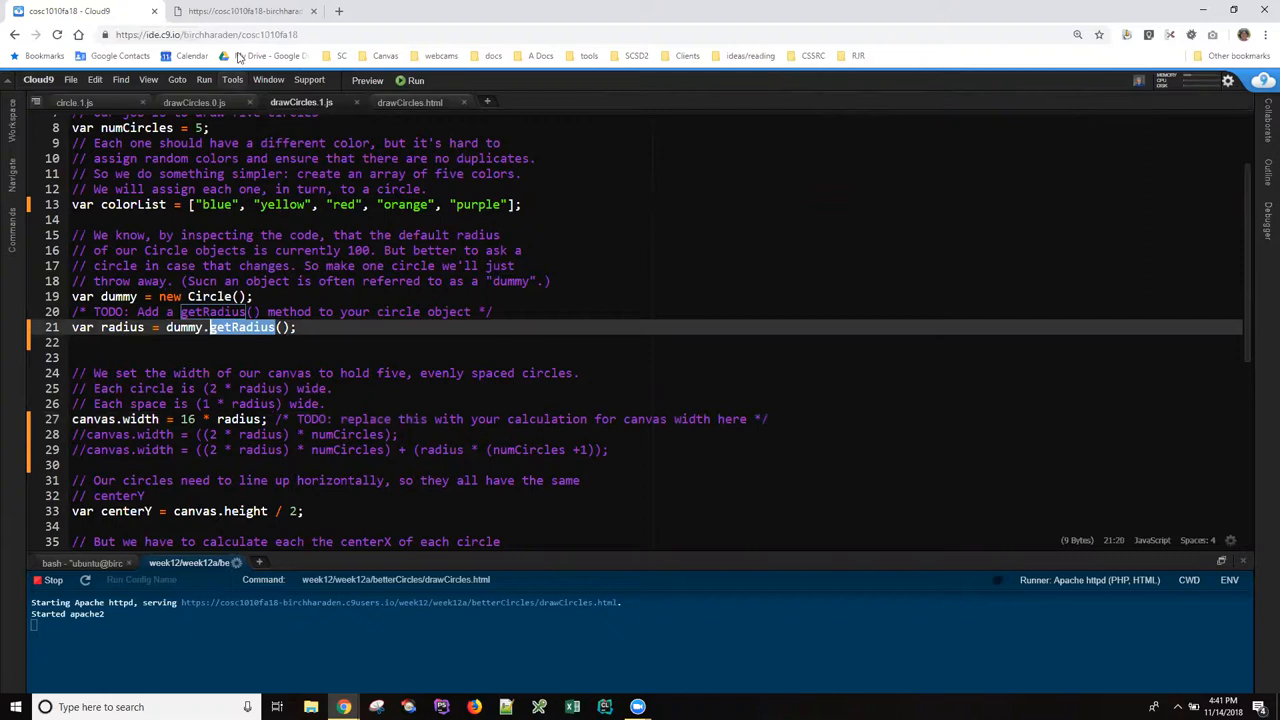
click(244, 12)
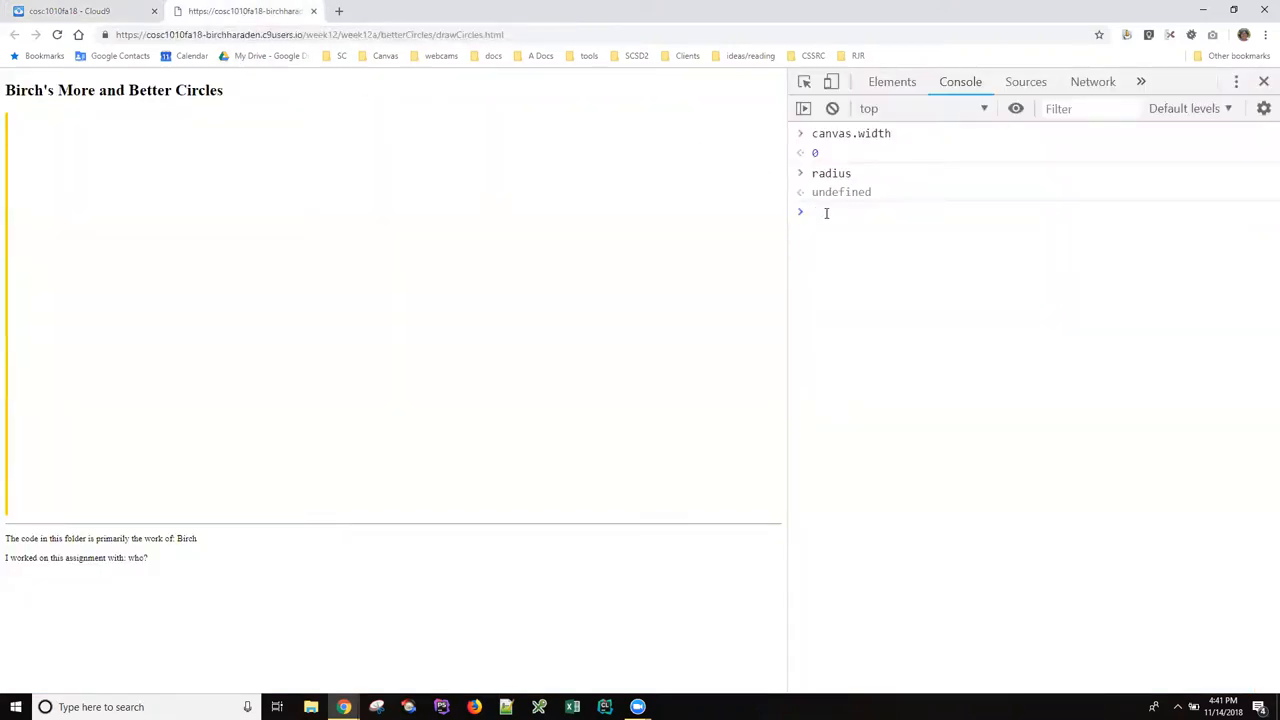
Create var testC = new Circle() in the console and print testC
text(var)
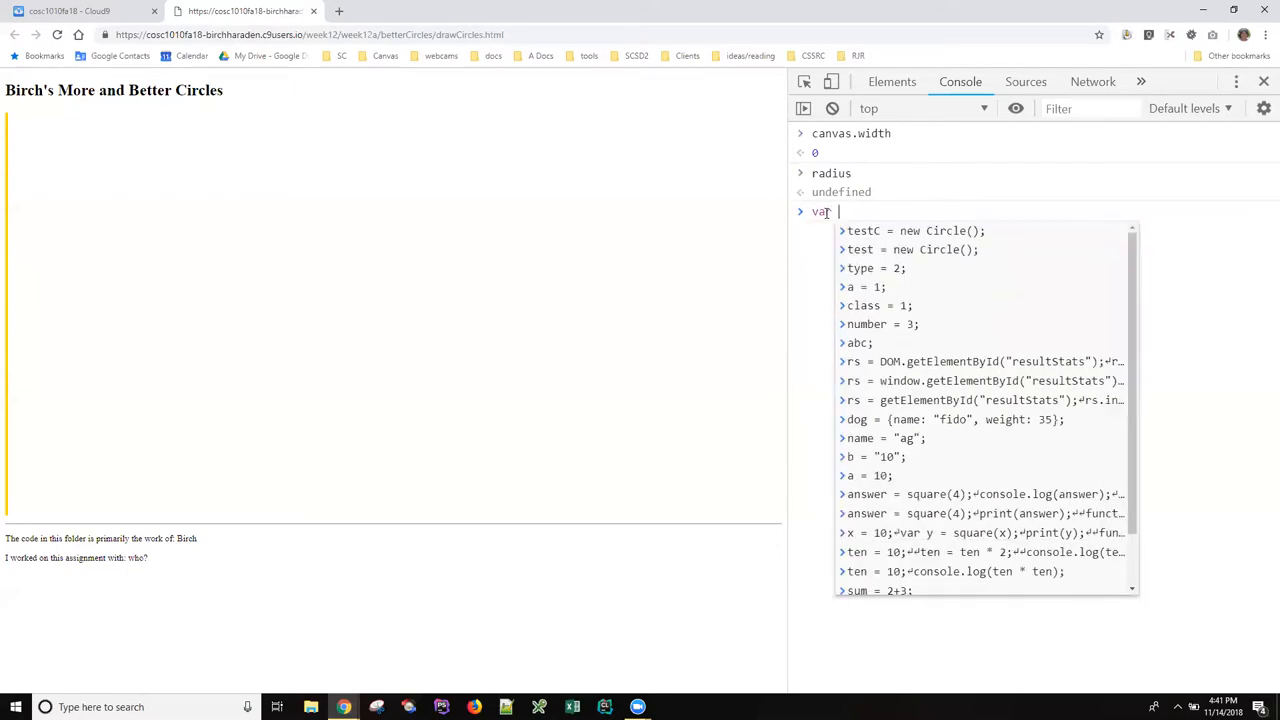
text(test)
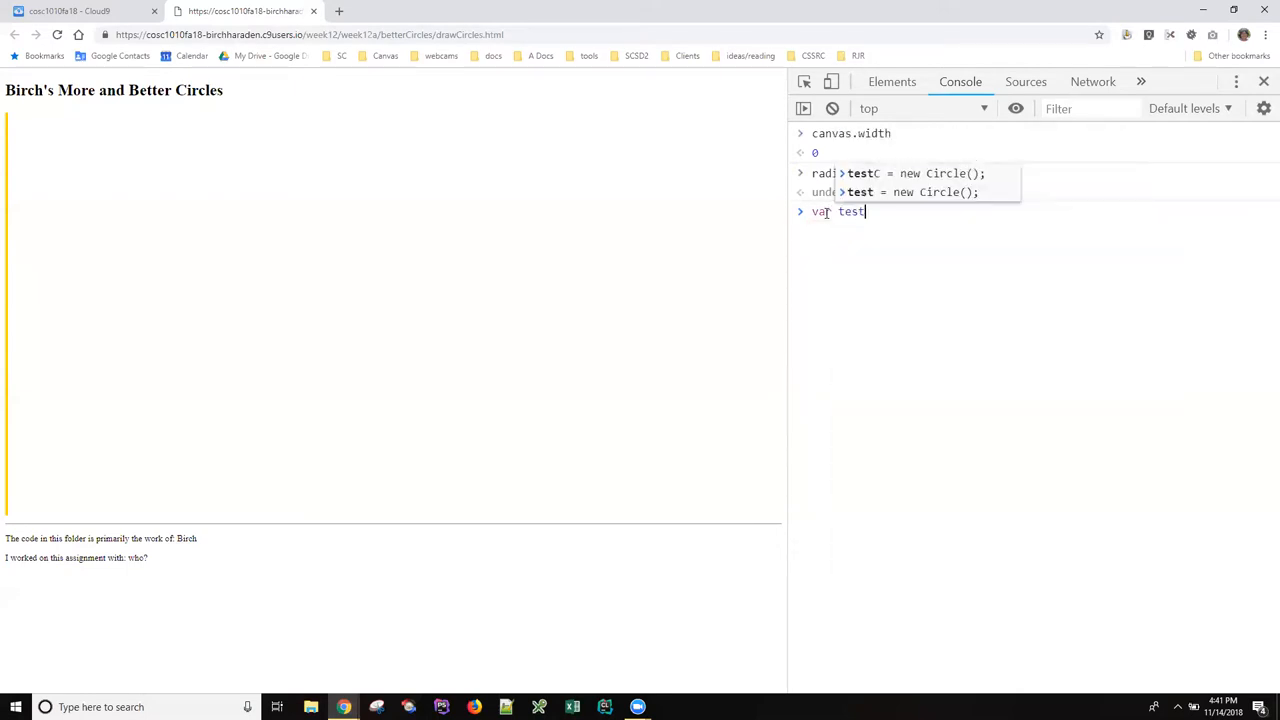
text(C = new)
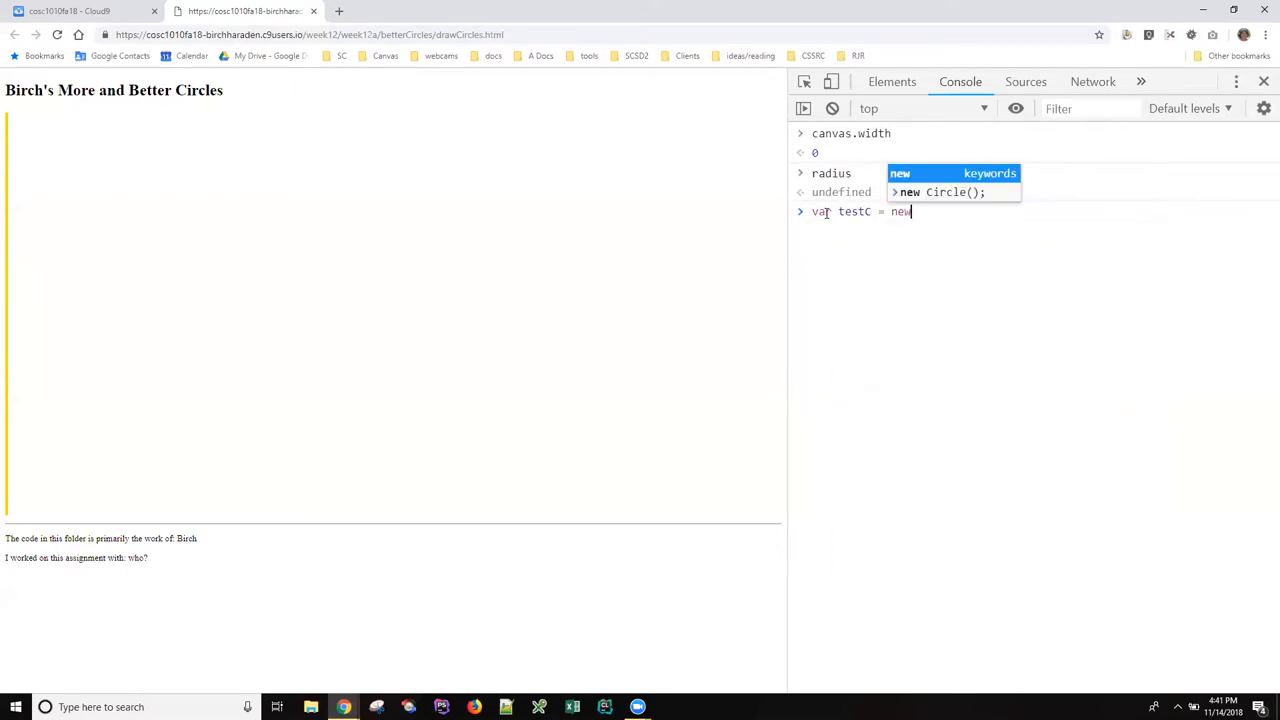
text(Cirlc)
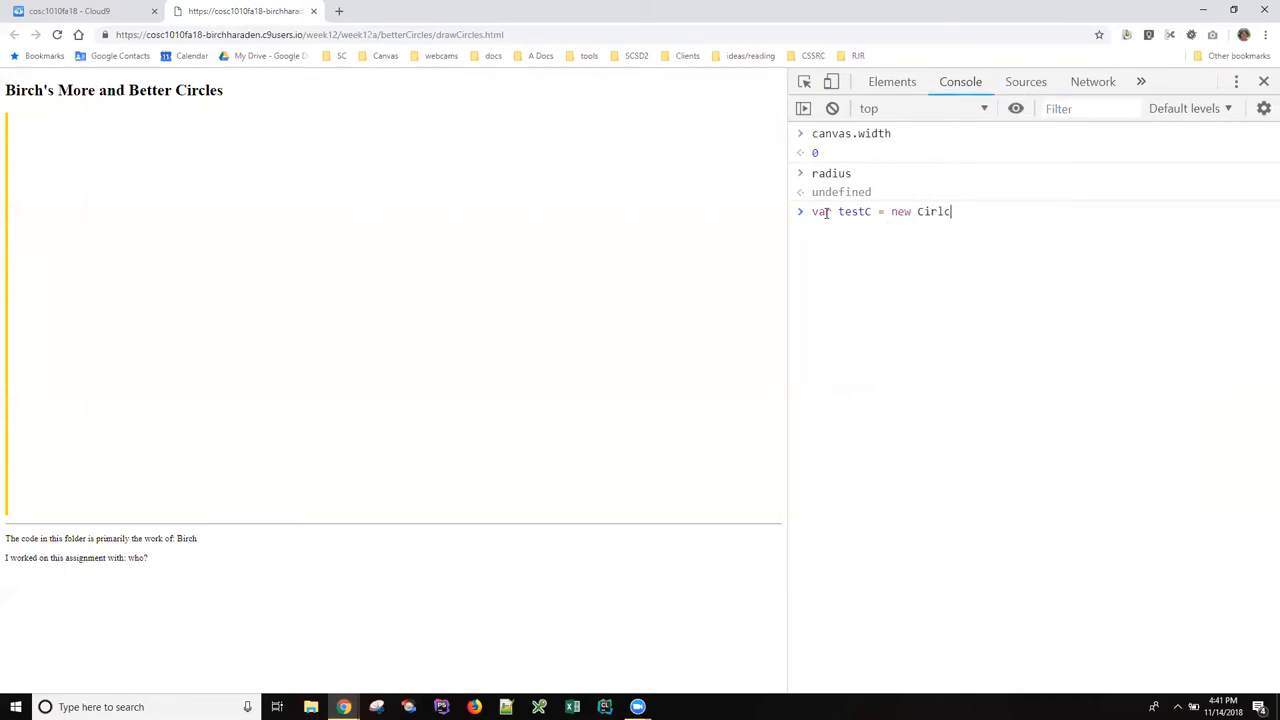
text(e();)
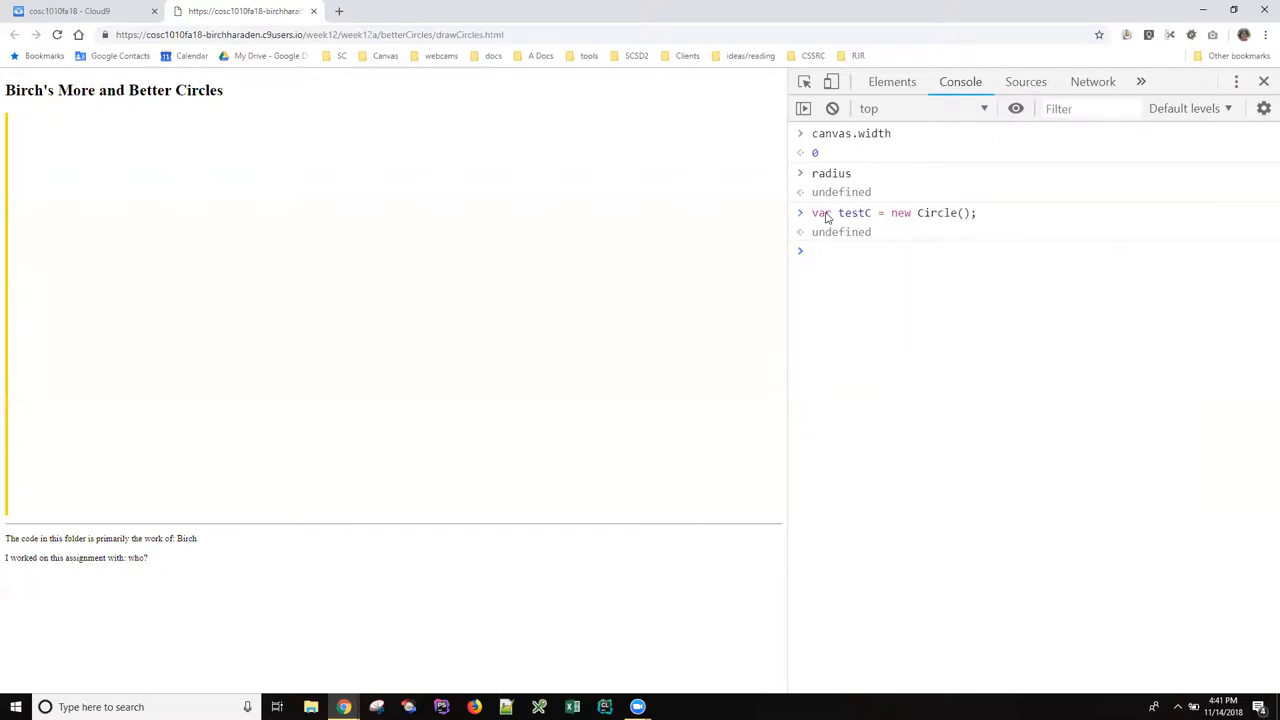
mouse_move(844, 220)
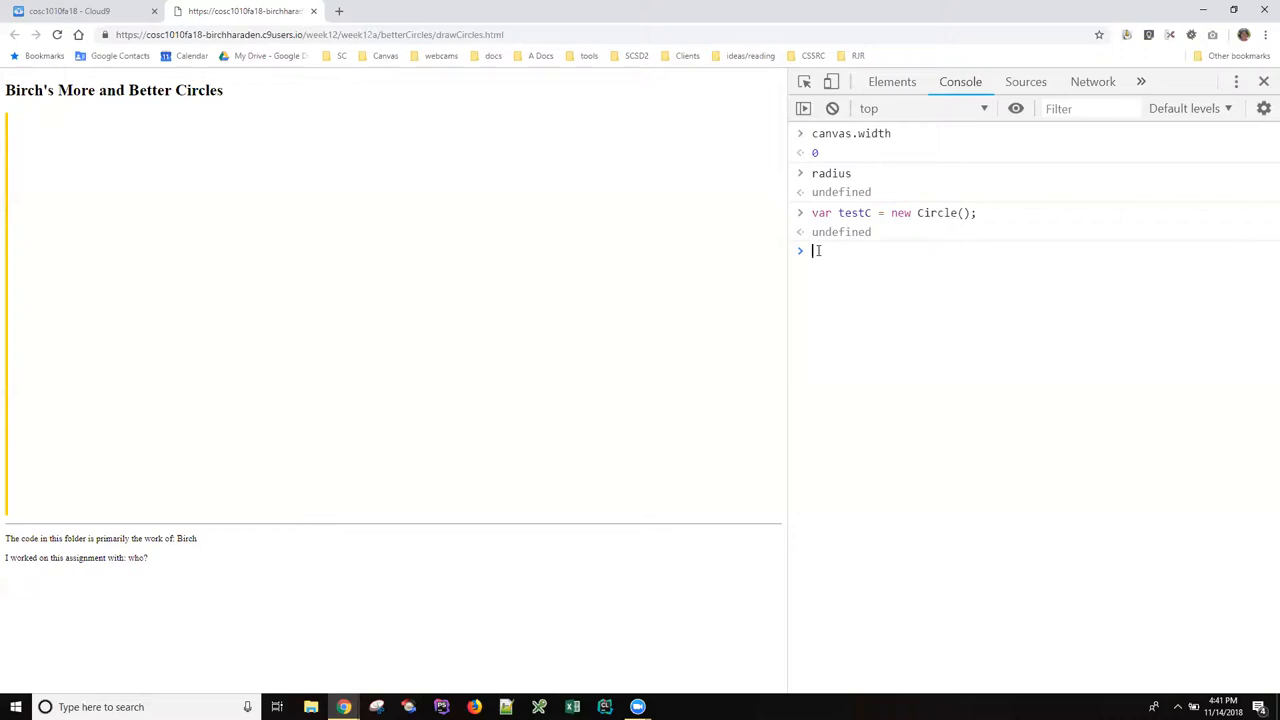
text(testC)
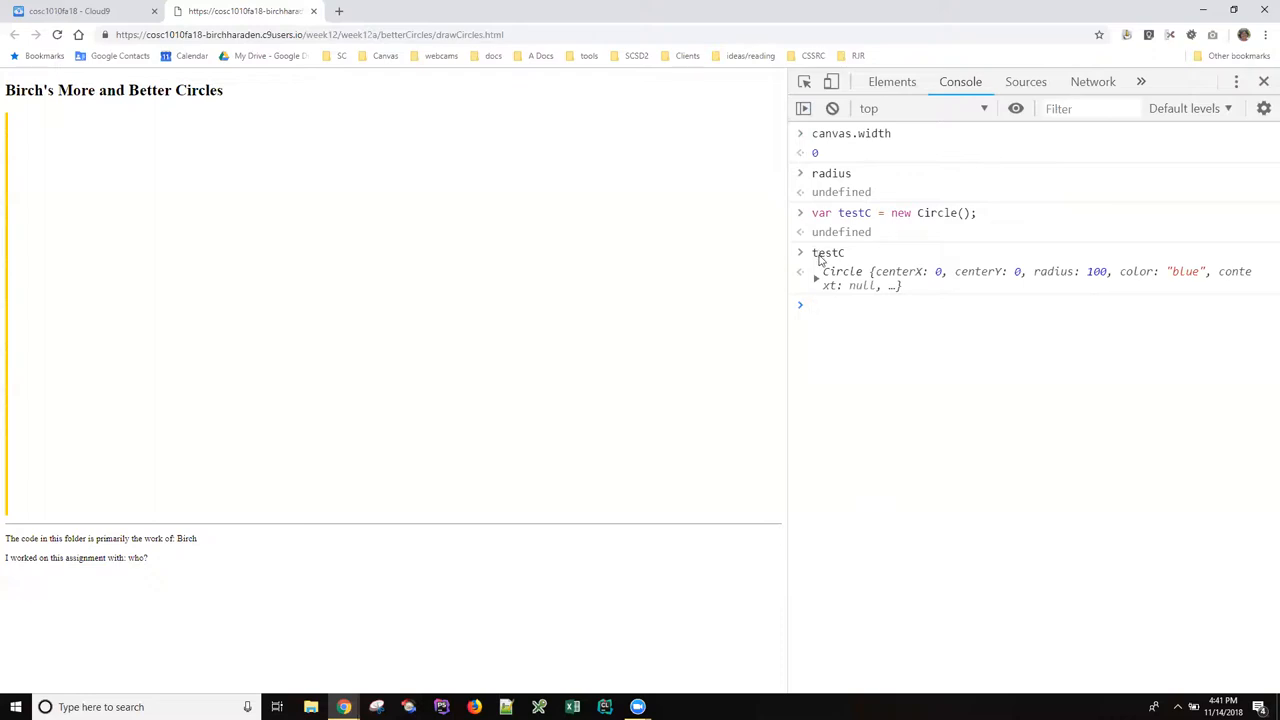
Expand testC's properties and evaluate testC.radius, which returns 100, then return to Cloud9
click(800, 272)
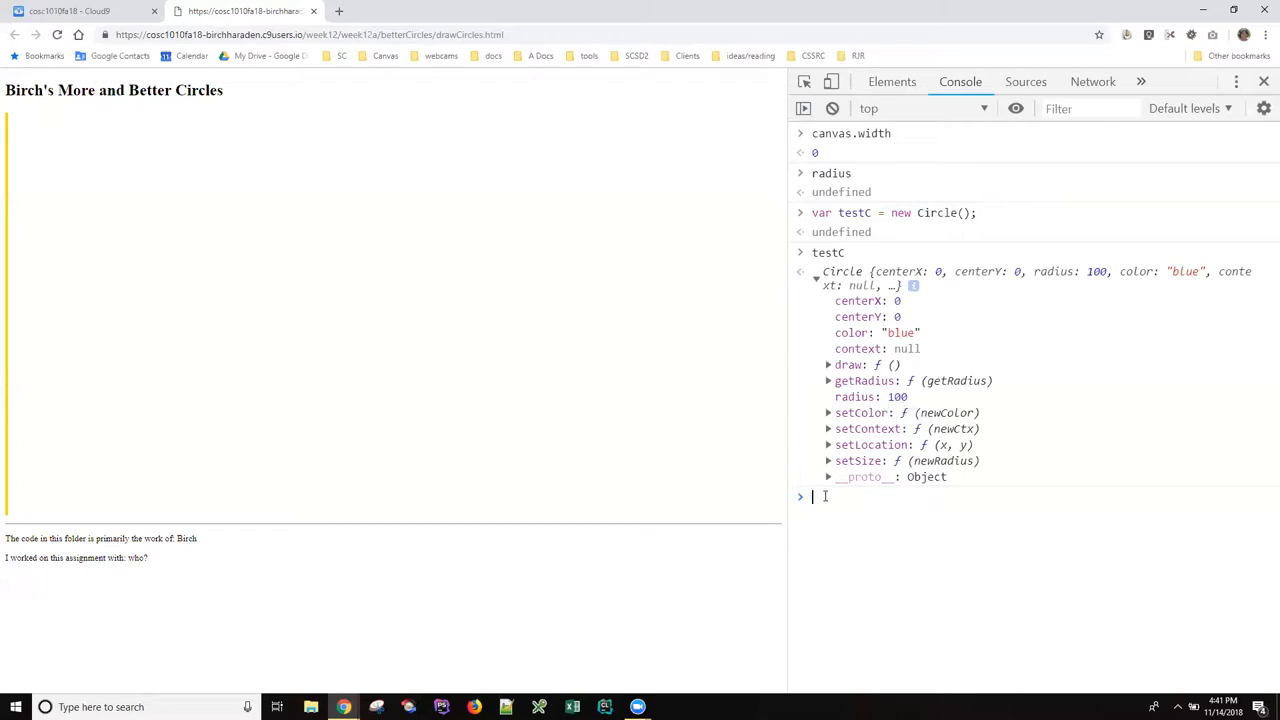
text(testc)
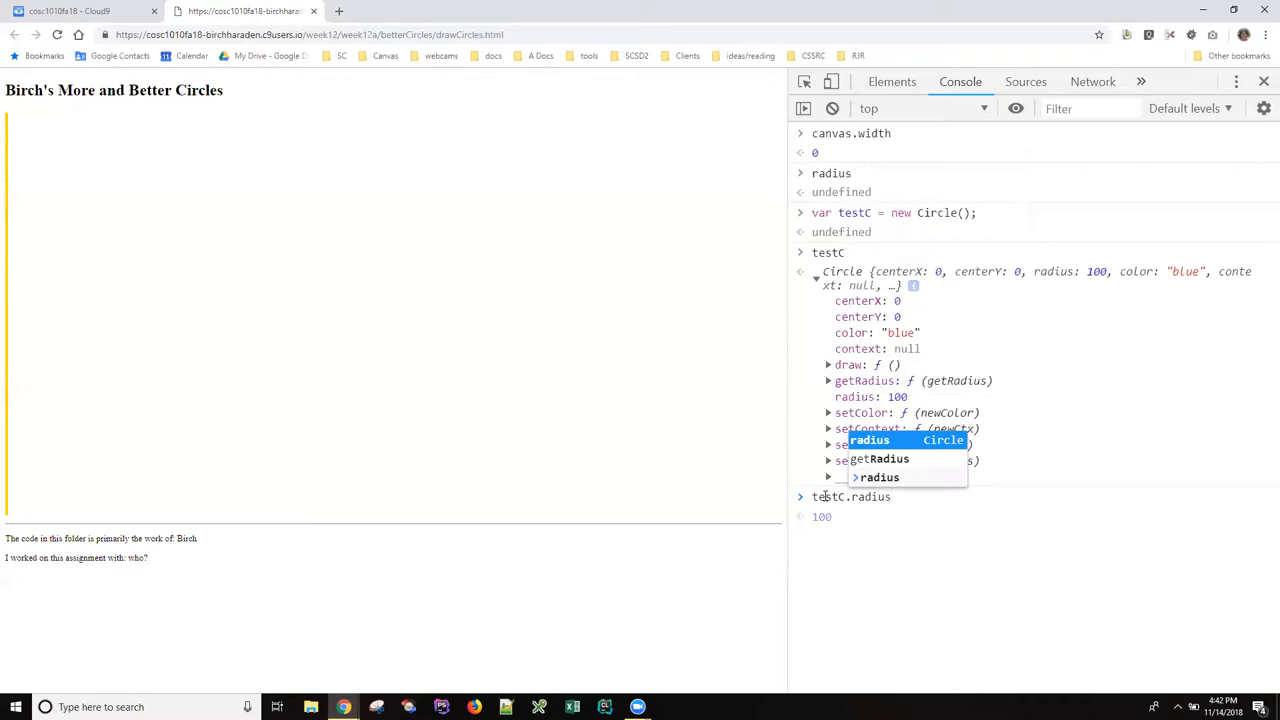
key(Enter)
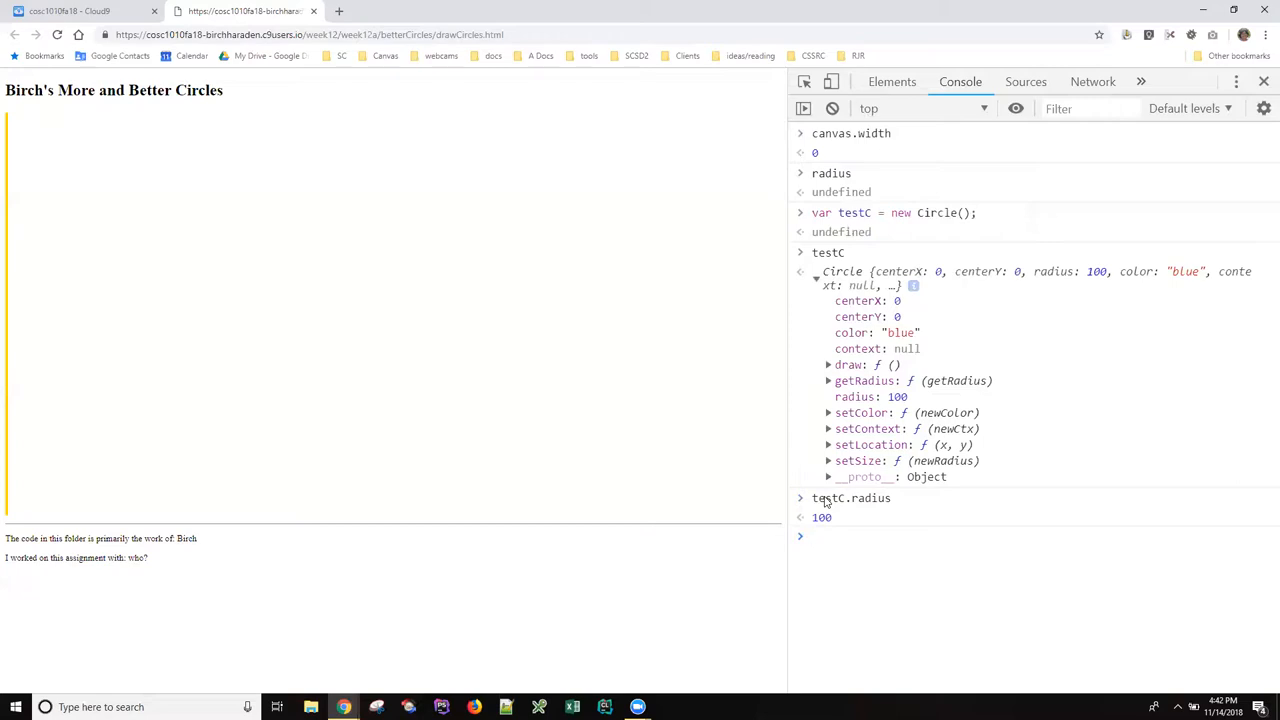
mouse_move(850, 504)
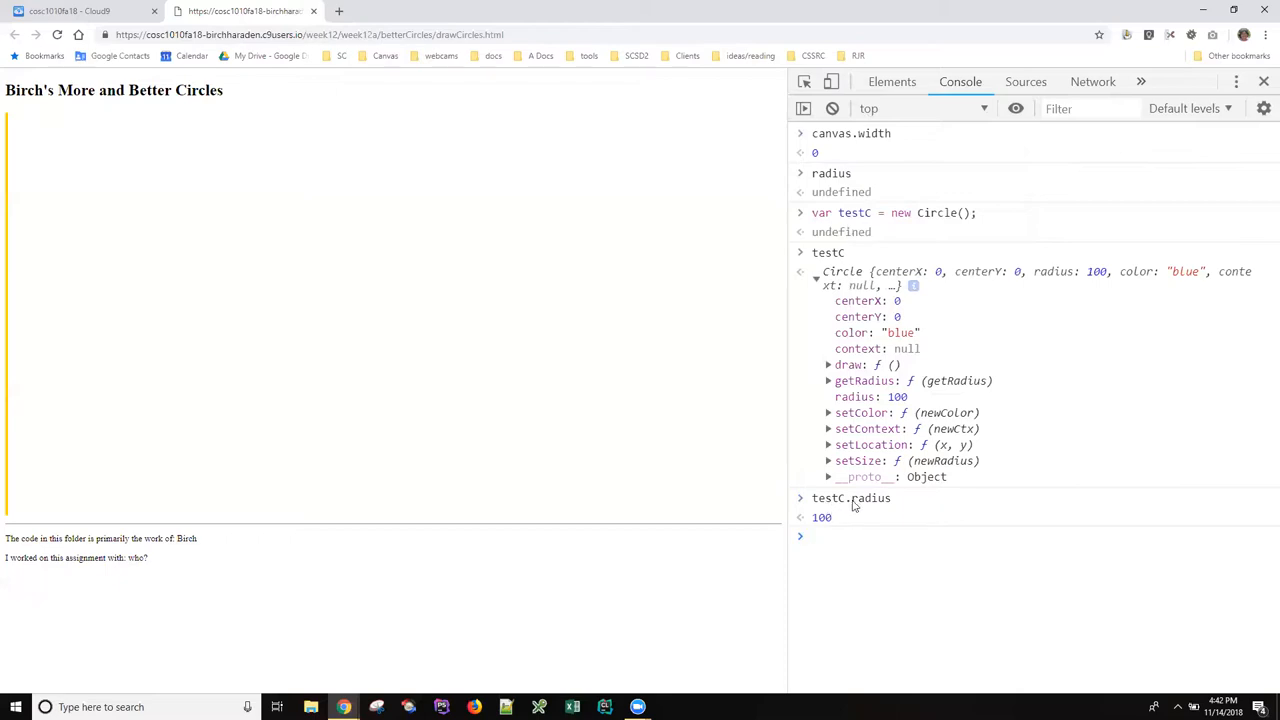
click(80, 12)
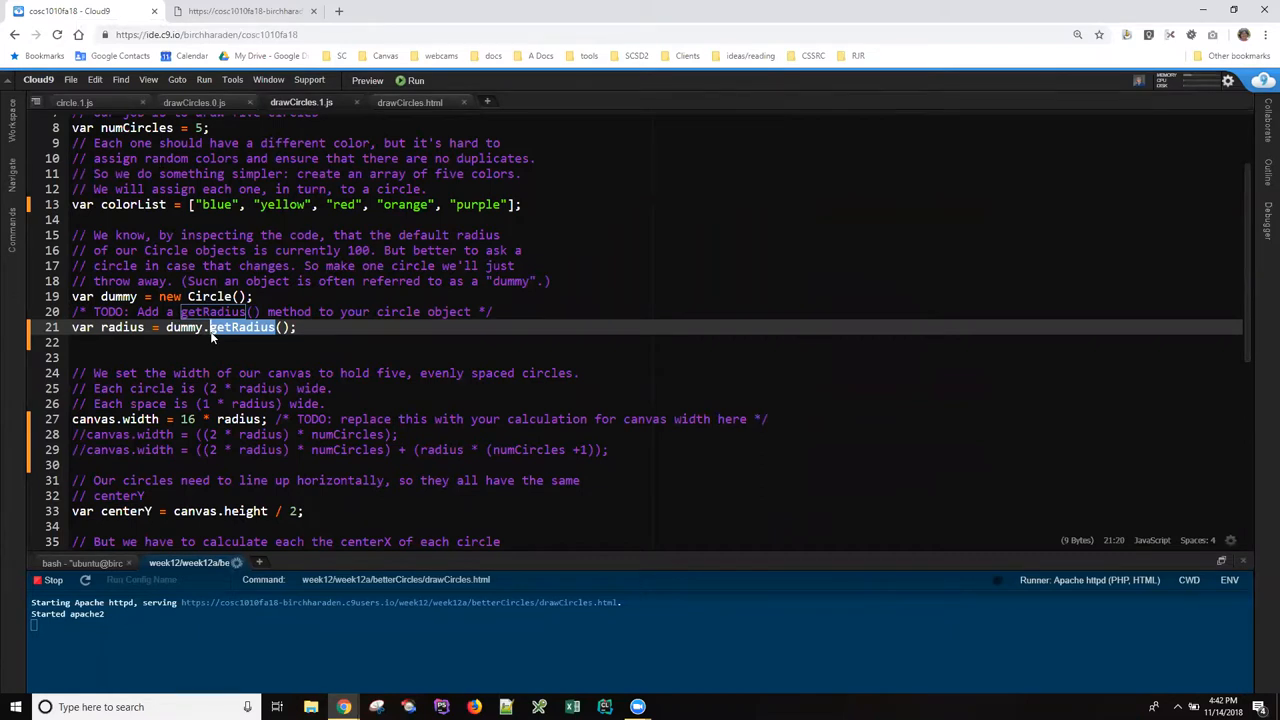
mouse_move(212, 88)
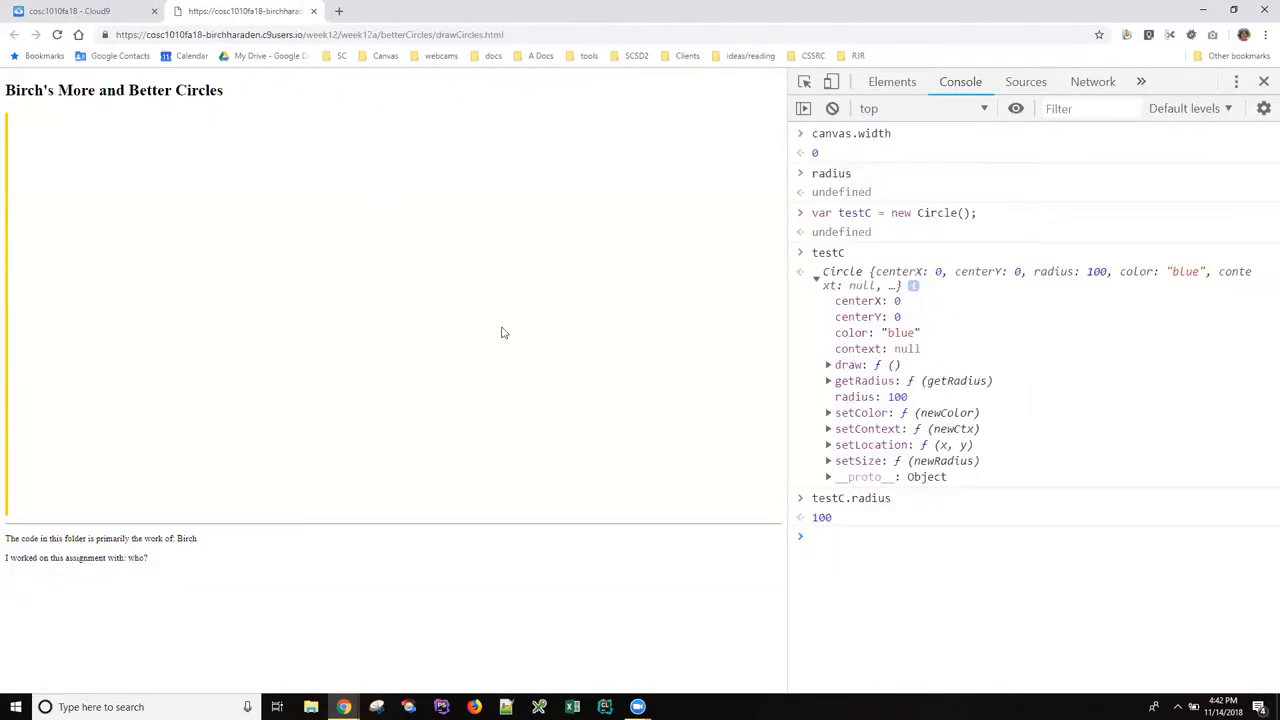
Run testC.getRadius(); in the console, which returns undefined
click(860, 536)
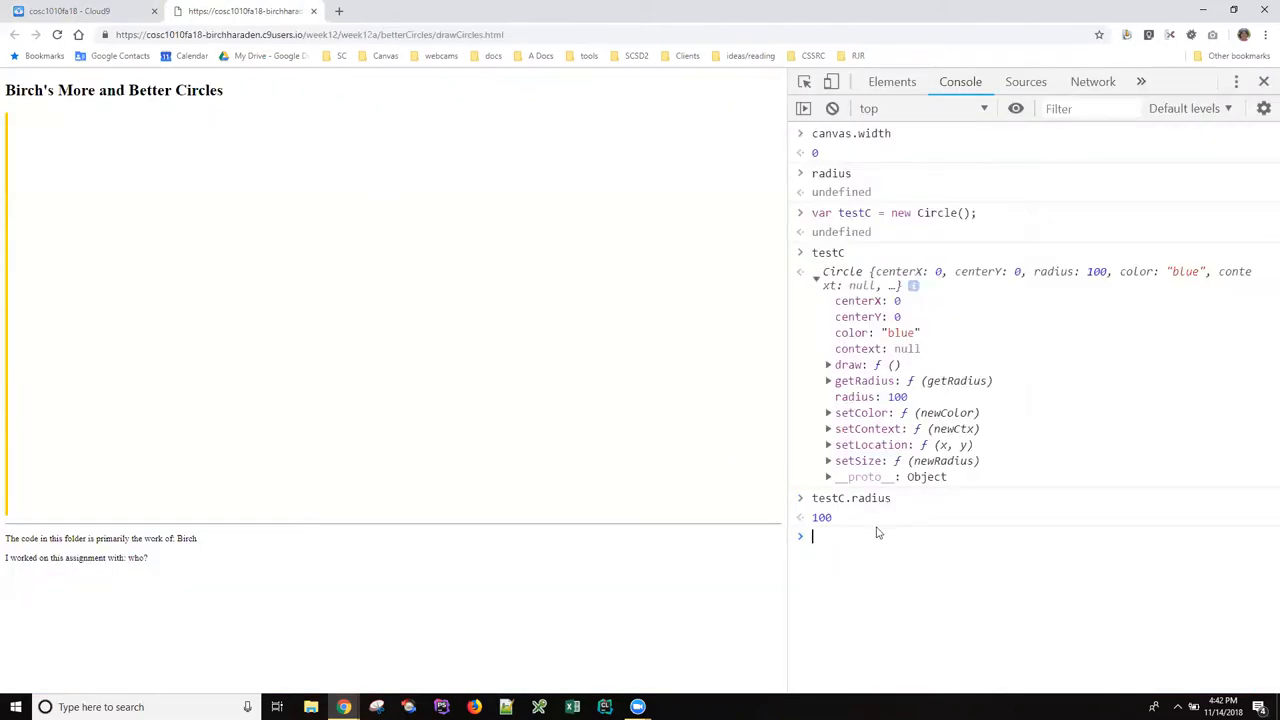
text(dummy)
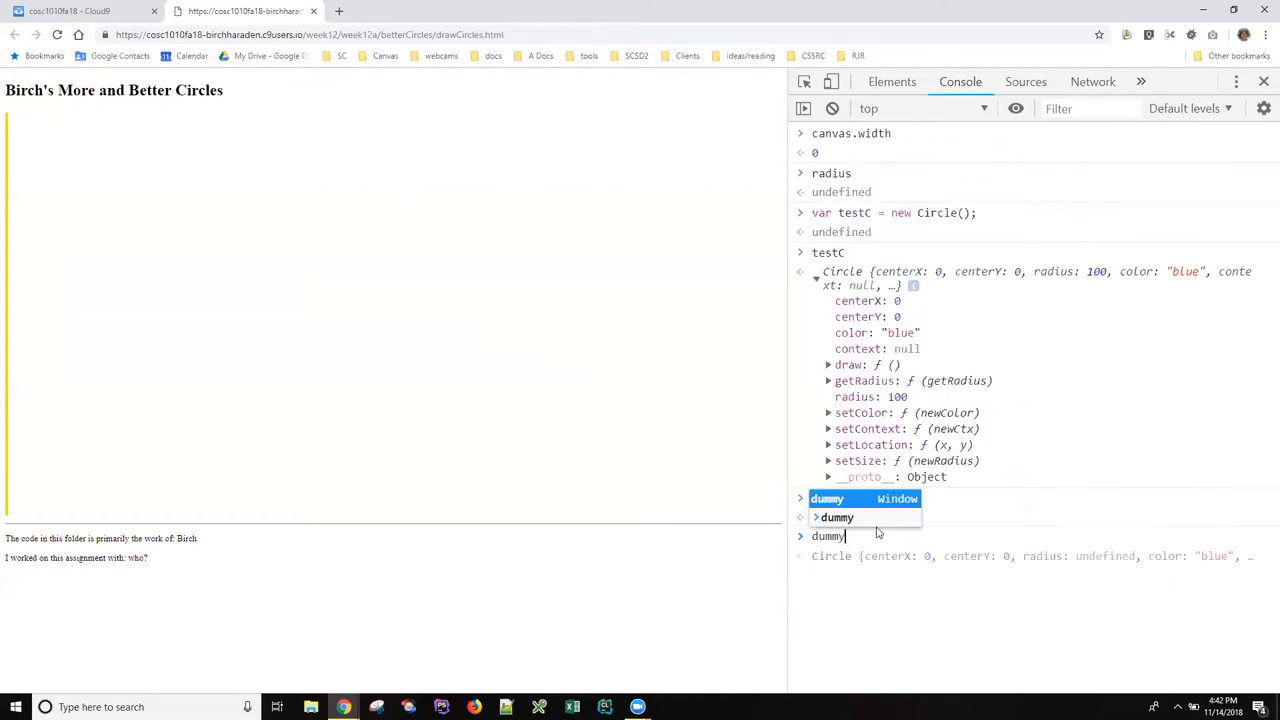
text(testc)
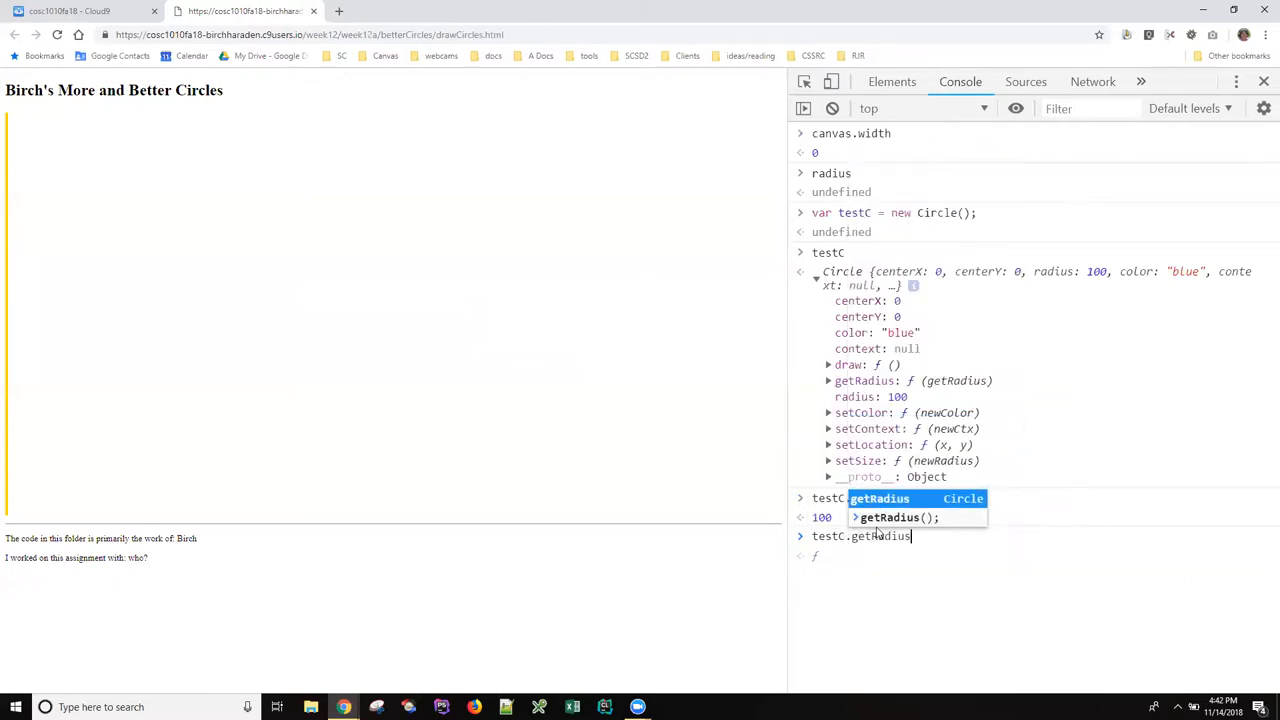
text(();)
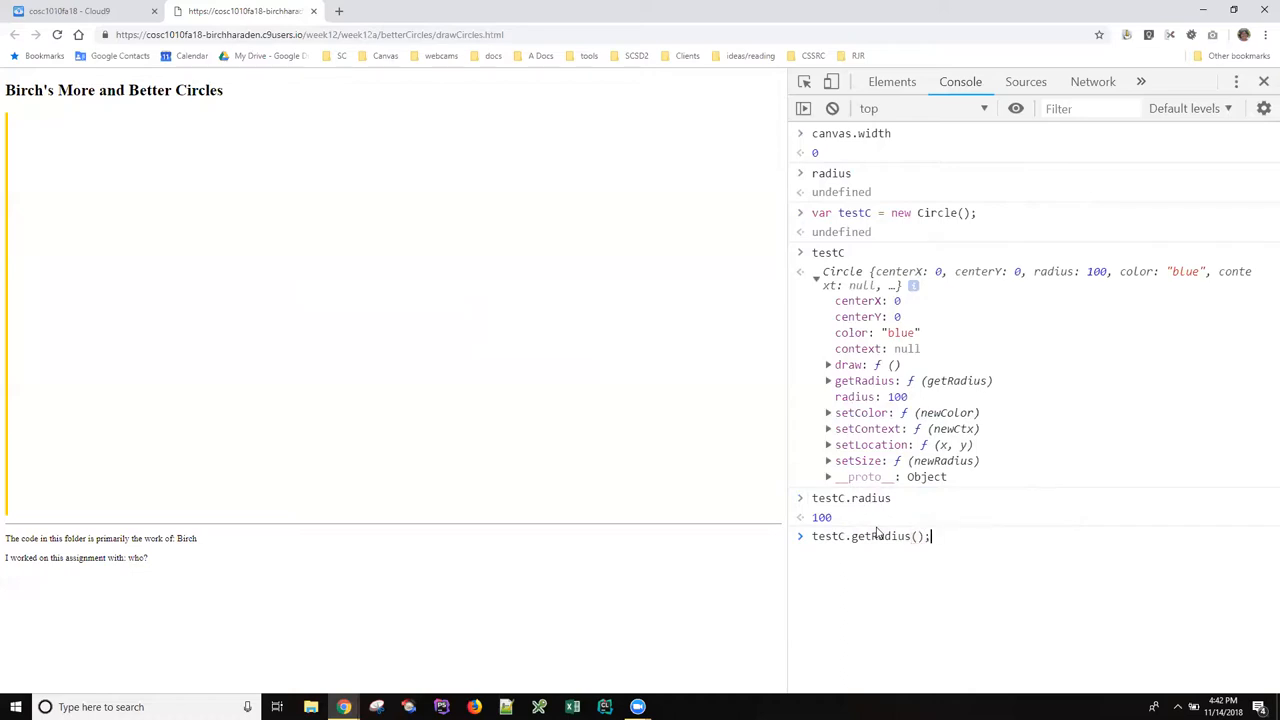
key(Enter)
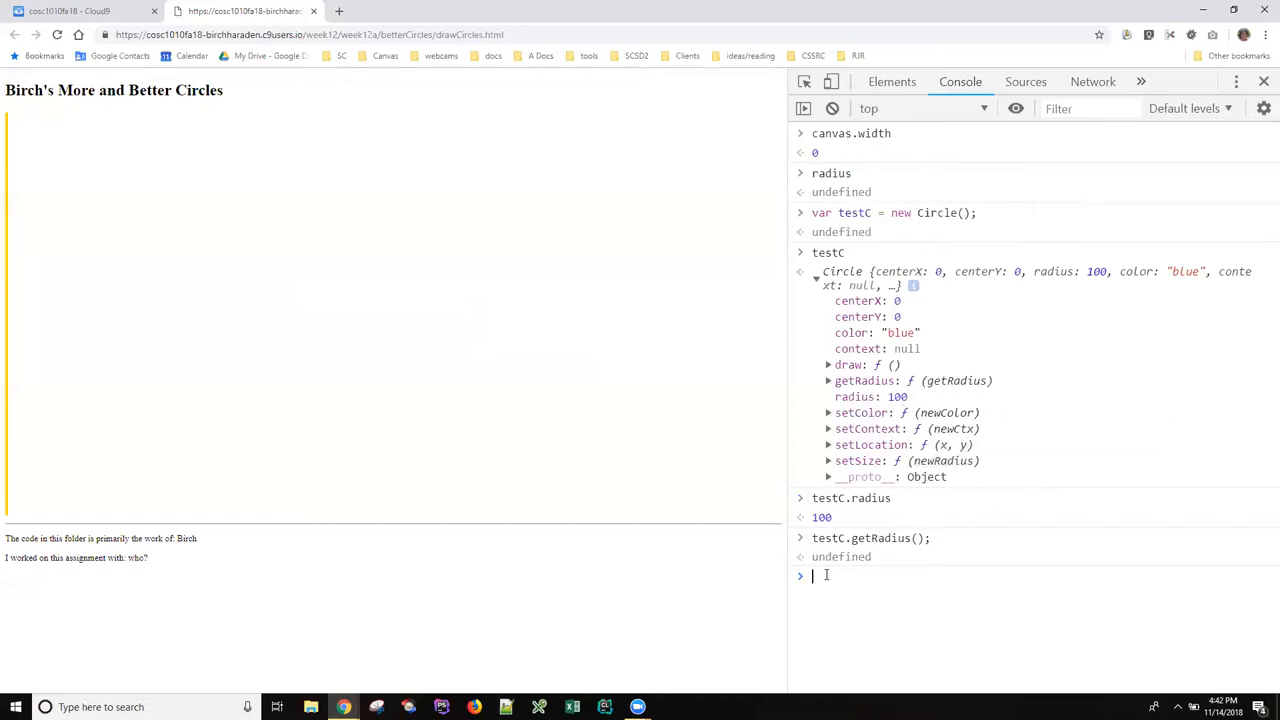
Reprint testC and inspect it, its radius now reading undefined
text(testC)
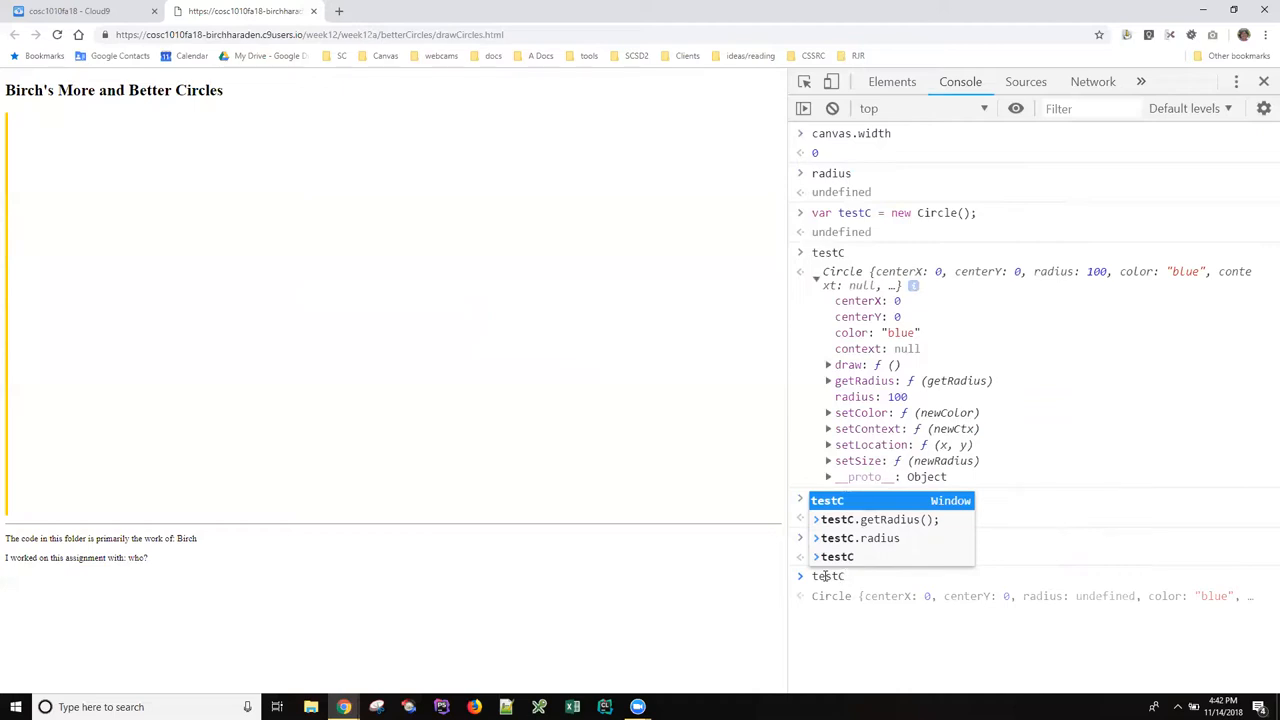
key(Enter)
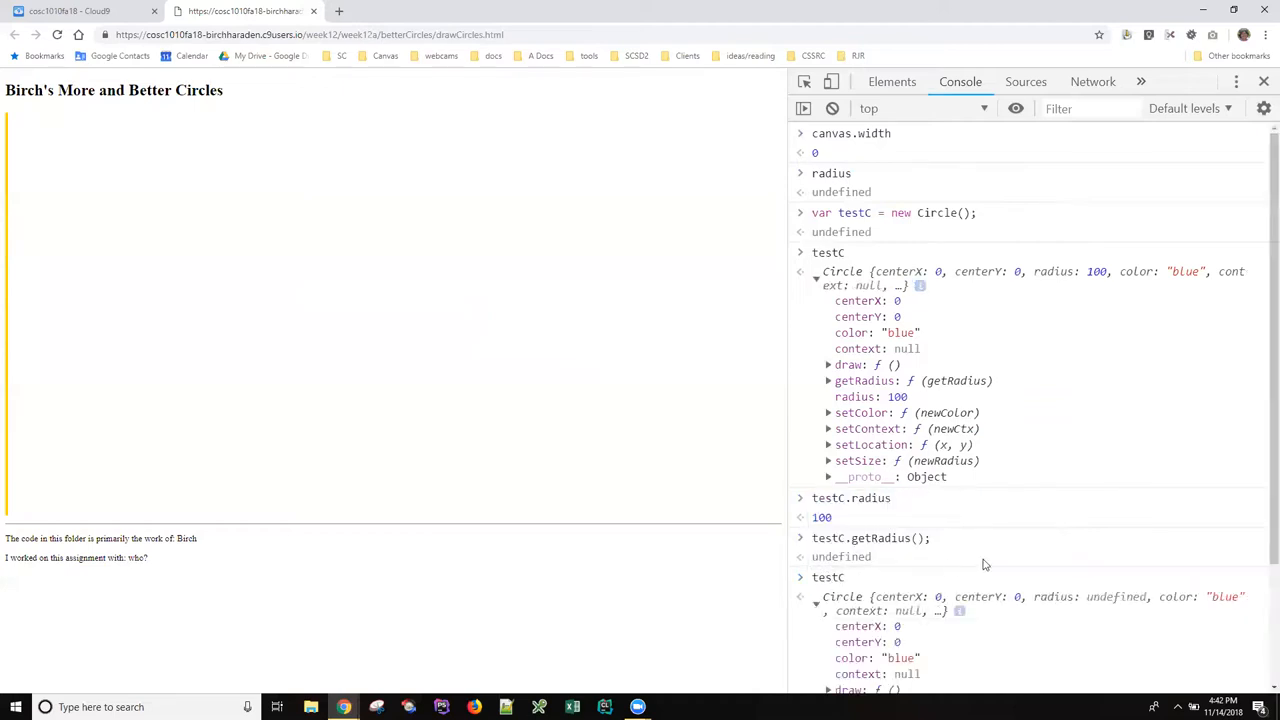
scroll(down, 3)
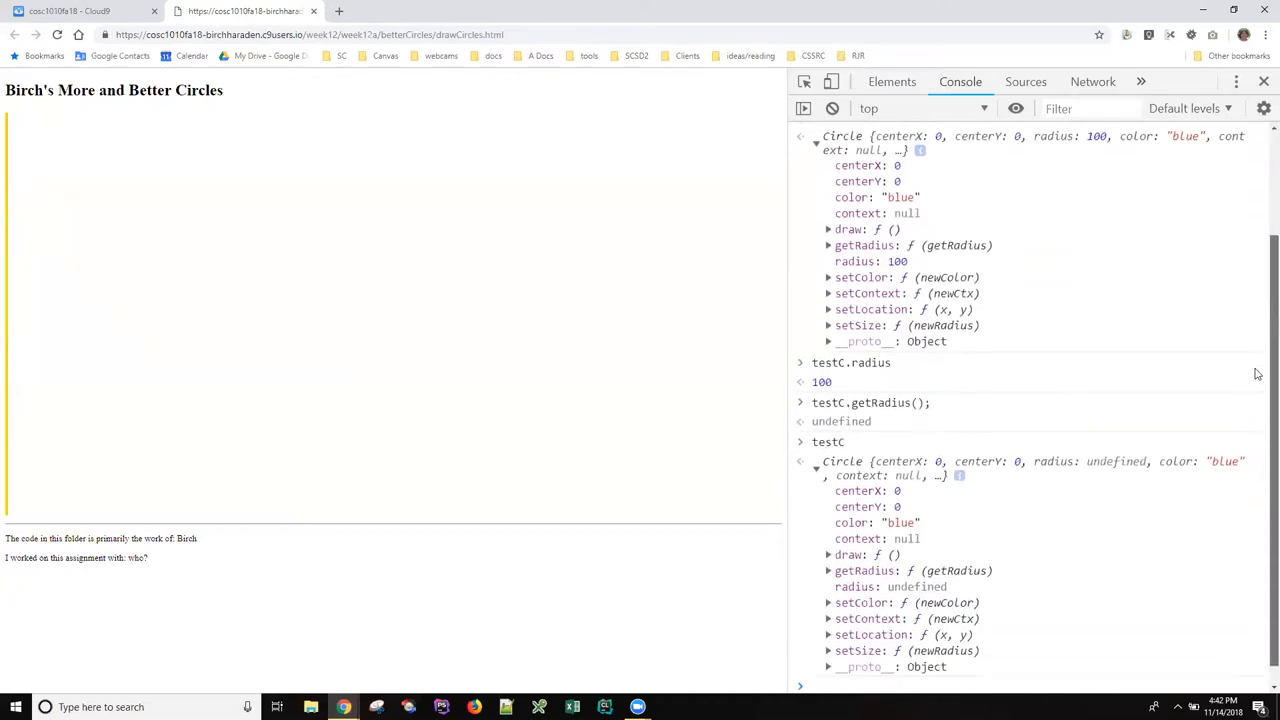
scroll(down, 3)
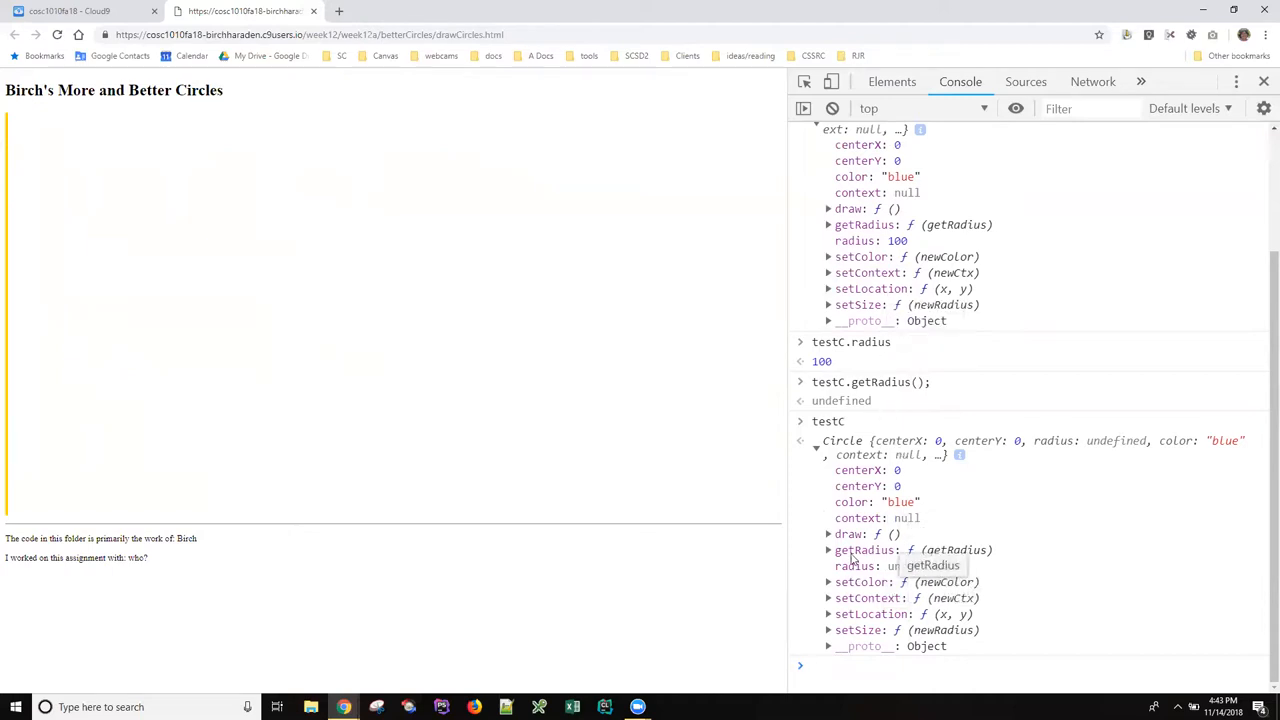
mouse_move(830, 556)
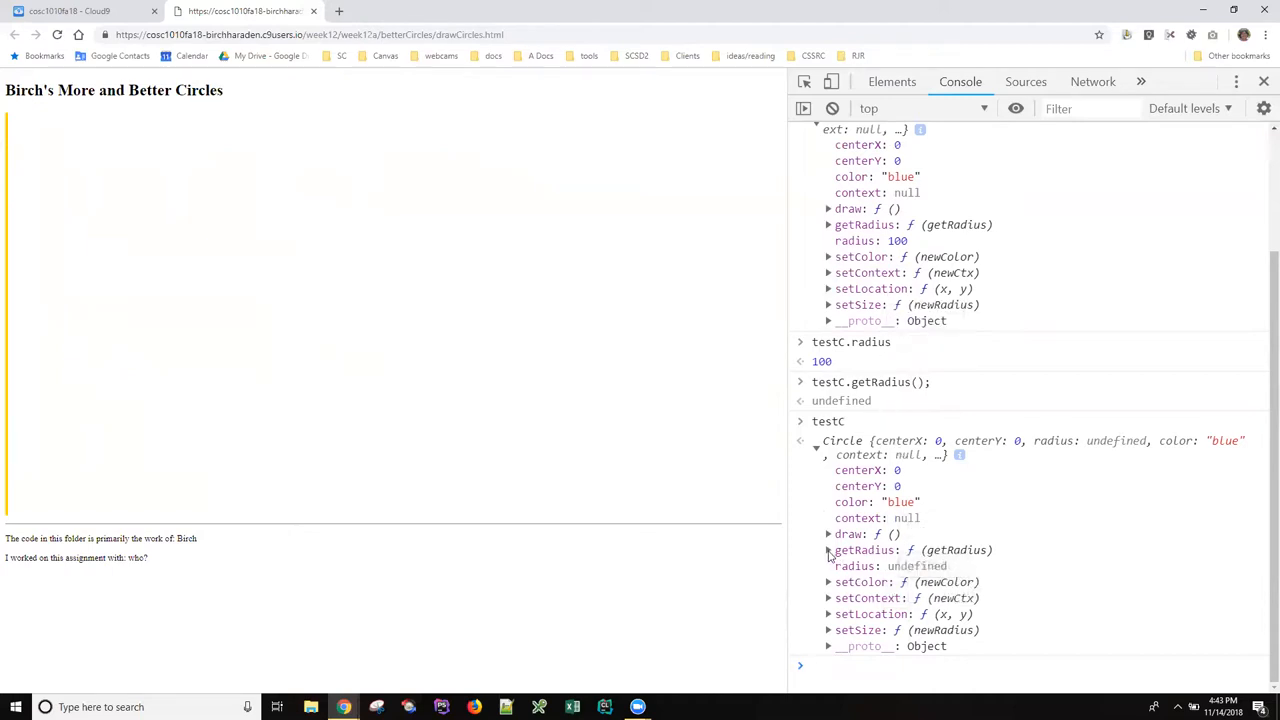
Expand testC's getRadius entry to reveal its function details at circle.js line 25
click(828, 550)
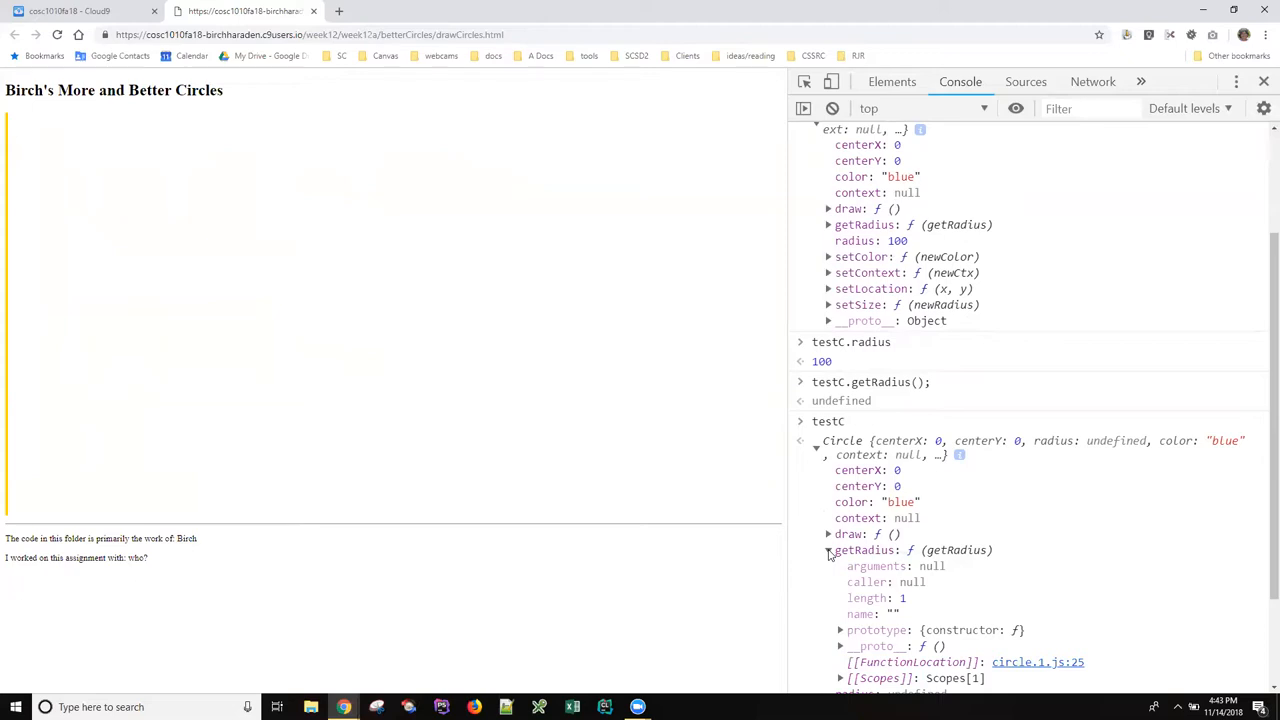
mouse_move(1036, 598)
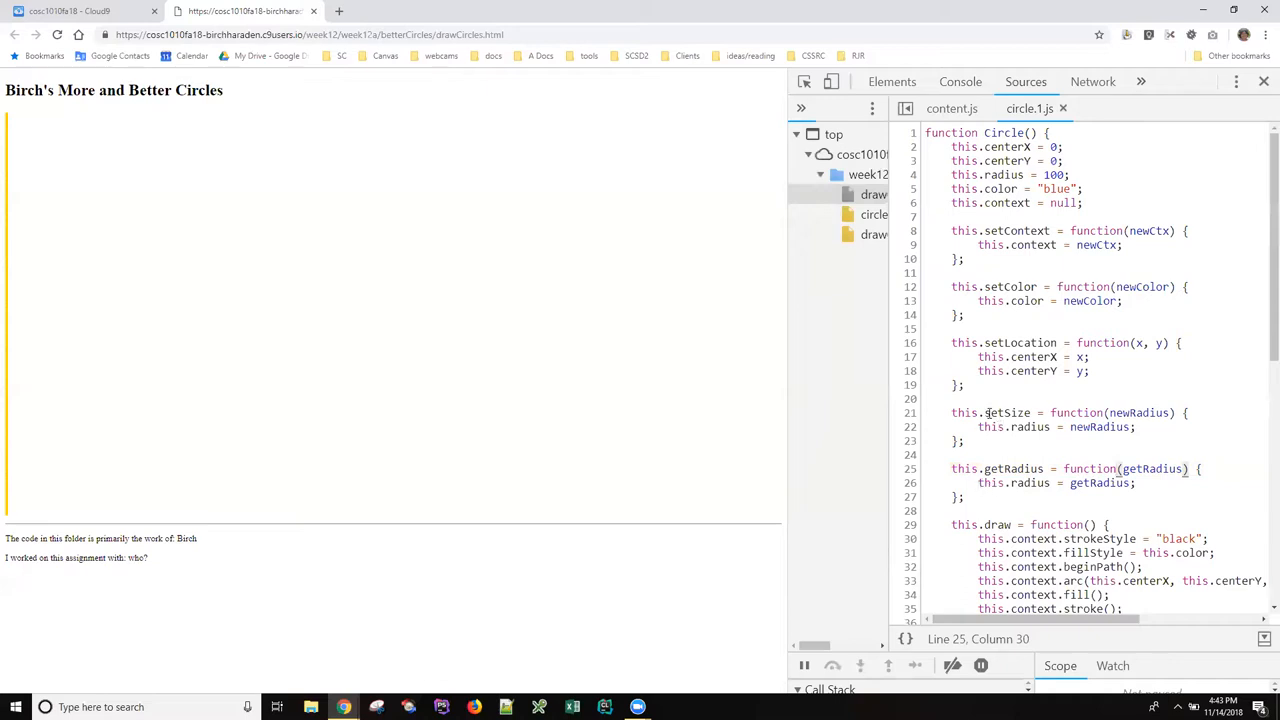
double_click(1012, 412)
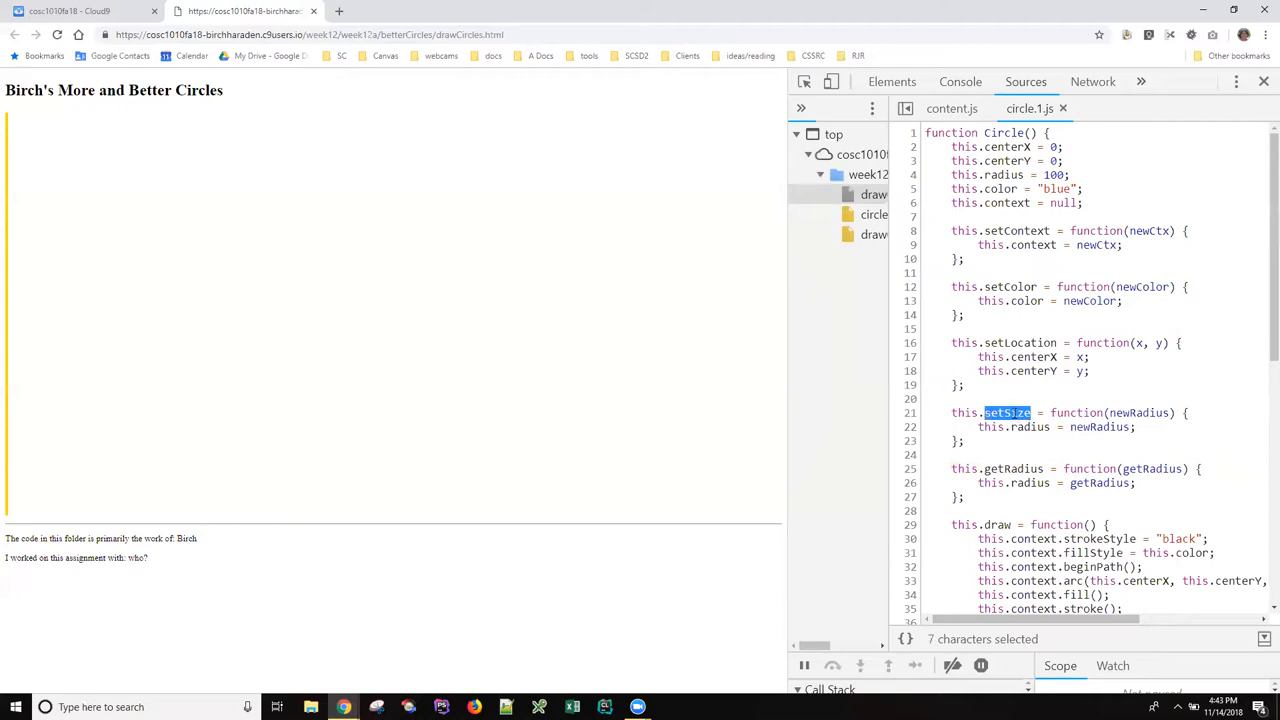
double_click(1130, 412)
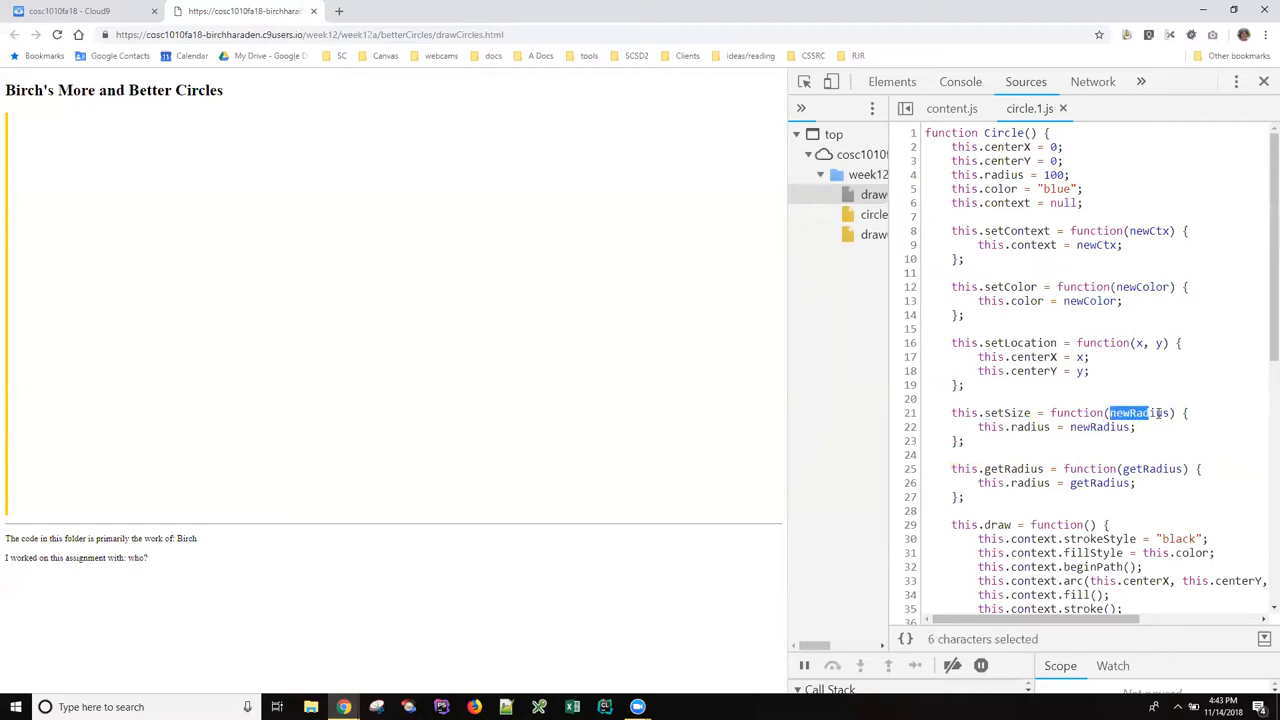
double_click(1100, 428)
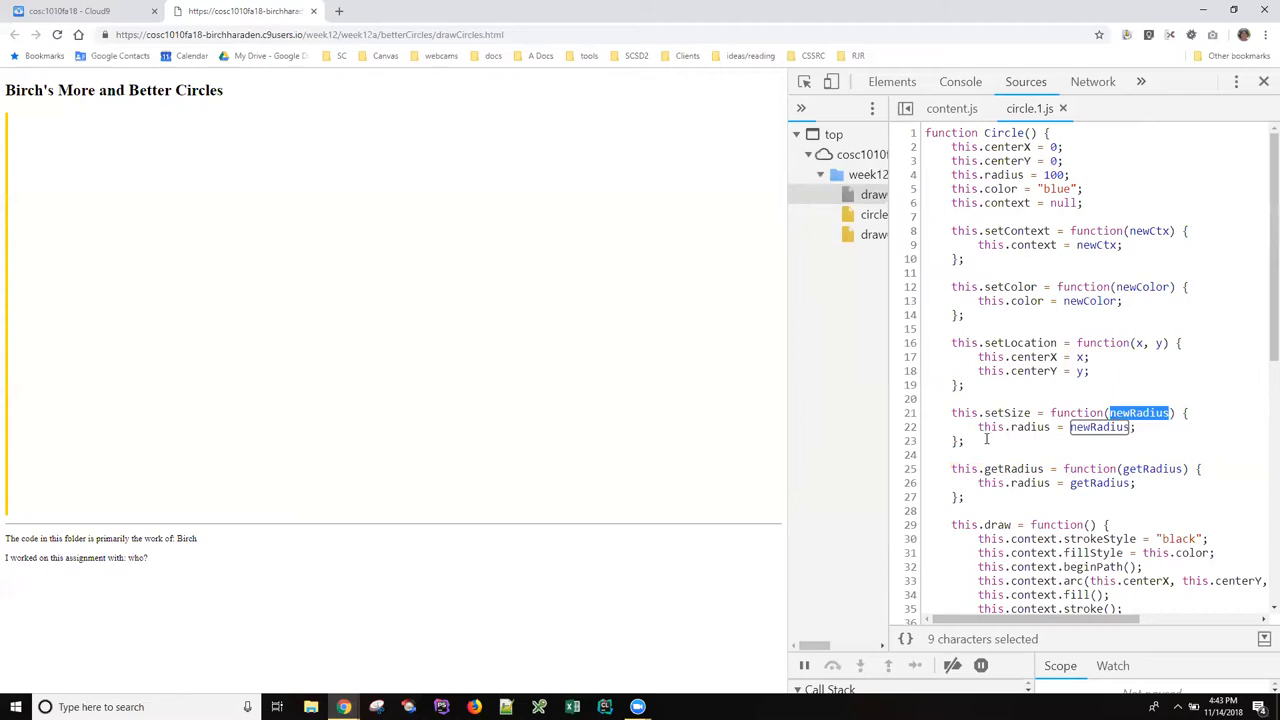
click(980, 428)
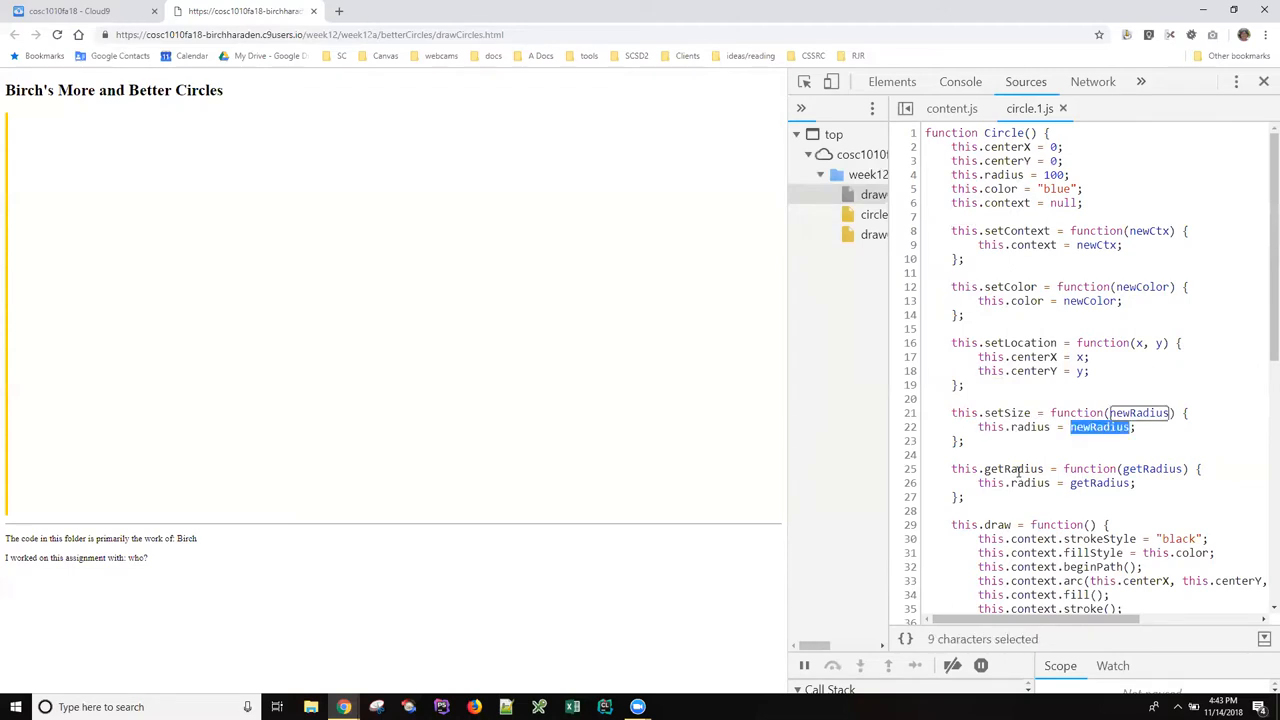
click(1012, 468)
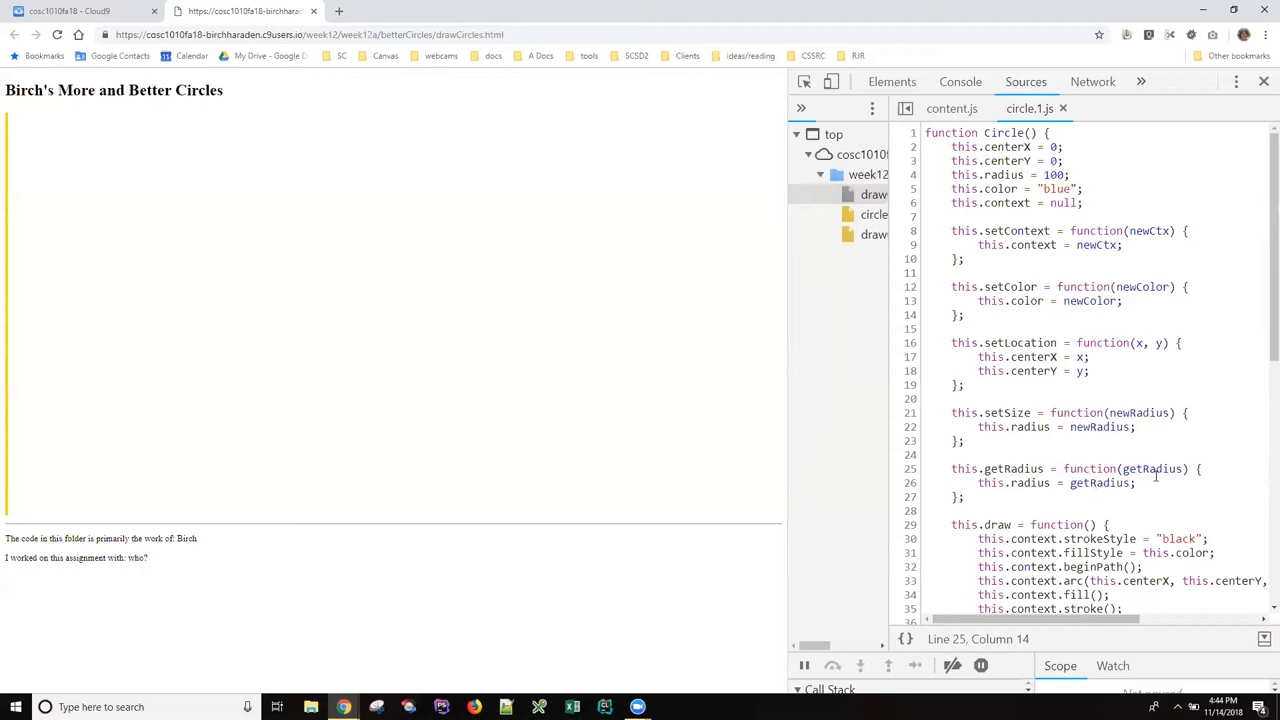
double_click(1152, 468)
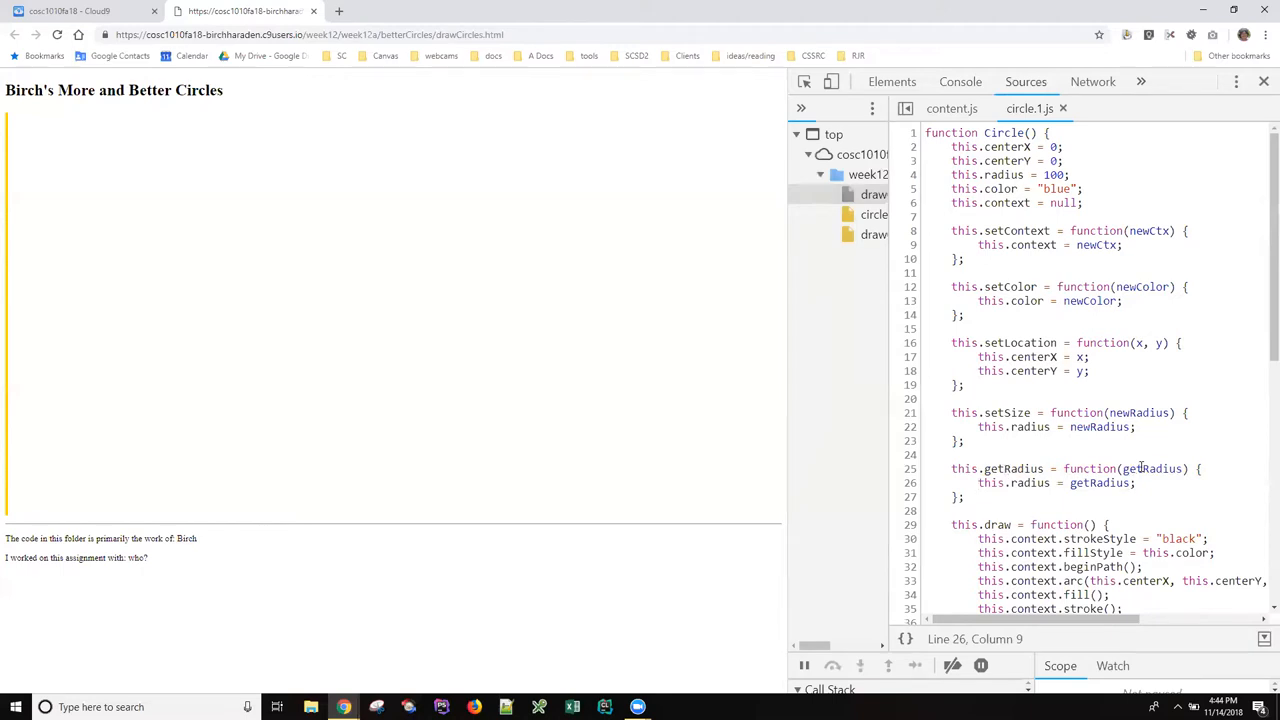
double_click(1152, 468)
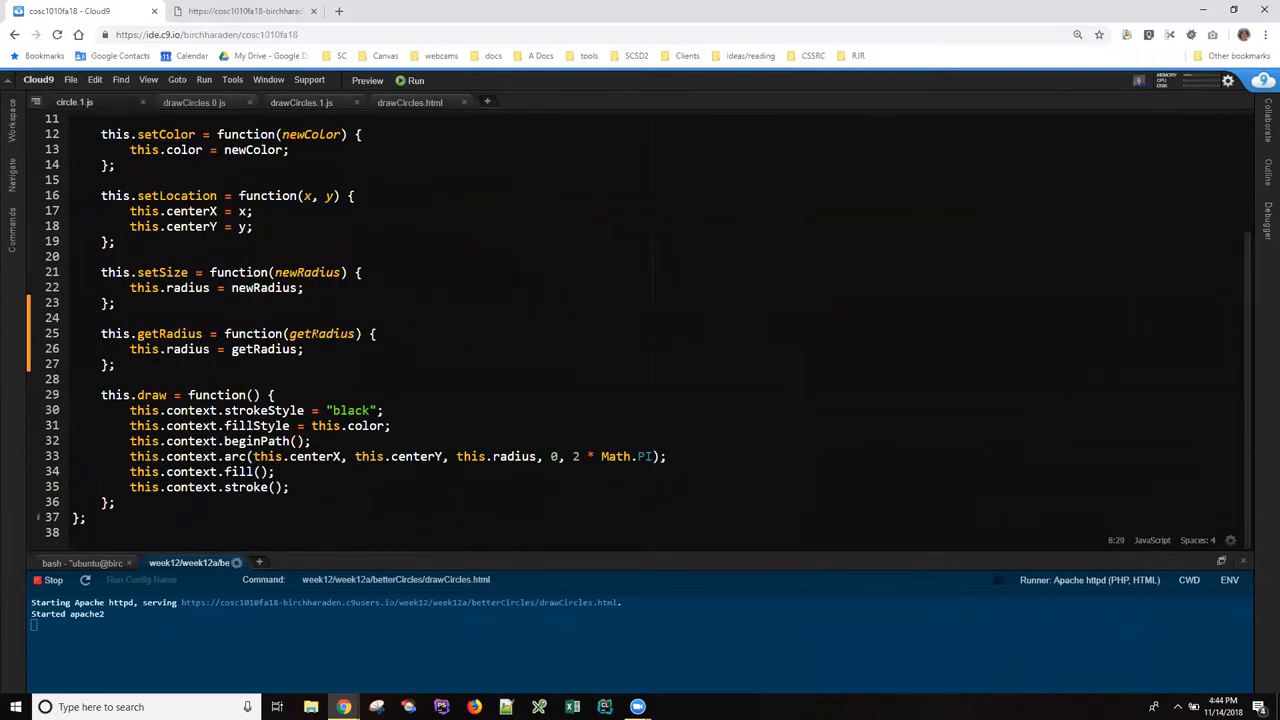
Place the cursor after the getRadius function's closing brace to insert a blank line
double_click(320, 332)
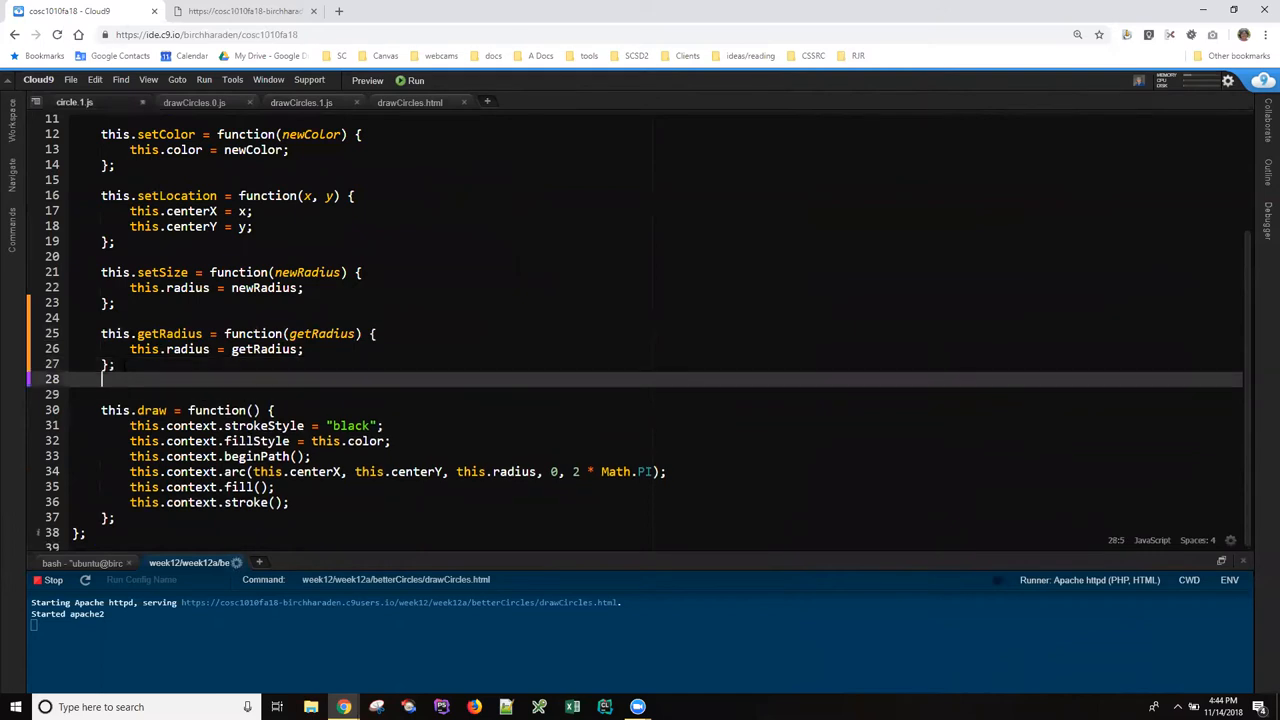
Add this.getRadius = function() { return this.radius; } and save circle.1.js
text(this.)
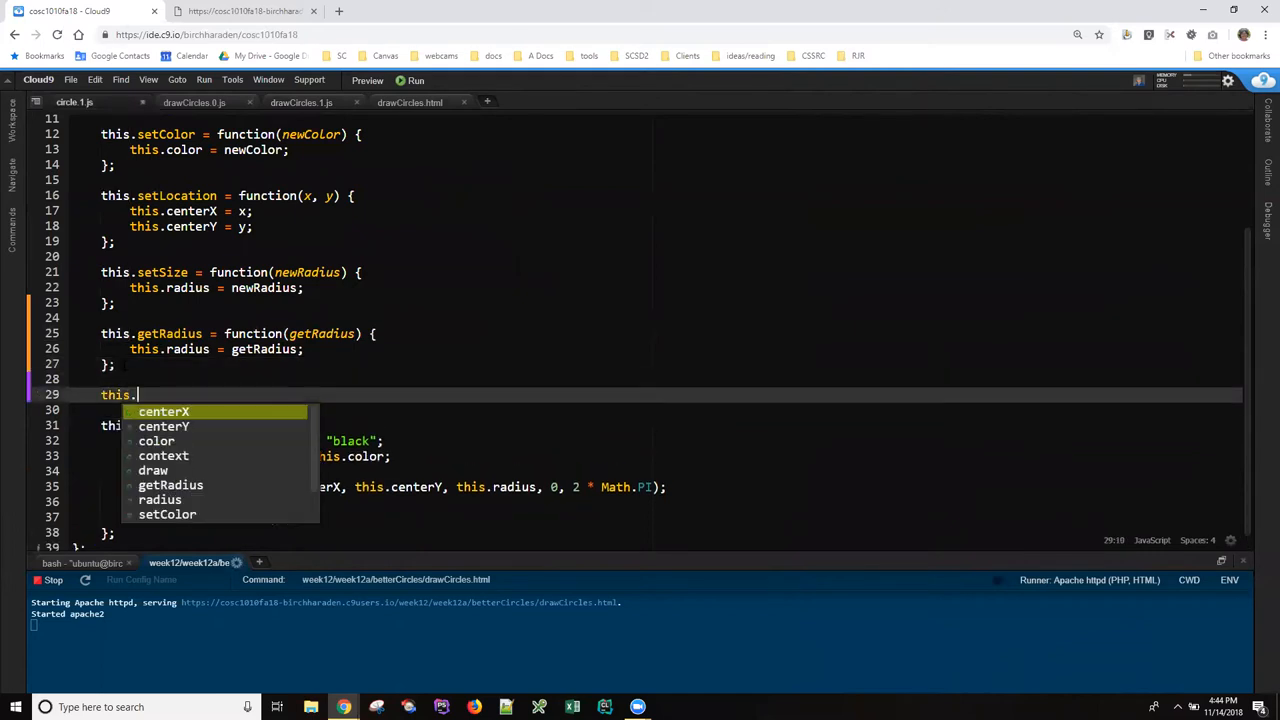
text(getRadius = func)
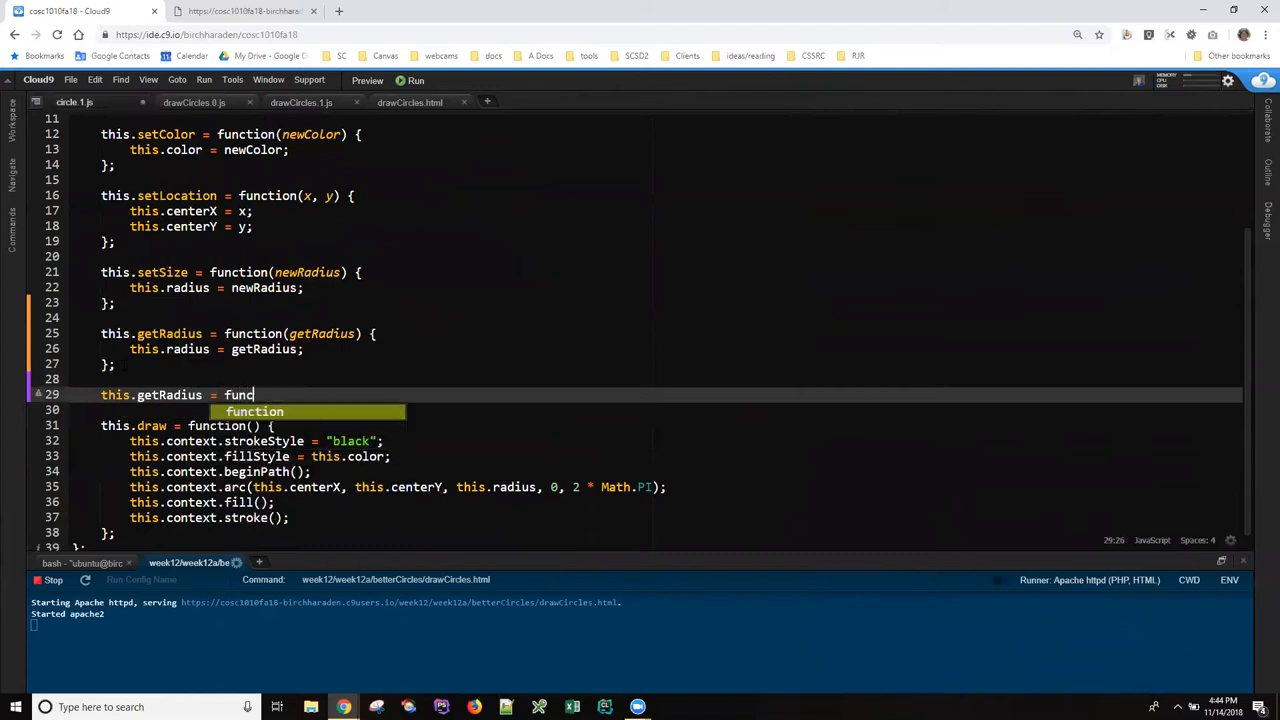
text(tion() {)
click(652, 410)
text(return t)
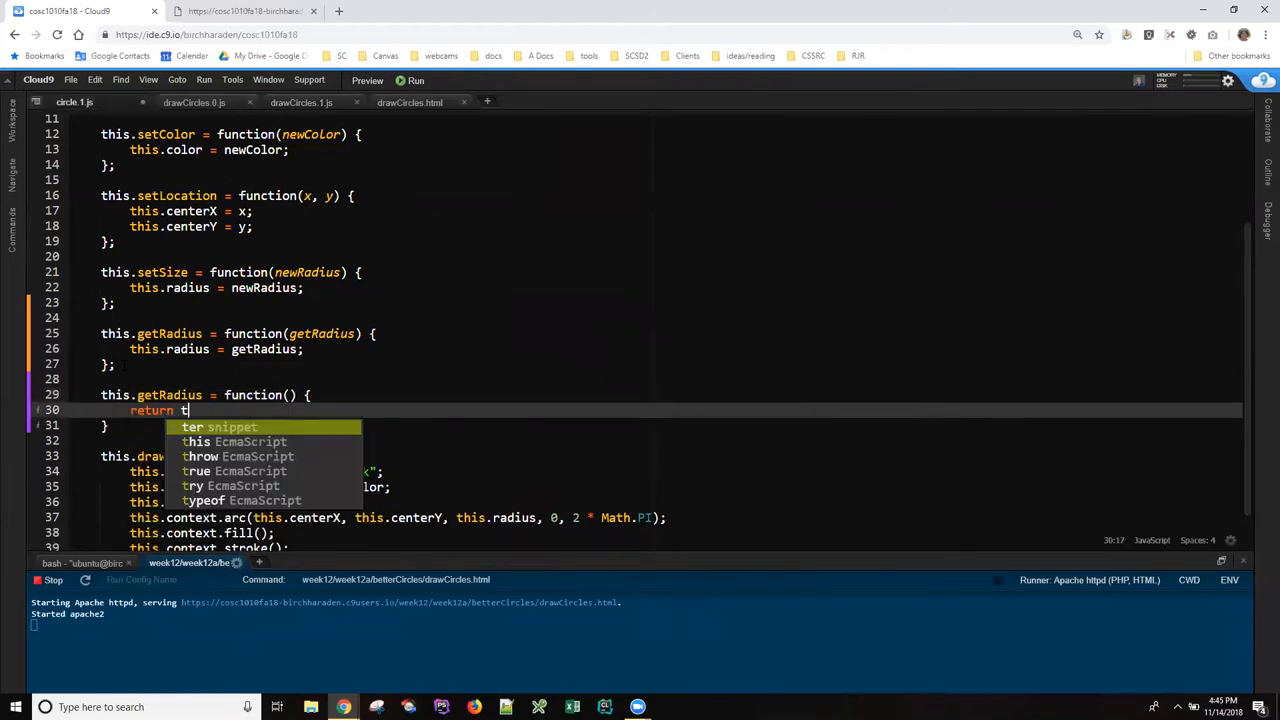
text(his.radiu)
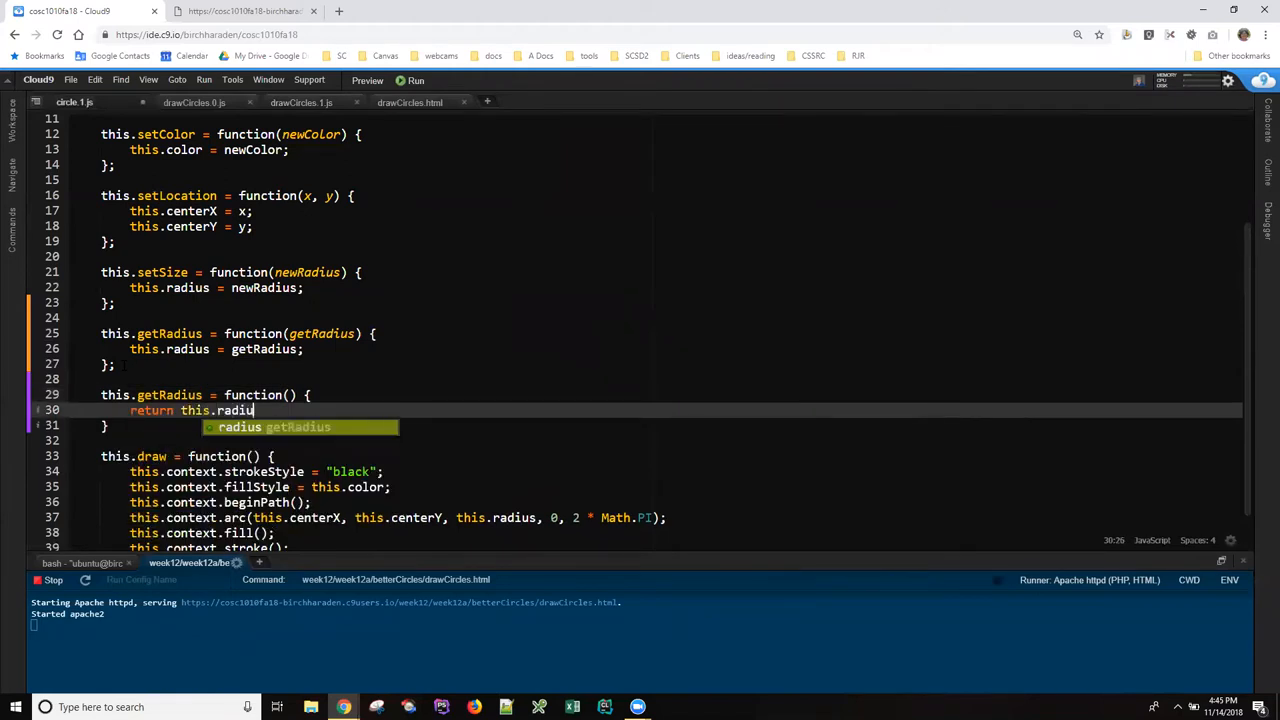
text(s;)
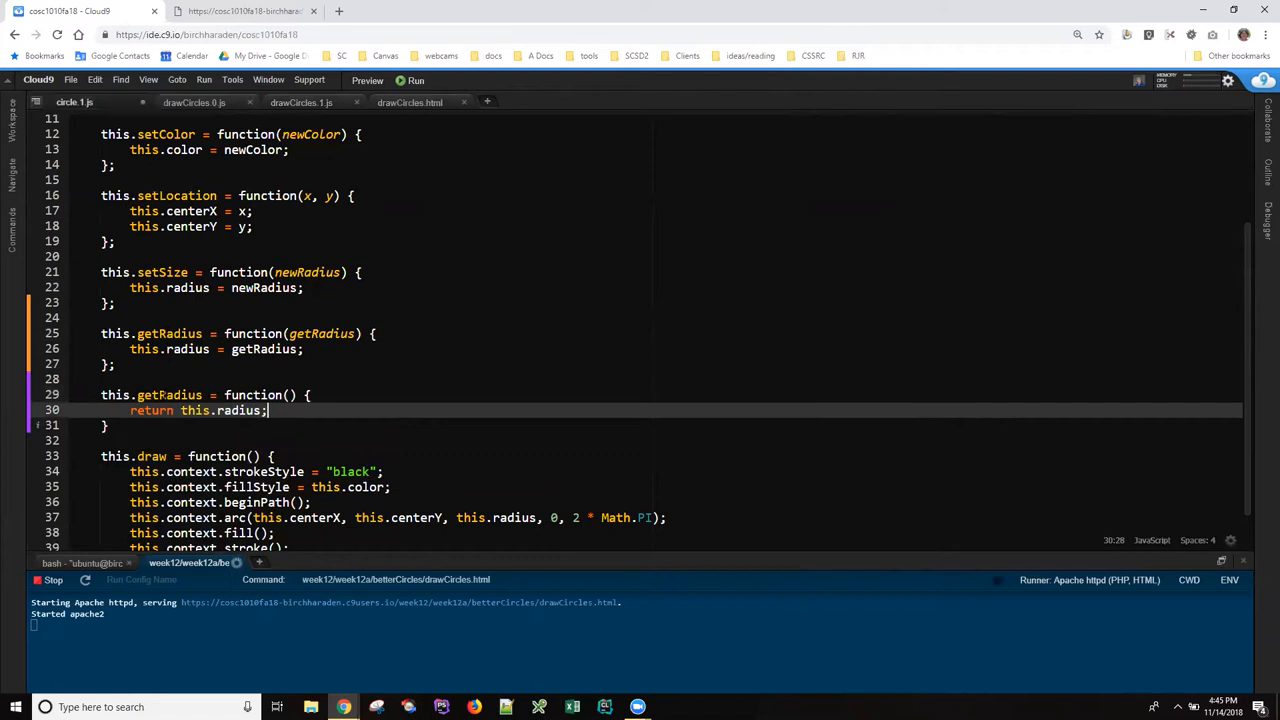
key(ctrl+s)
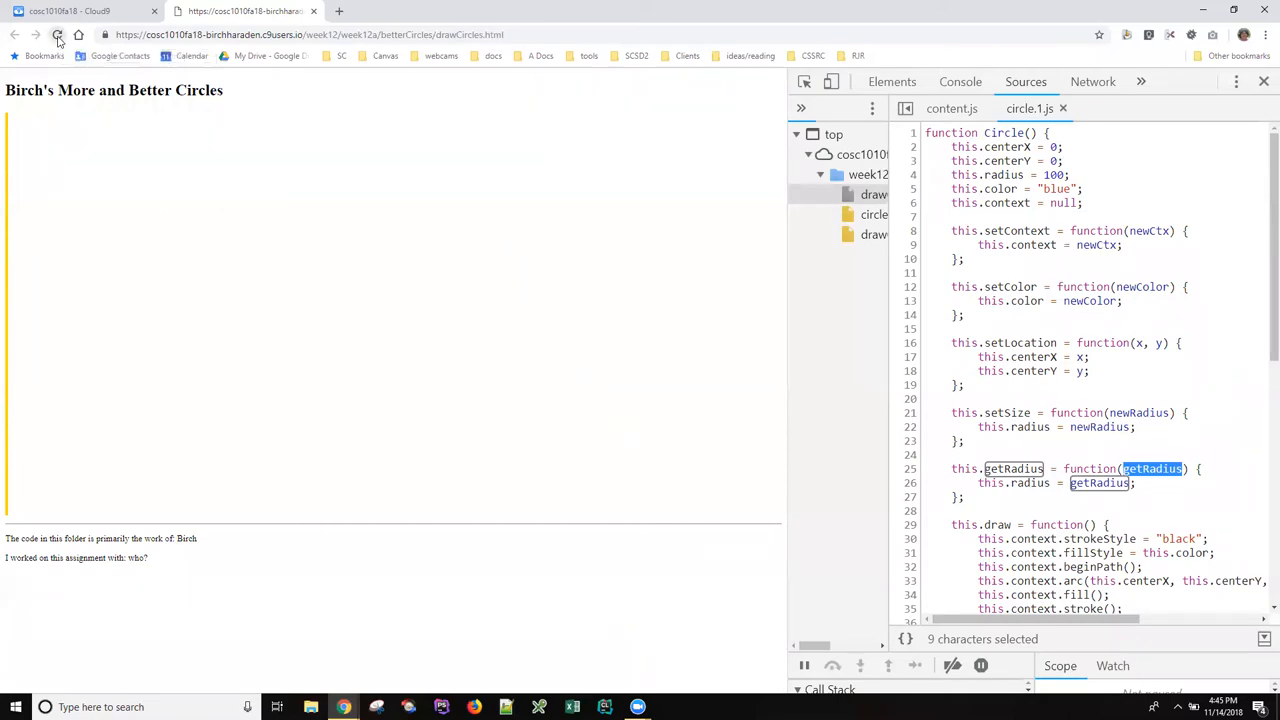
Reload the page so the circles draw, then show the console
click(56, 34)
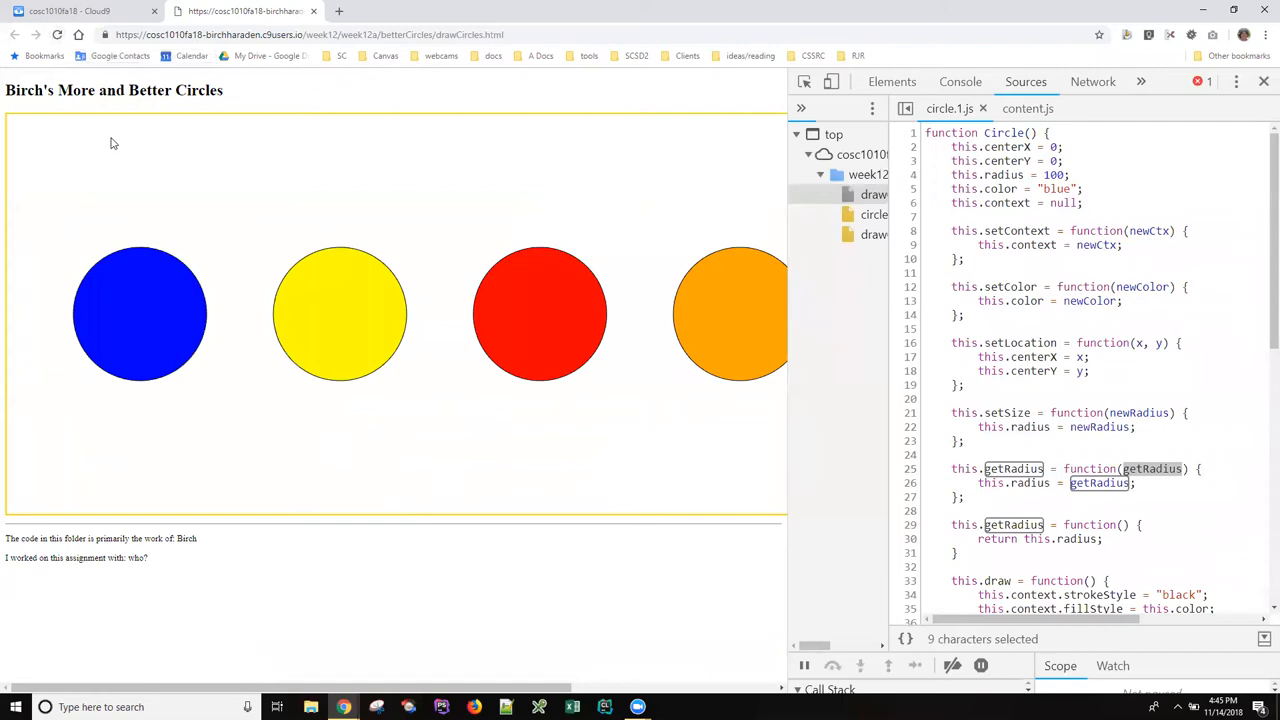
mouse_move(244, 136)
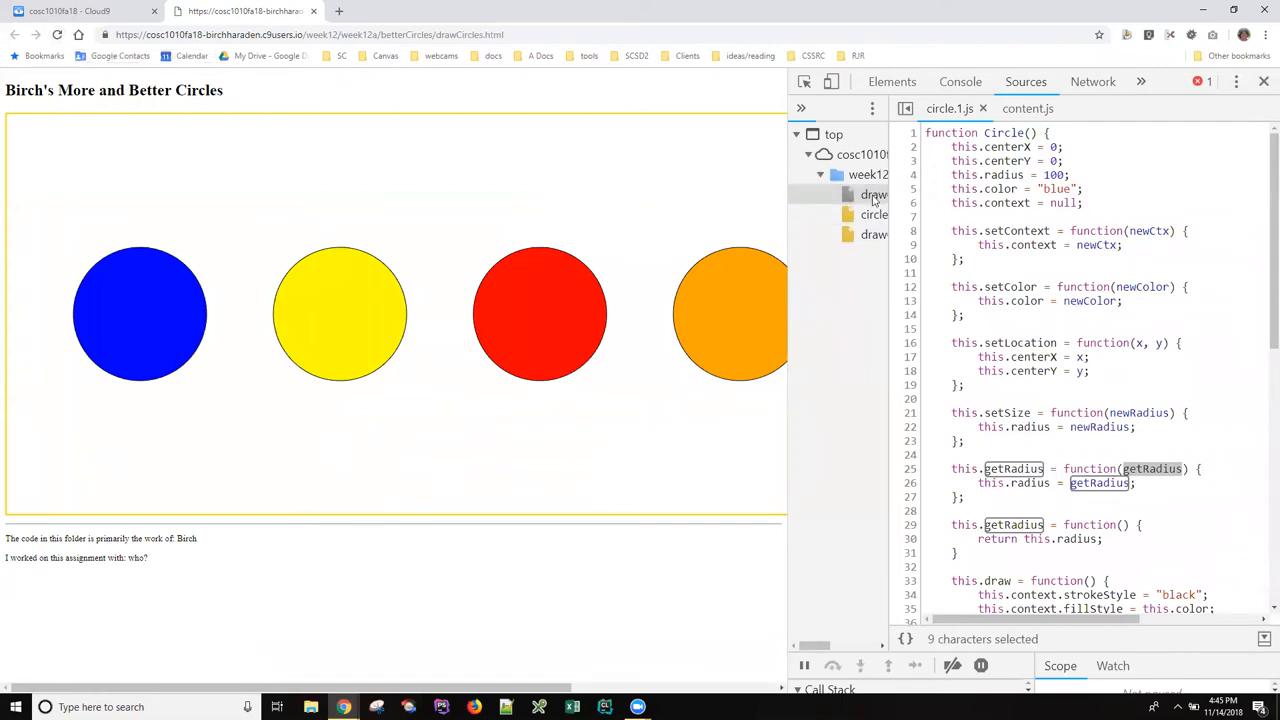
click(960, 80)
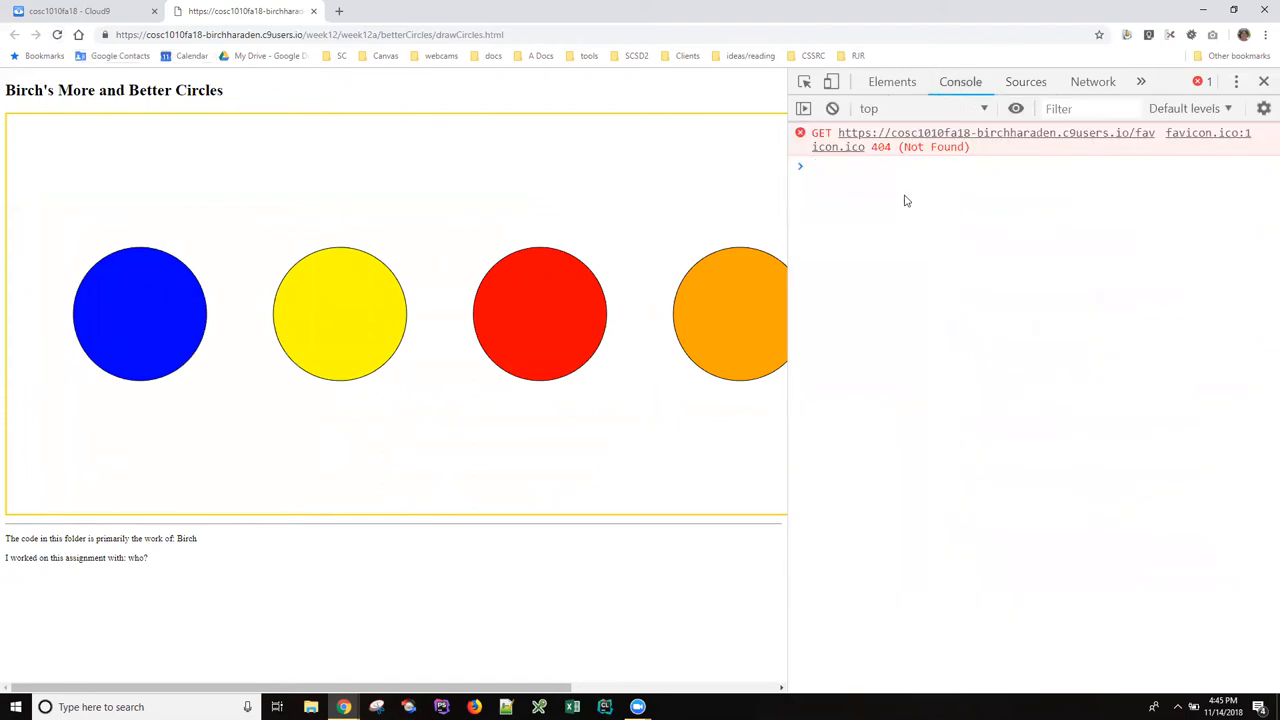
Create a fresh test Circle in the console with var testC = new Circle();
click(900, 166)
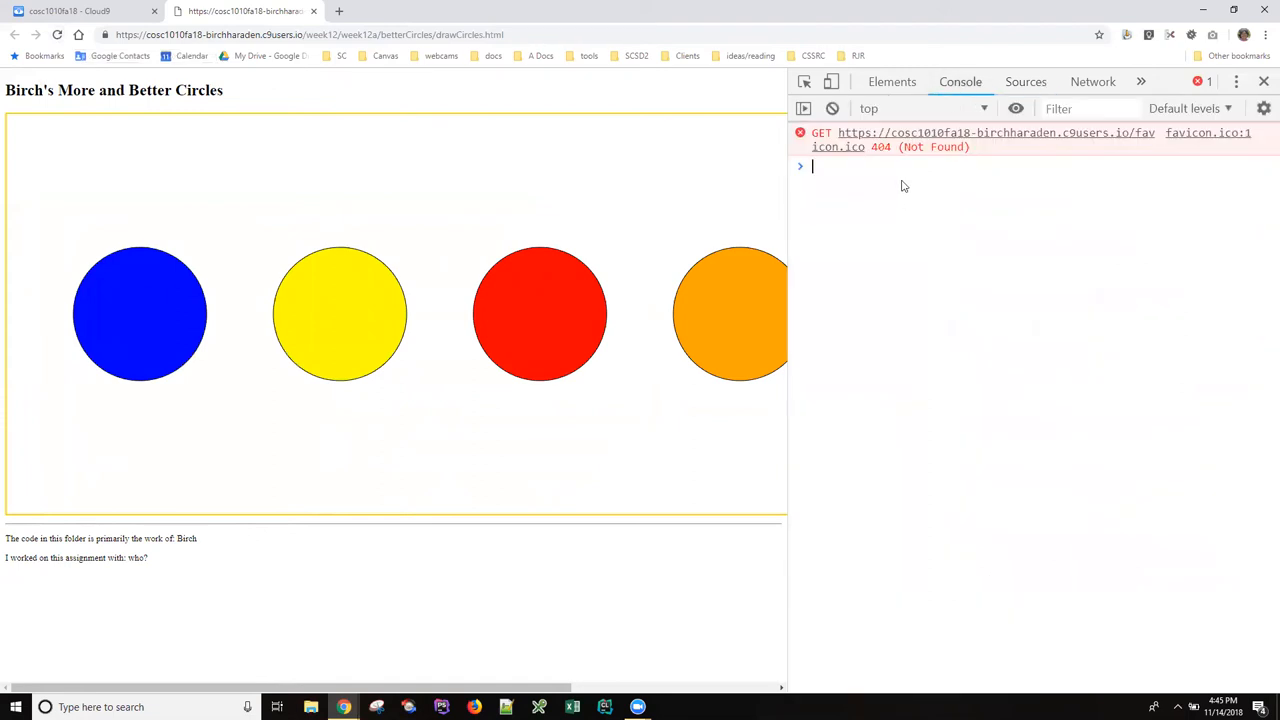
text(var test)
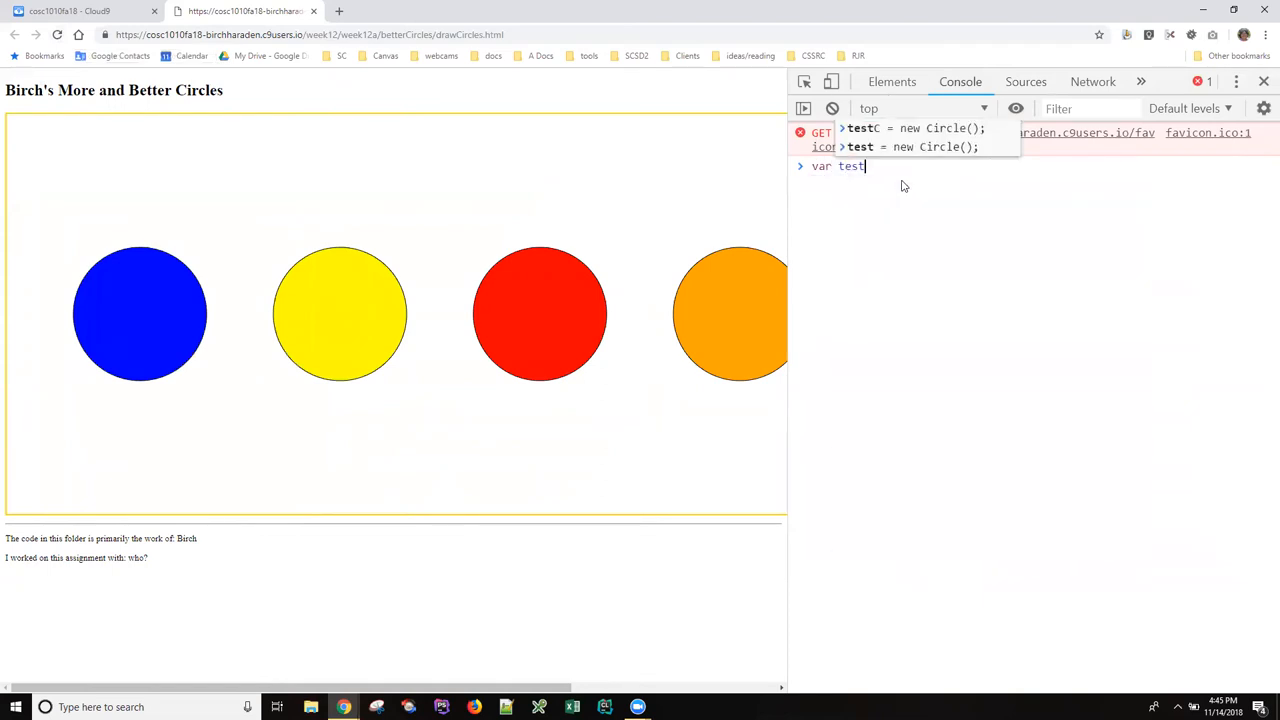
text(CC =)
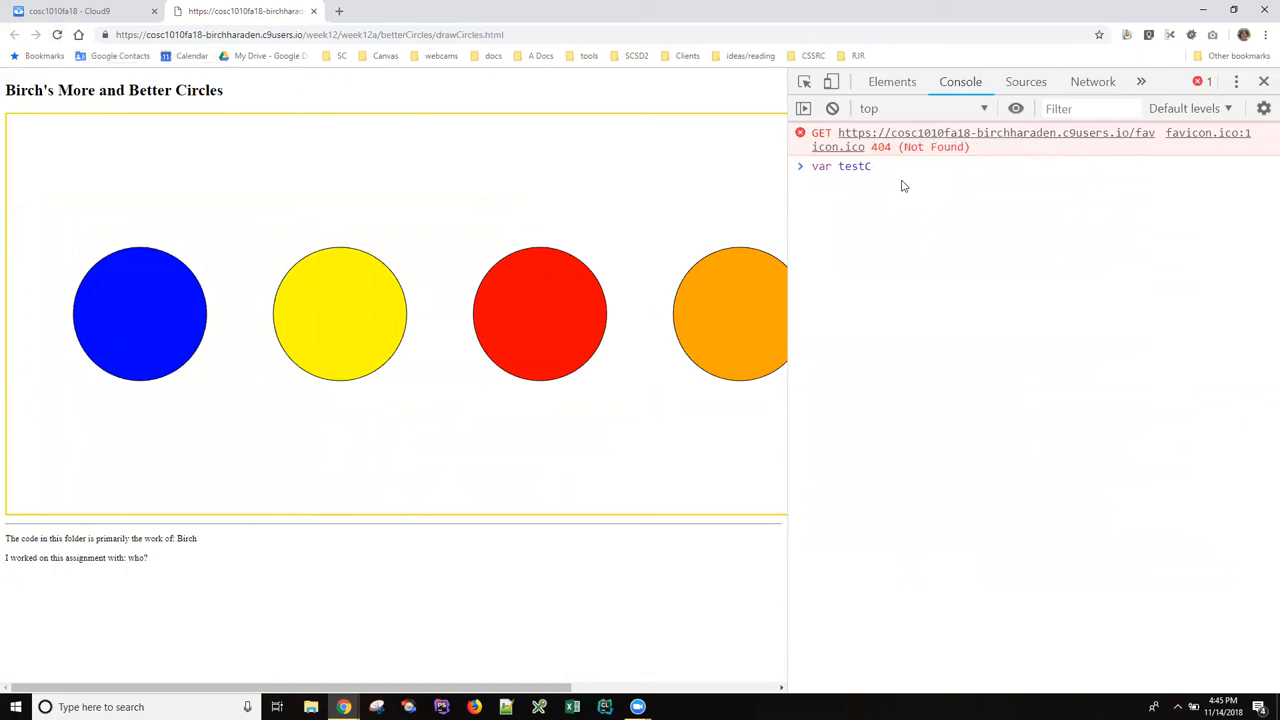
text(= new Circle();)
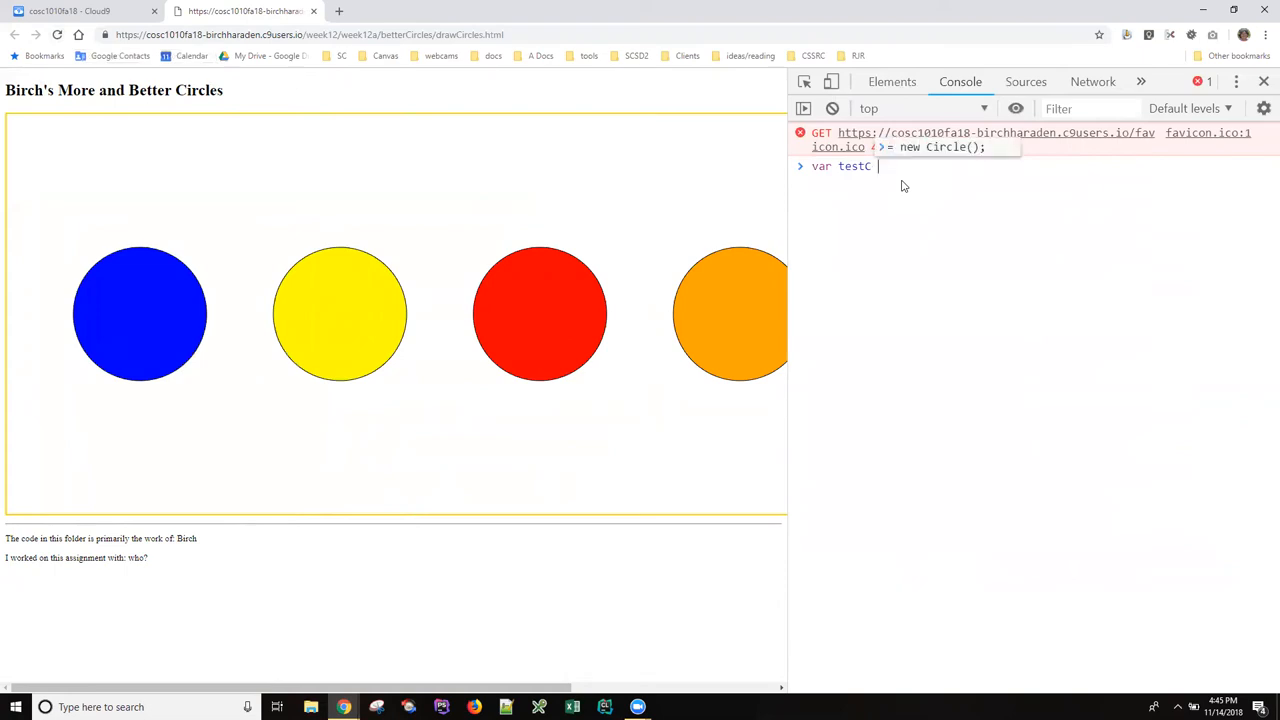
text(= new Circle();)
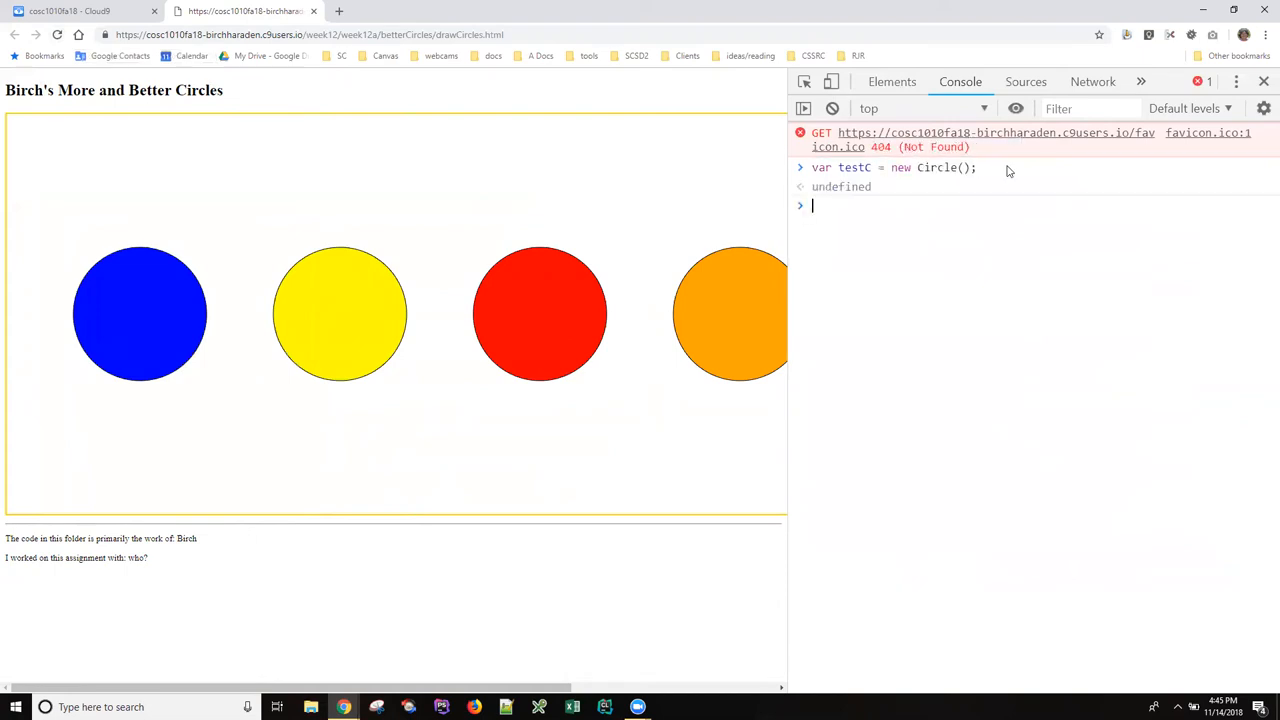
Query testC.radius and testC.getRadius(), confirming both report 100
text(testC)
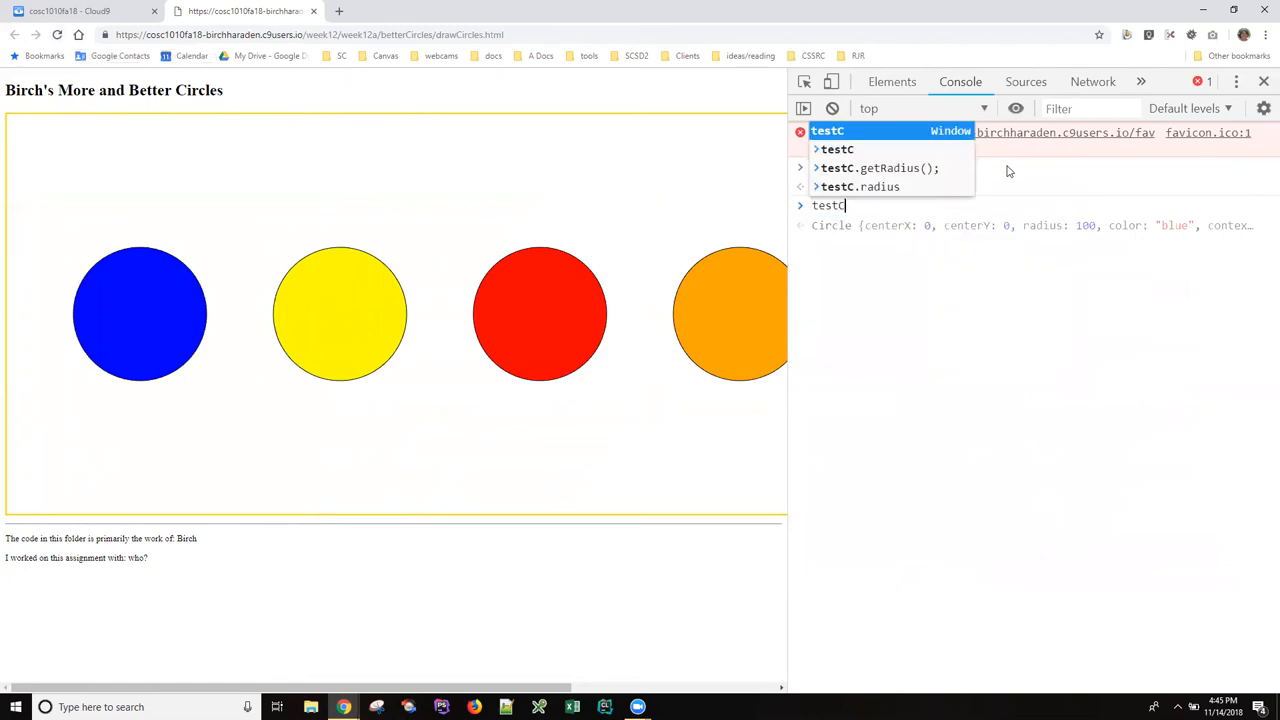
text(.rd)
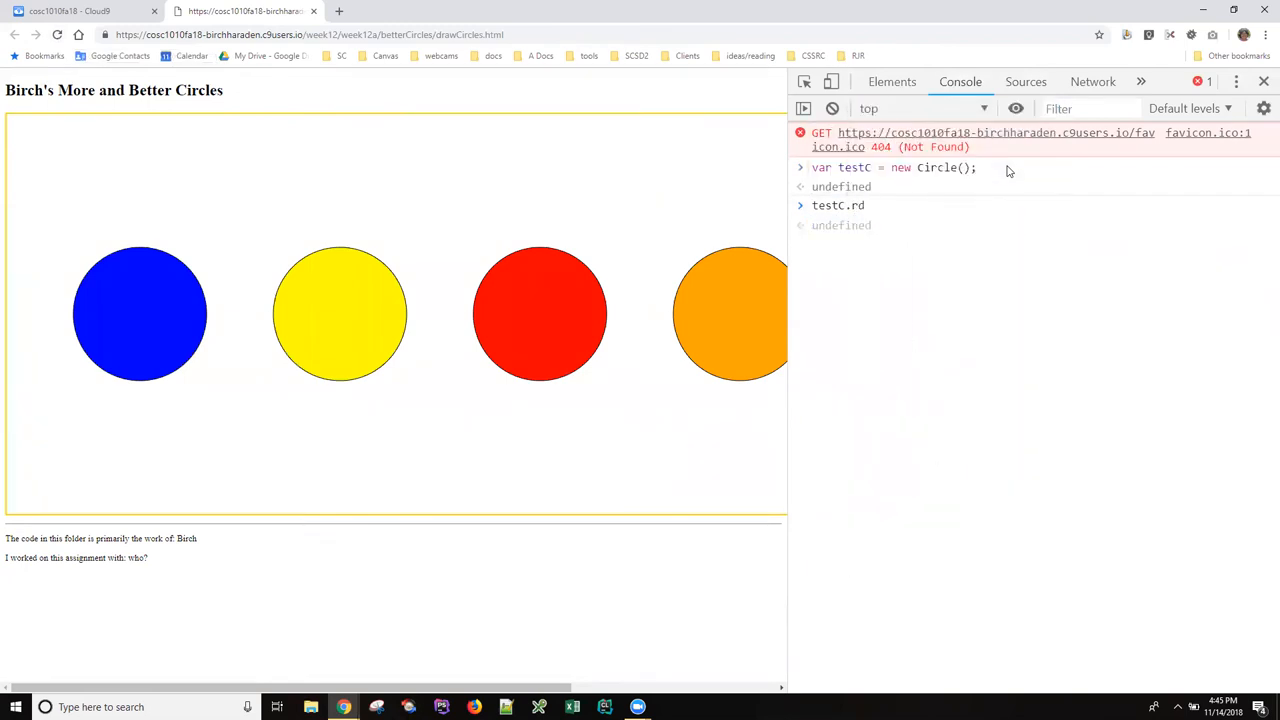
text(testC.radius)
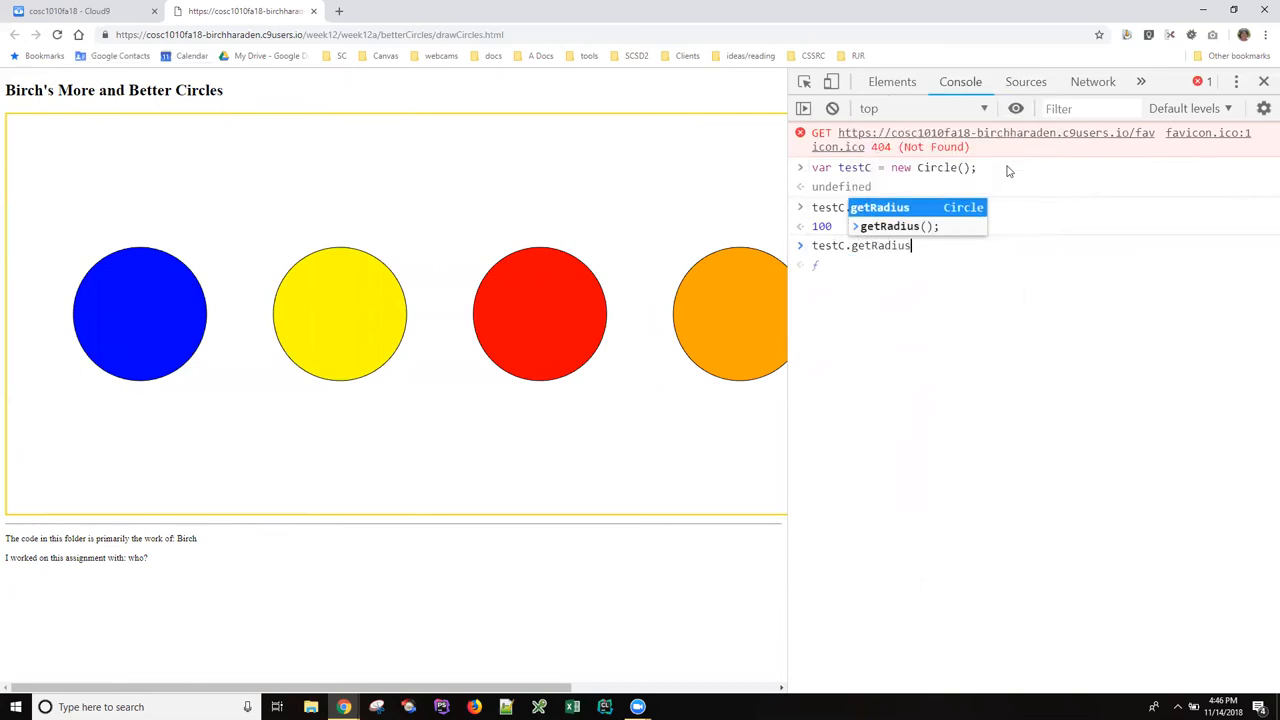
text(();)
key(Enter)
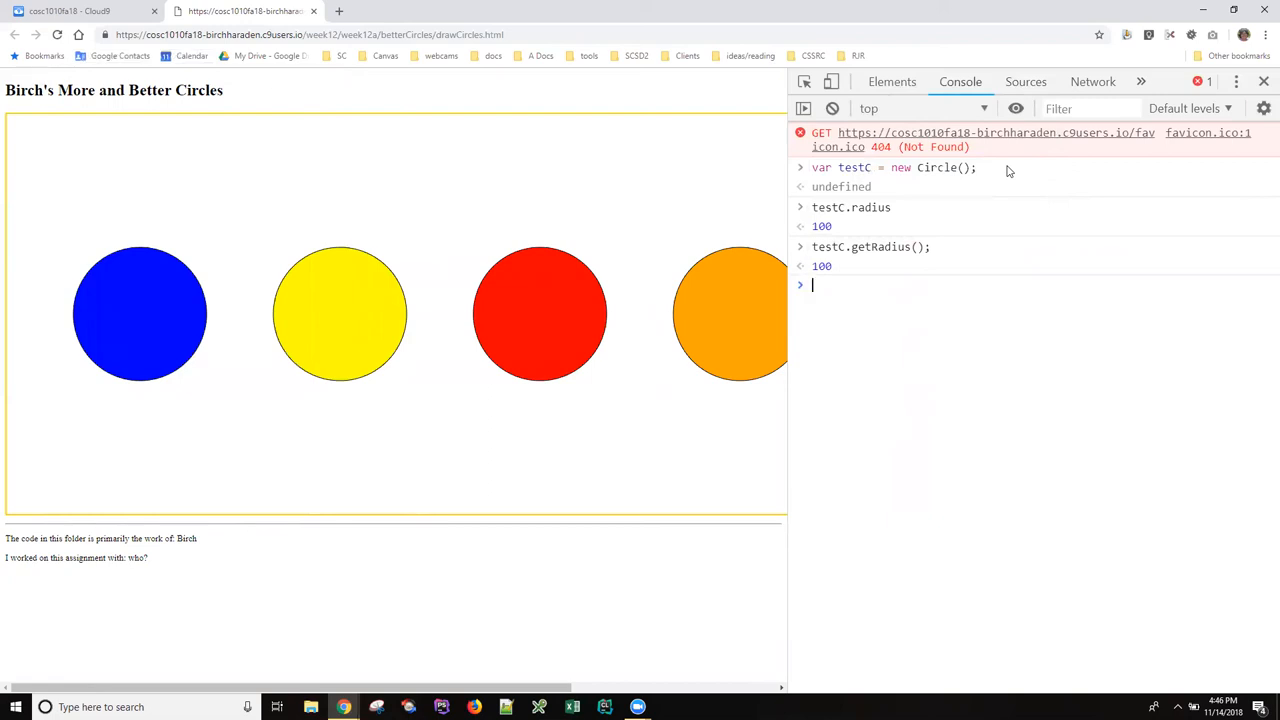
text(testC.radius;)
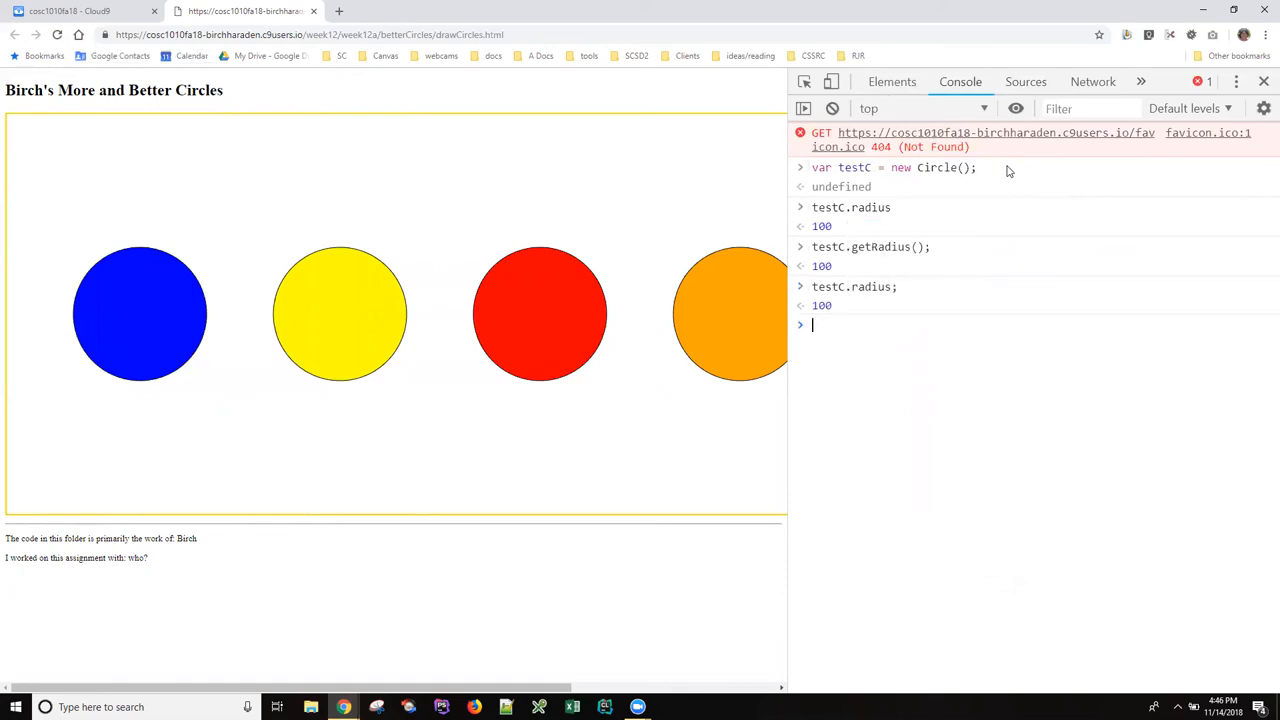
mouse_move(380, 172)
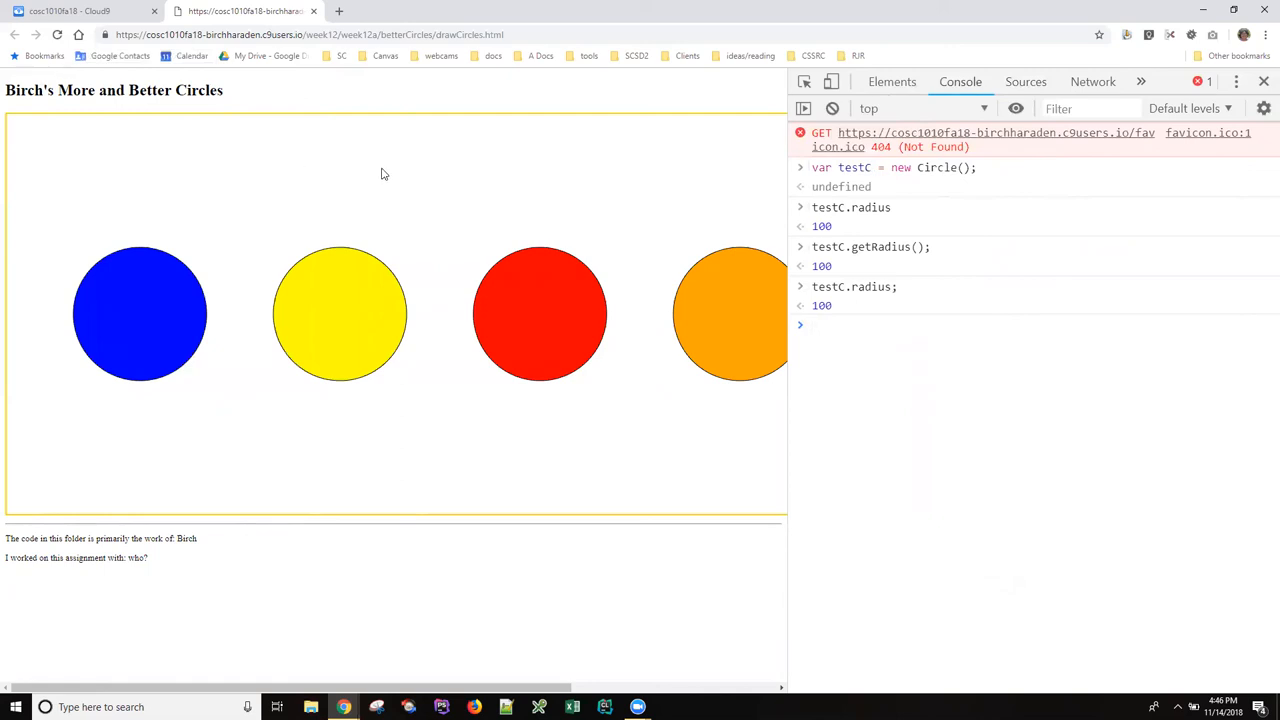
mouse_move(504, 226)
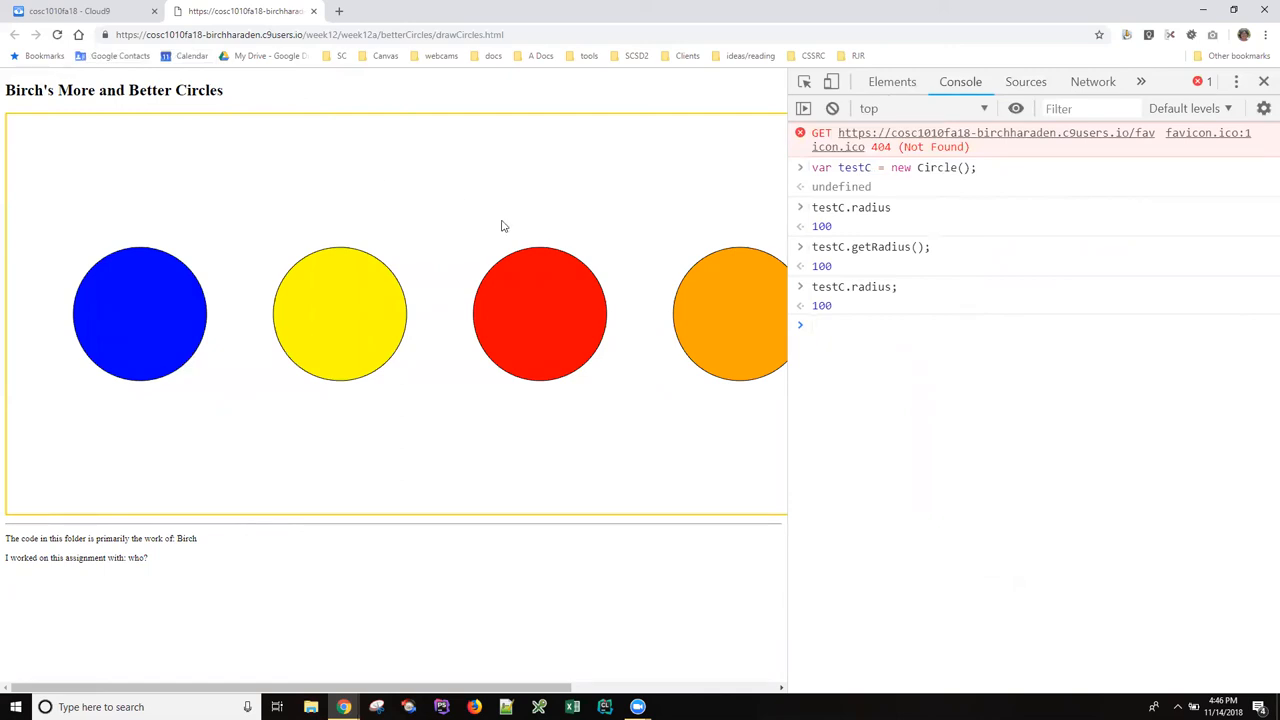
mouse_move(650, 260)
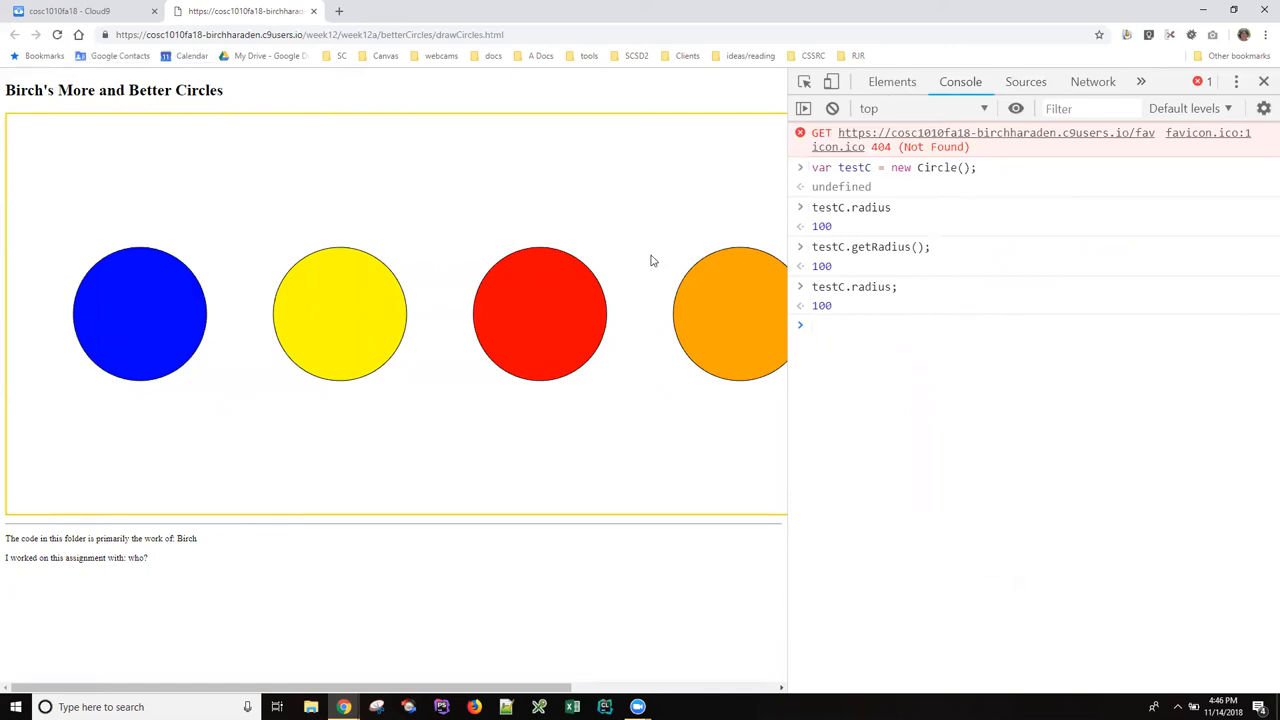